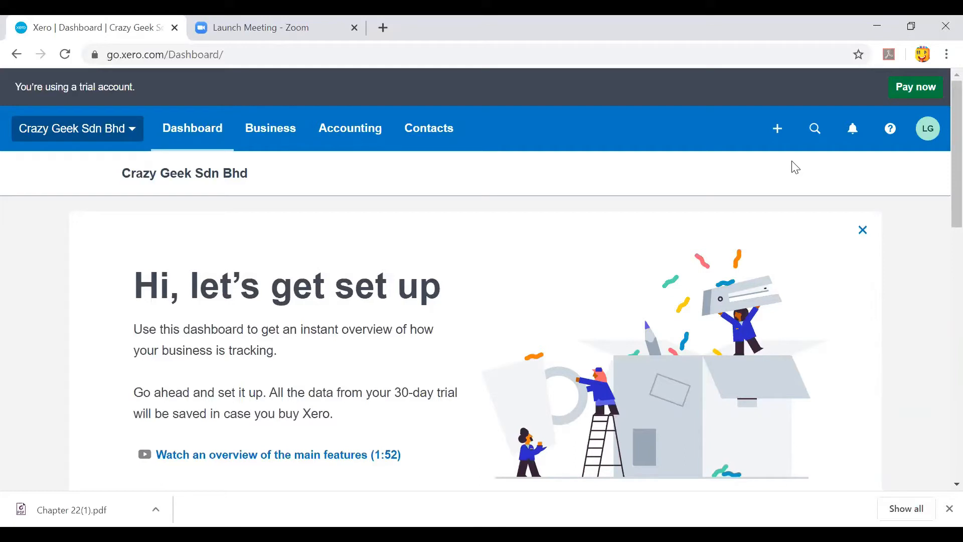
mouse_move(730, 129)
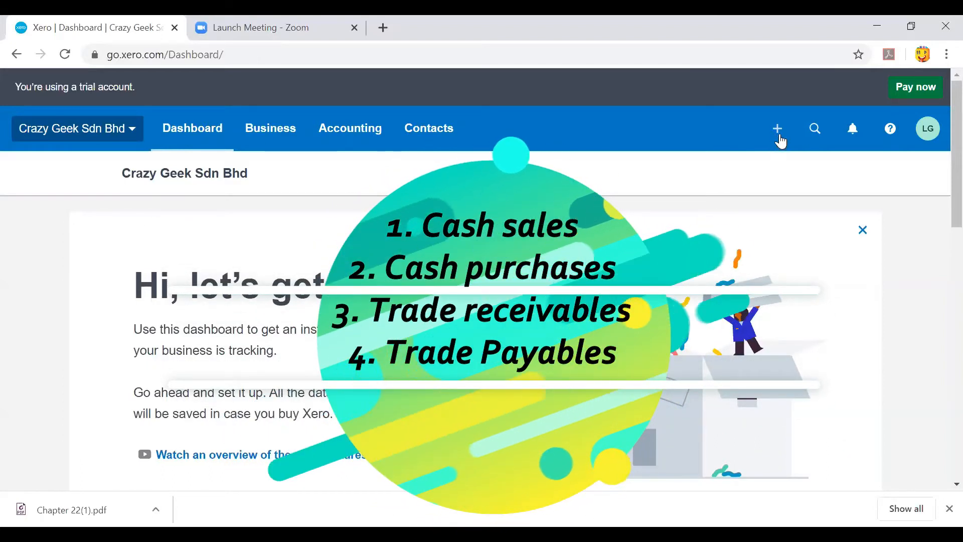
Start a new sales invoice from the Create new menu
left_click(776, 129)
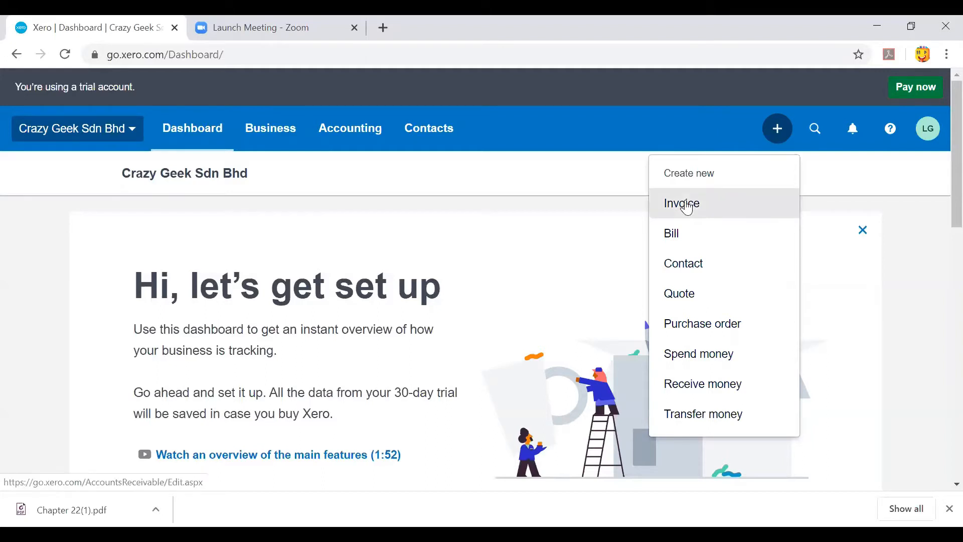
left_click(682, 202)
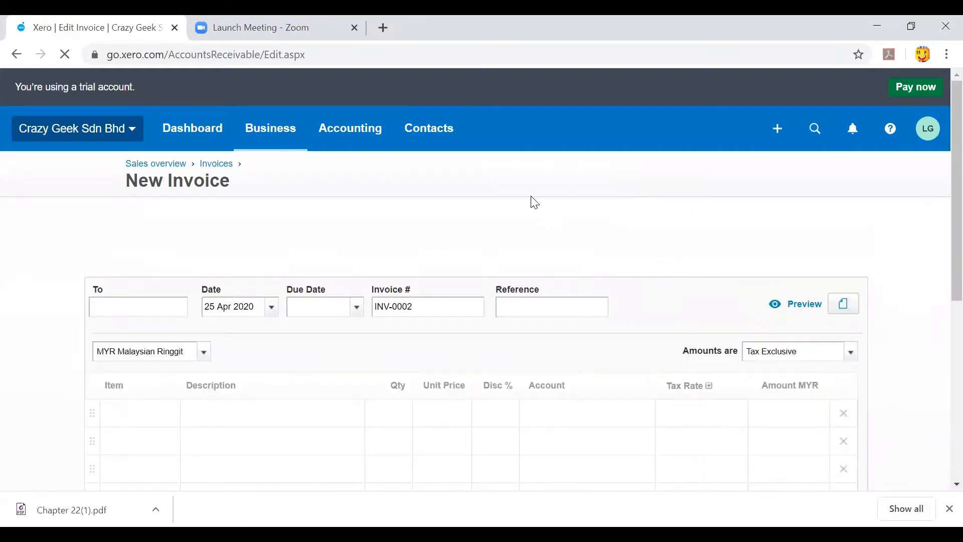
Enter customer MU in the To field and set the due date to 25 Apr 2020
left_click(138, 307)
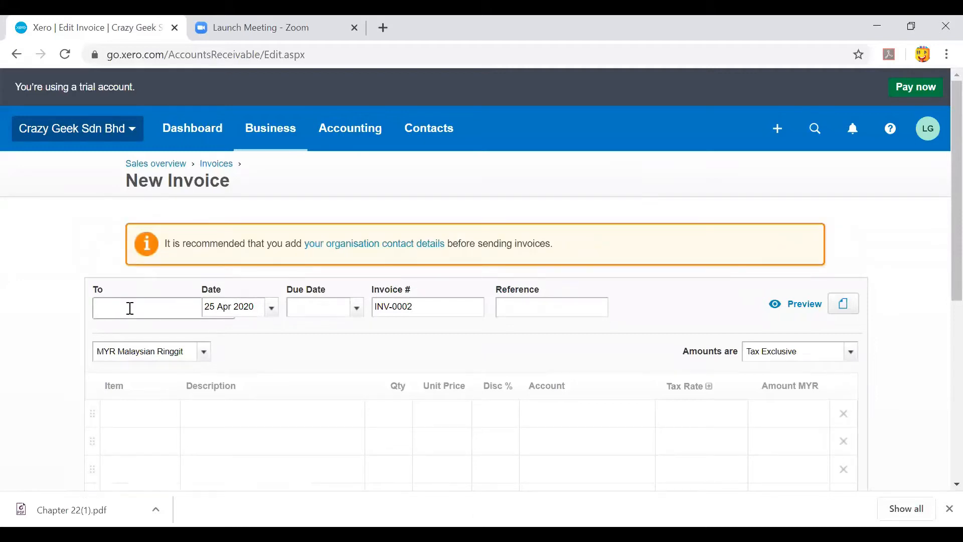
left_click(130, 308)
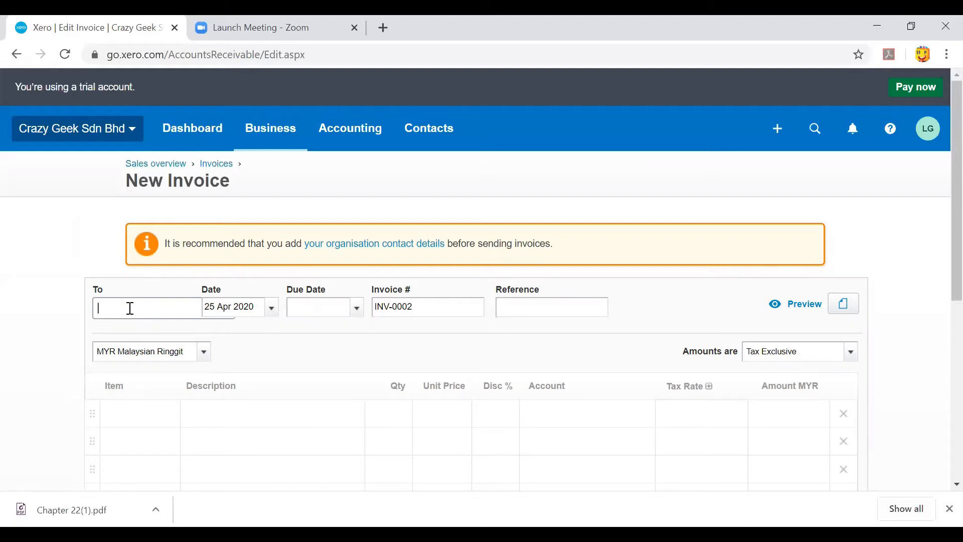
type("MU")
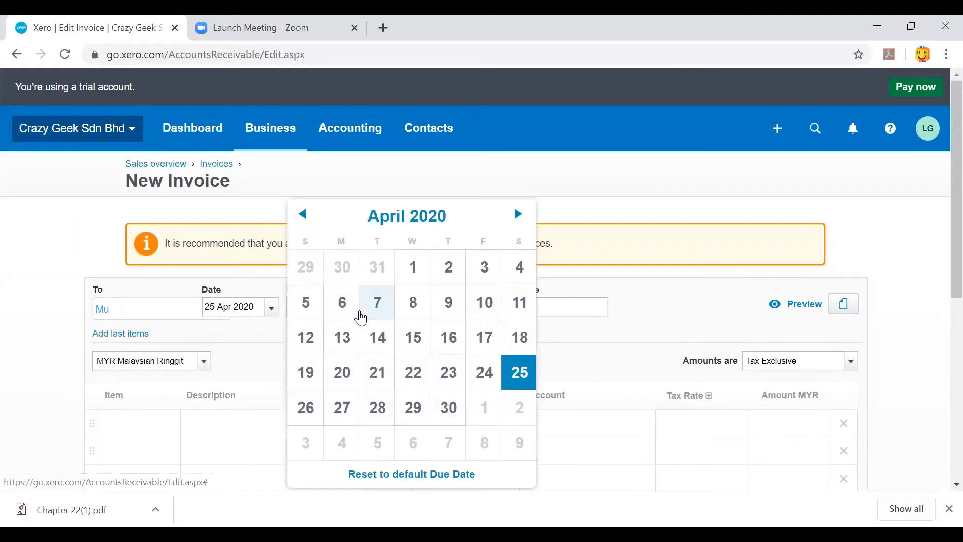
left_click(517, 372)
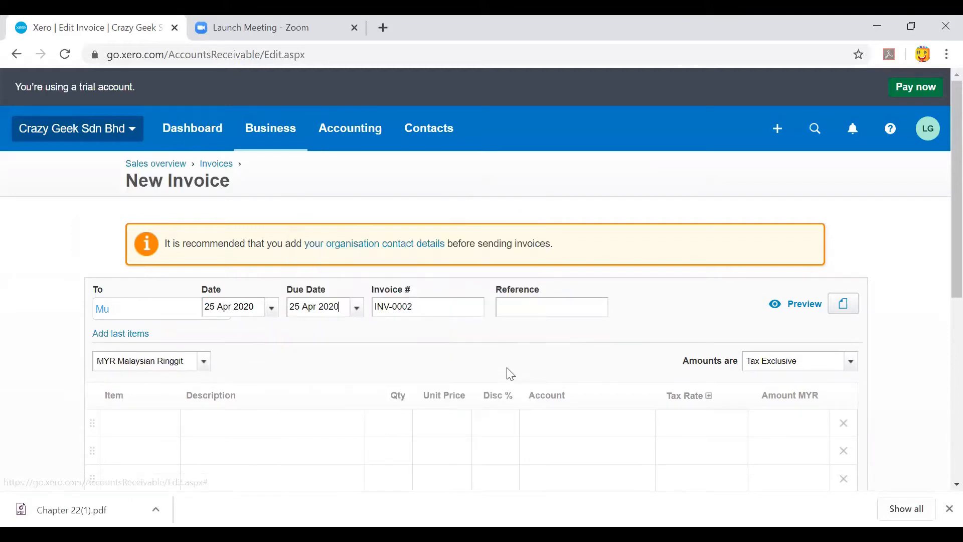
mouse_move(442, 326)
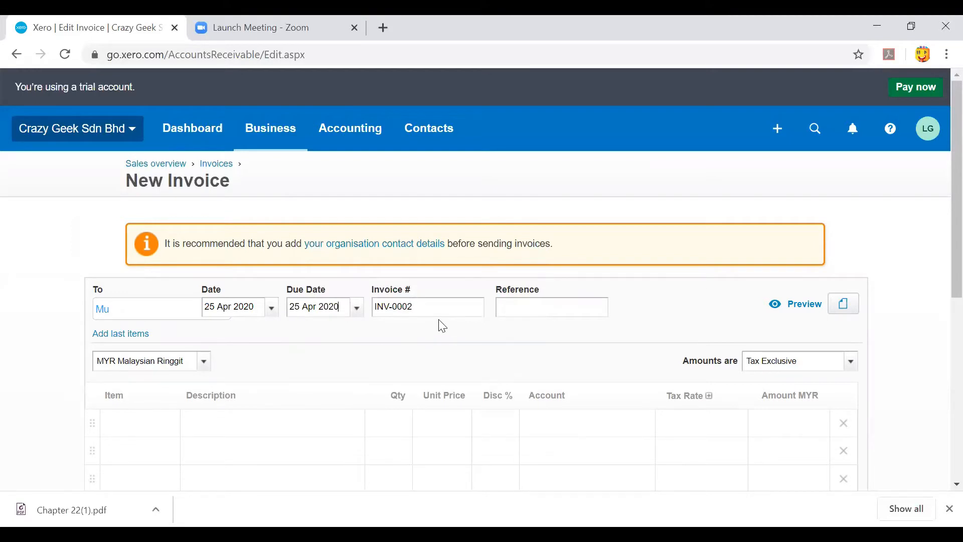
mouse_move(942, 264)
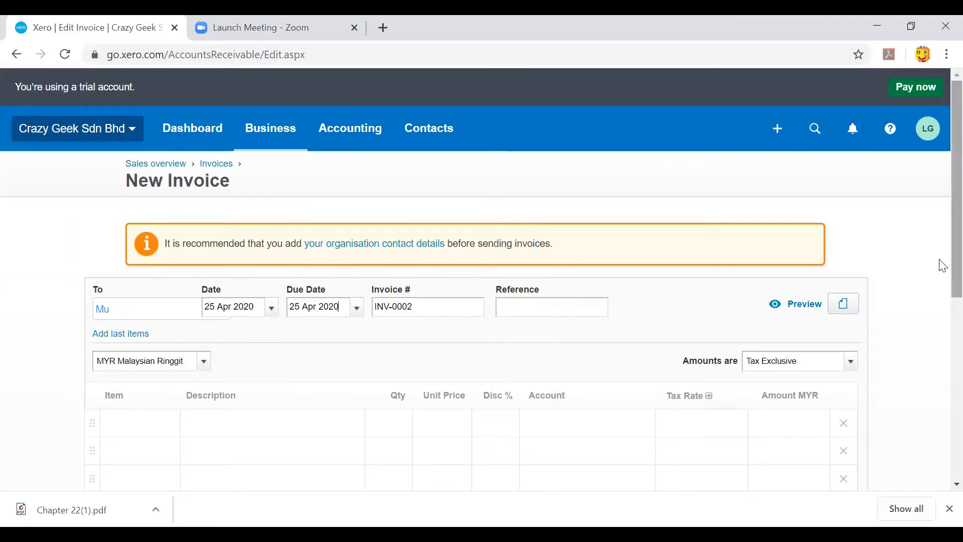
Leave the item empty and post the first line to 200 - Sales with Tax on Sales (0%)
scroll("down", 3)
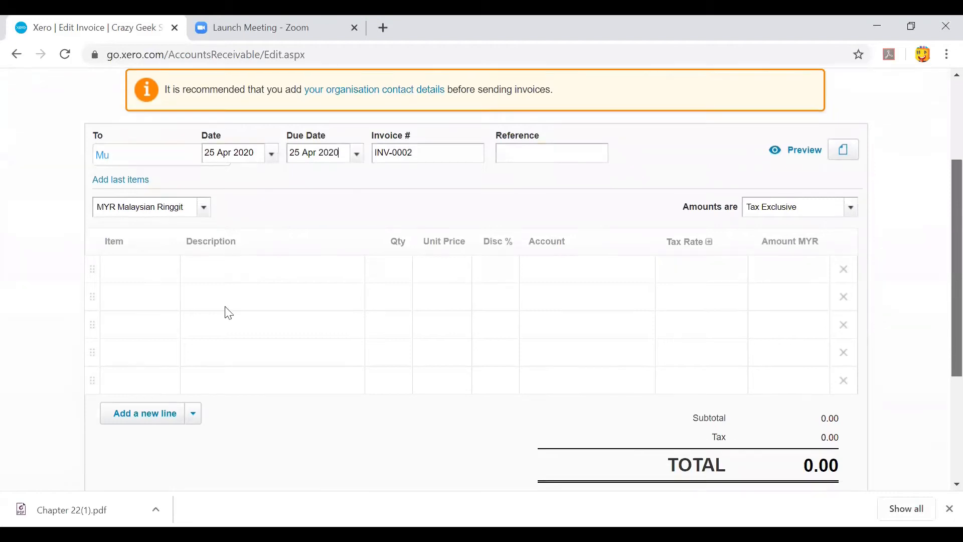
mouse_move(163, 277)
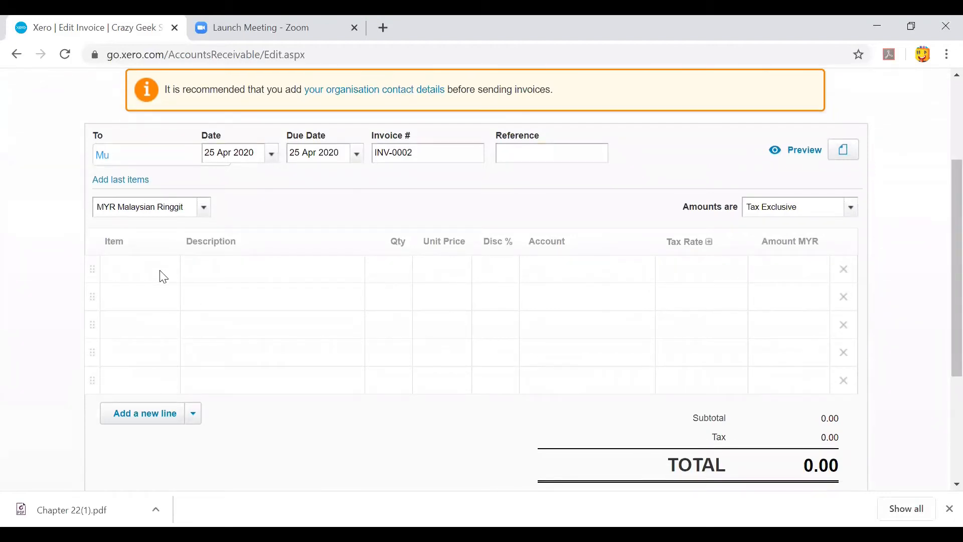
left_click(135, 269)
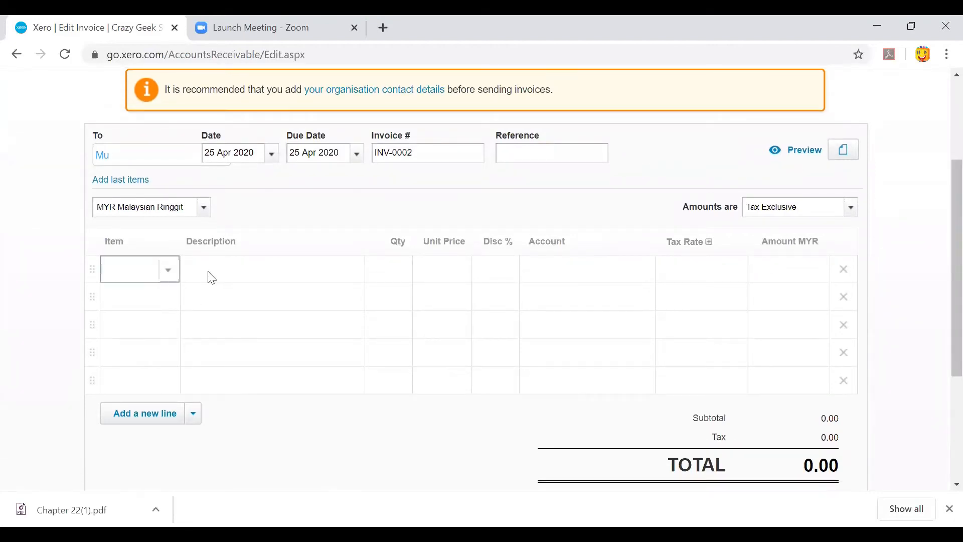
left_click(272, 277)
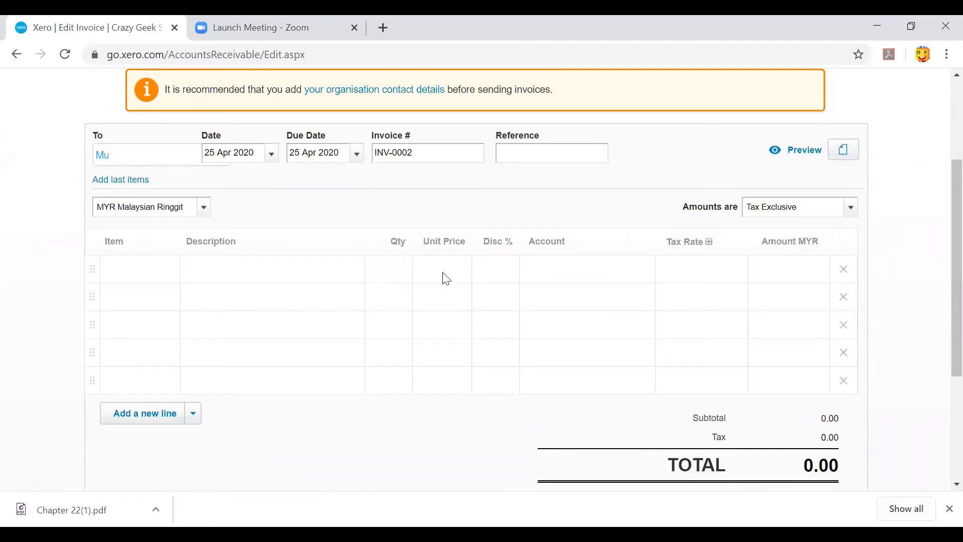
mouse_move(459, 277)
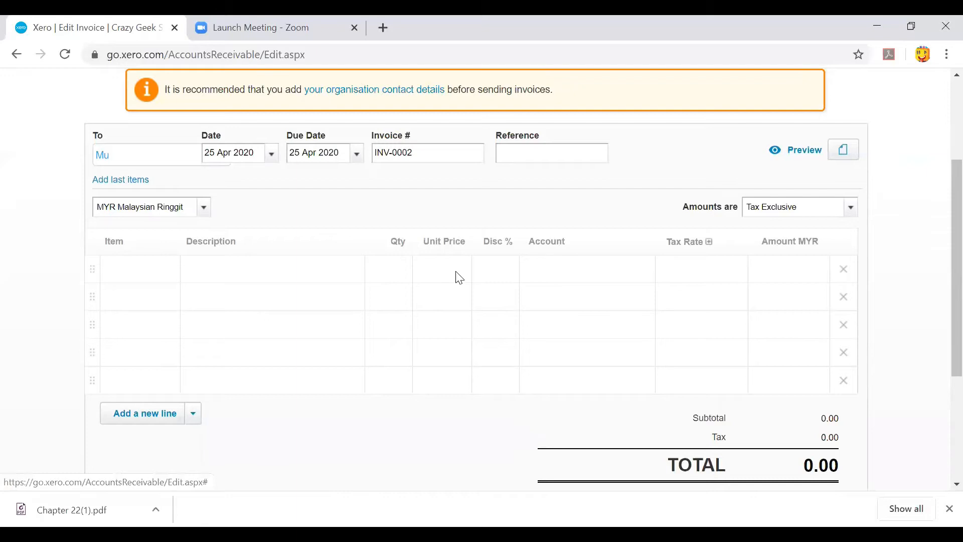
left_click(580, 269)
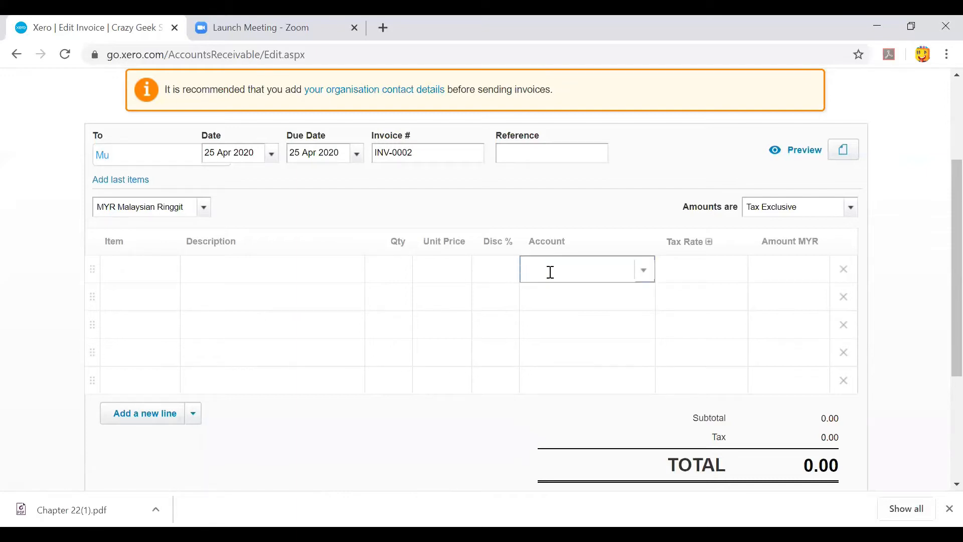
left_click(643, 269)
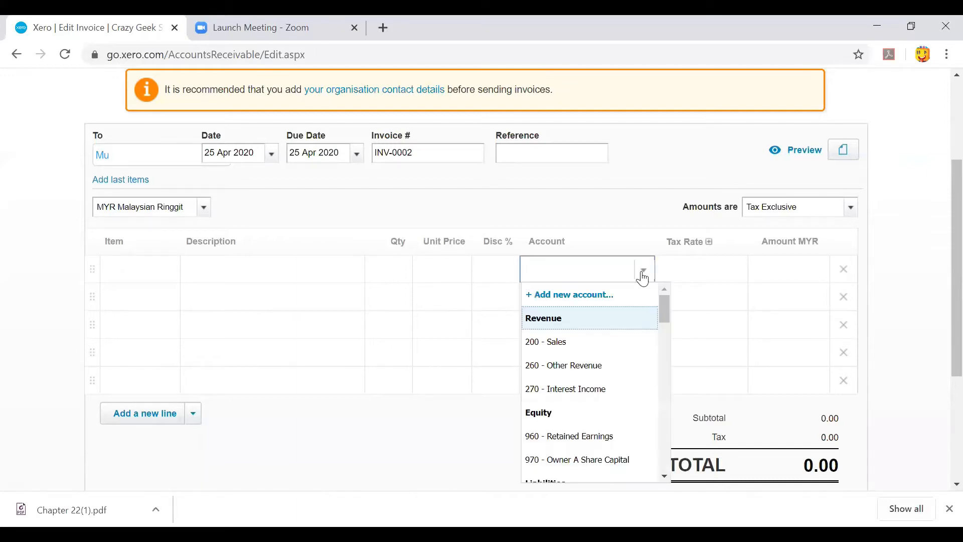
mouse_move(566, 321)
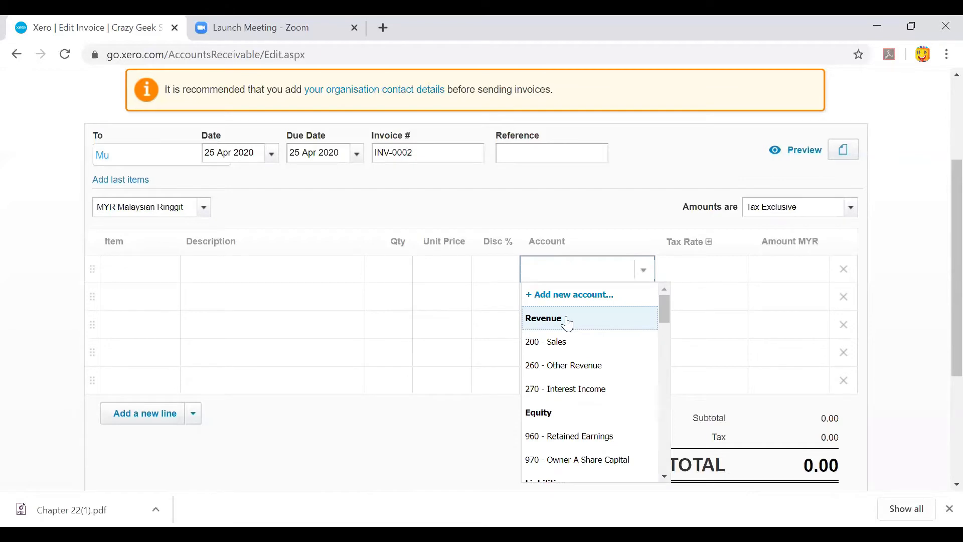
mouse_move(566, 345)
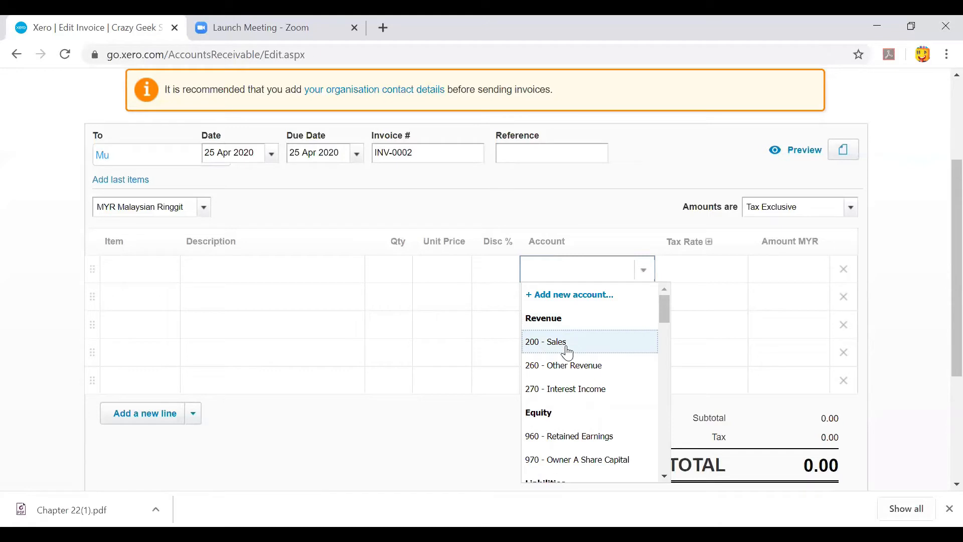
left_click(545, 341)
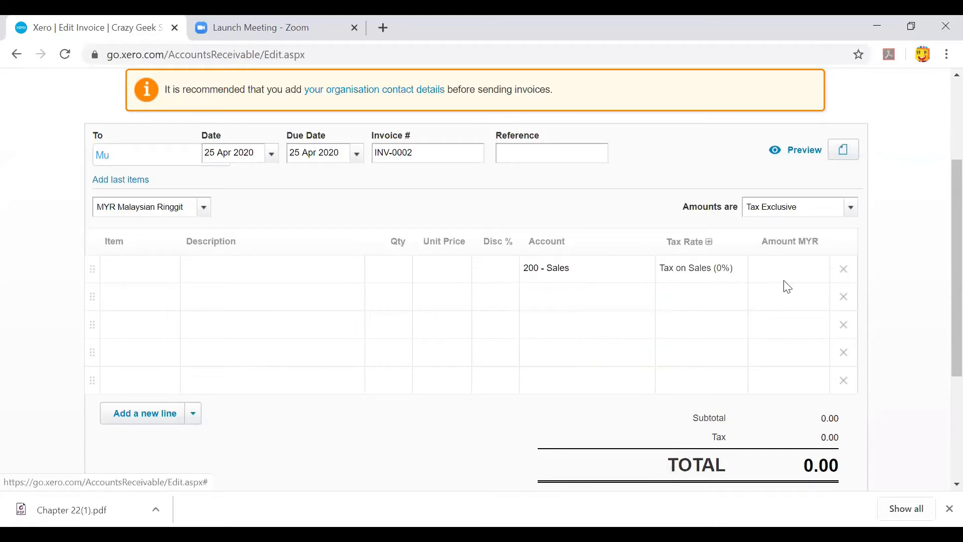
mouse_move(695, 278)
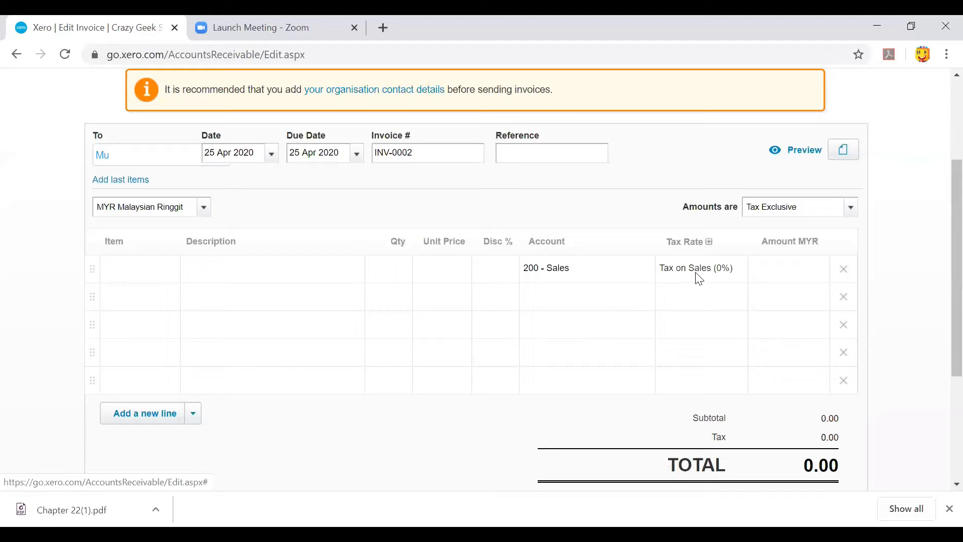
mouse_move(943, 237)
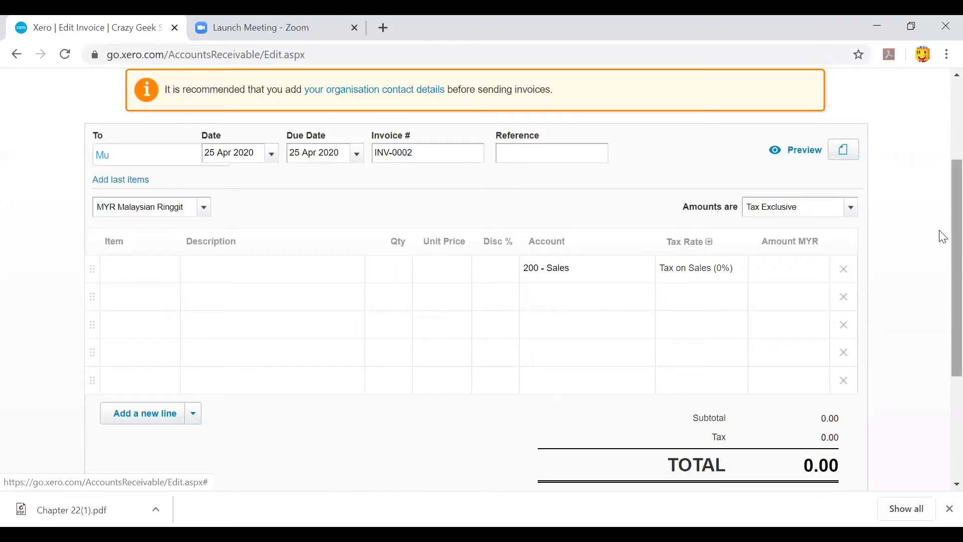
scroll("down", 3)
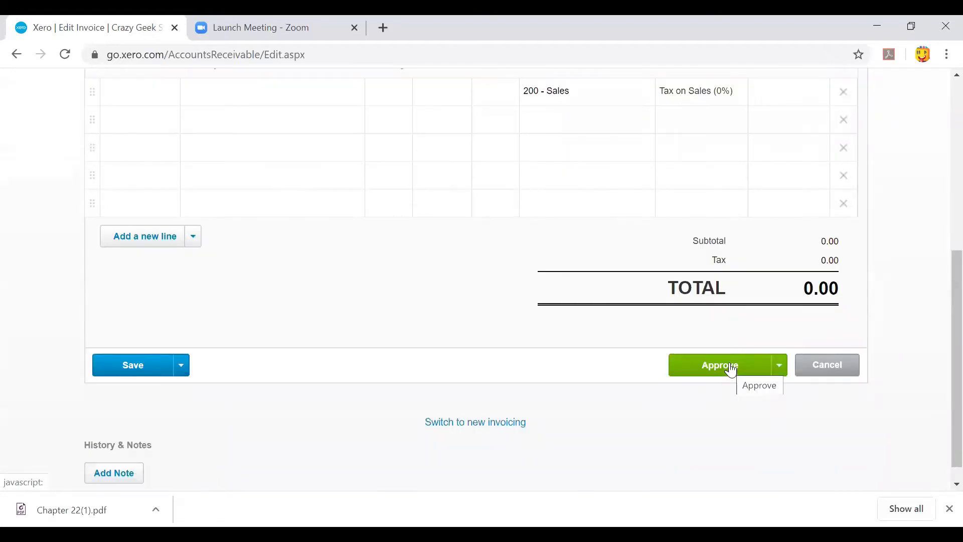
mouse_move(125, 376)
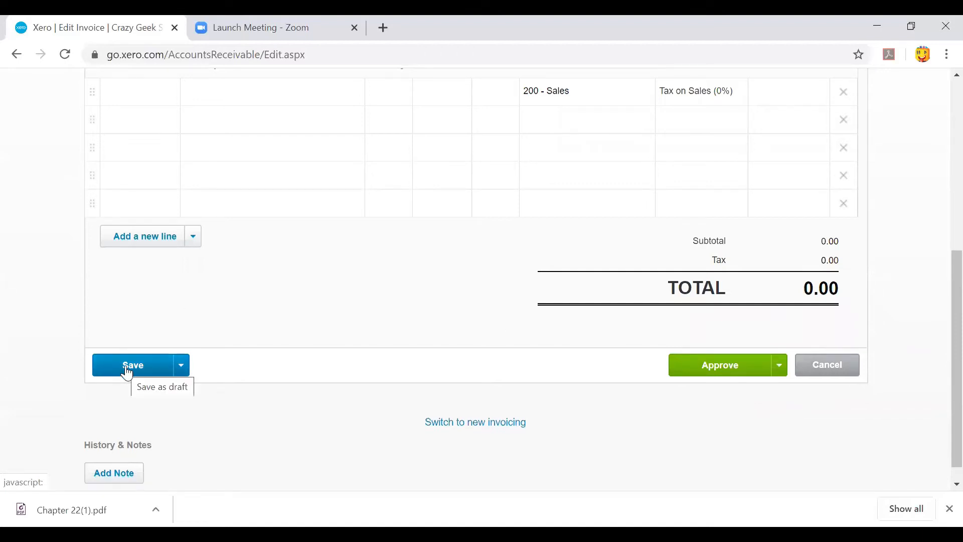
mouse_move(942, 411)
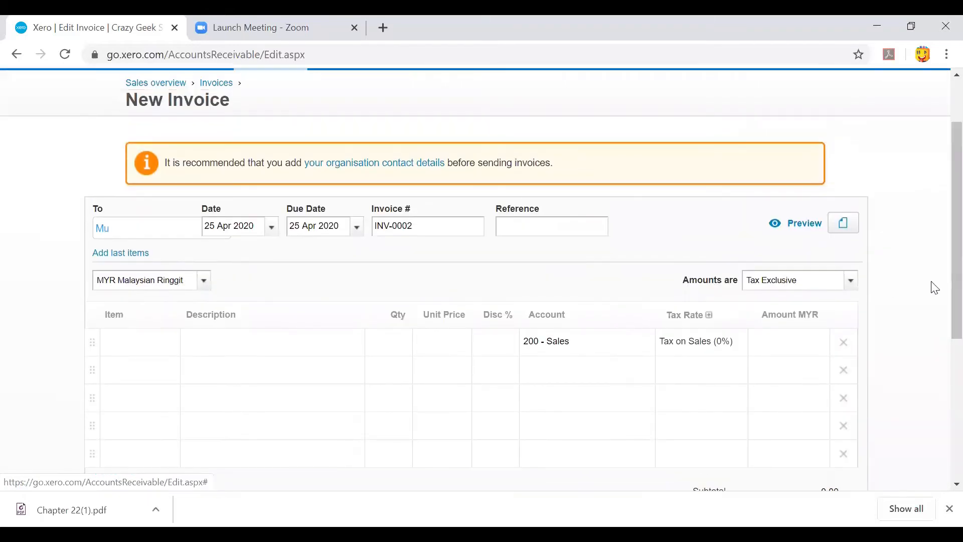
scroll("up", 3)
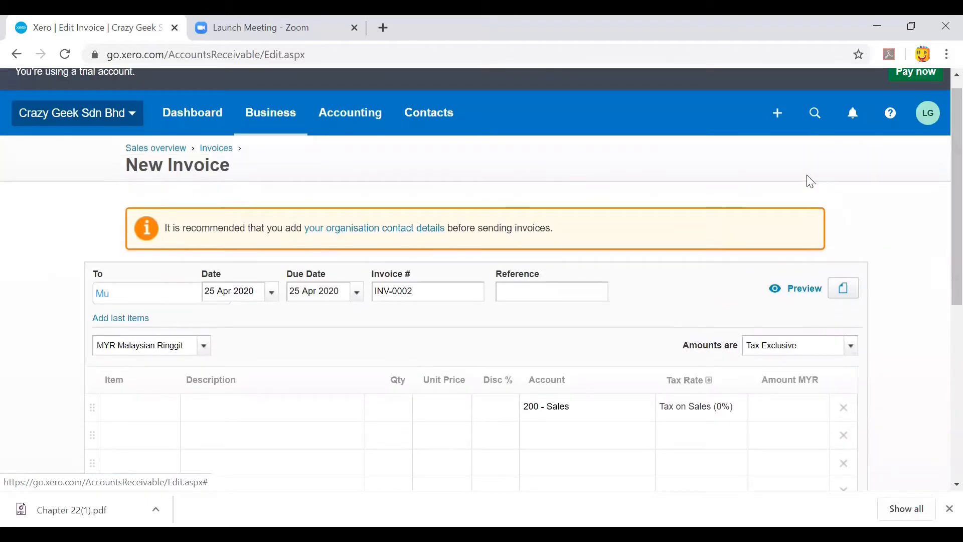
mouse_move(786, 125)
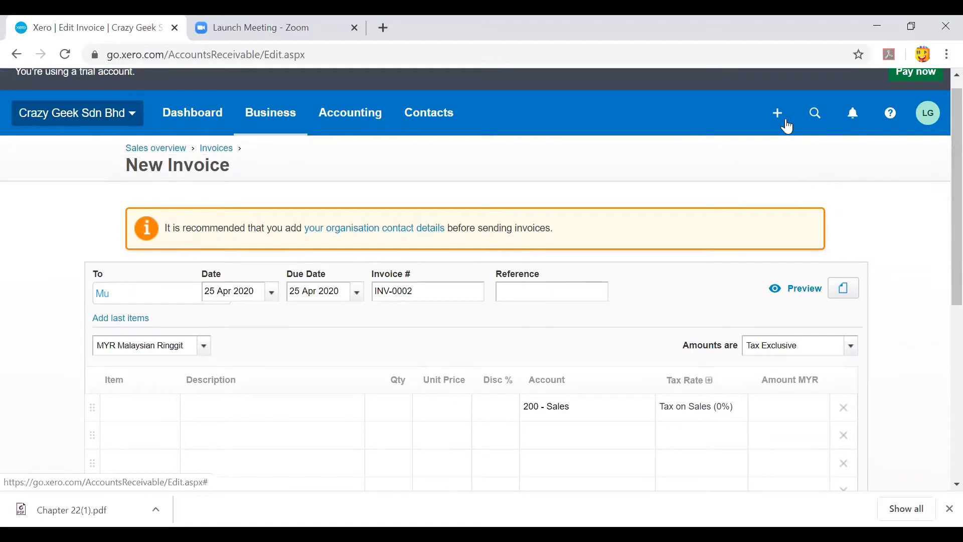
Create a new bill dated 25 Apr 2020 and move into its From field
left_click(776, 113)
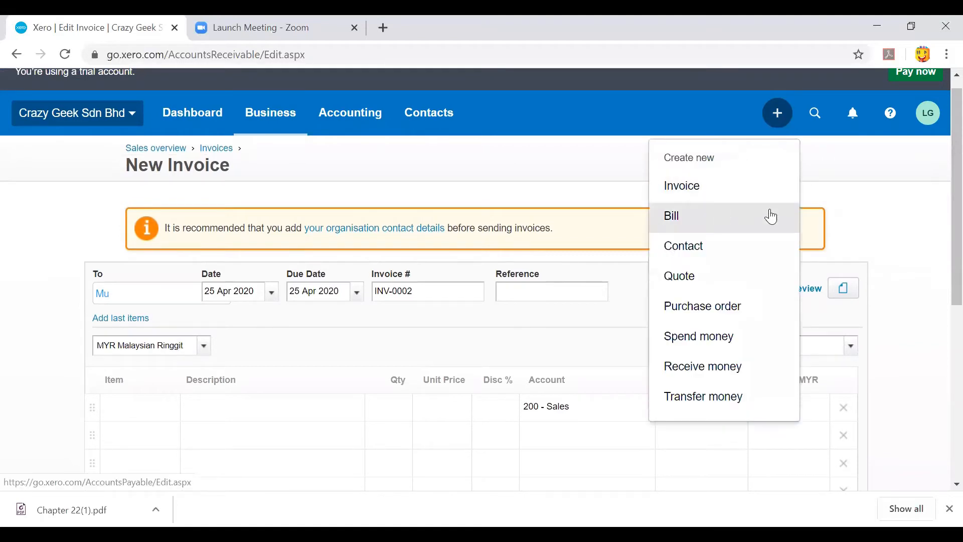
left_click(670, 216)
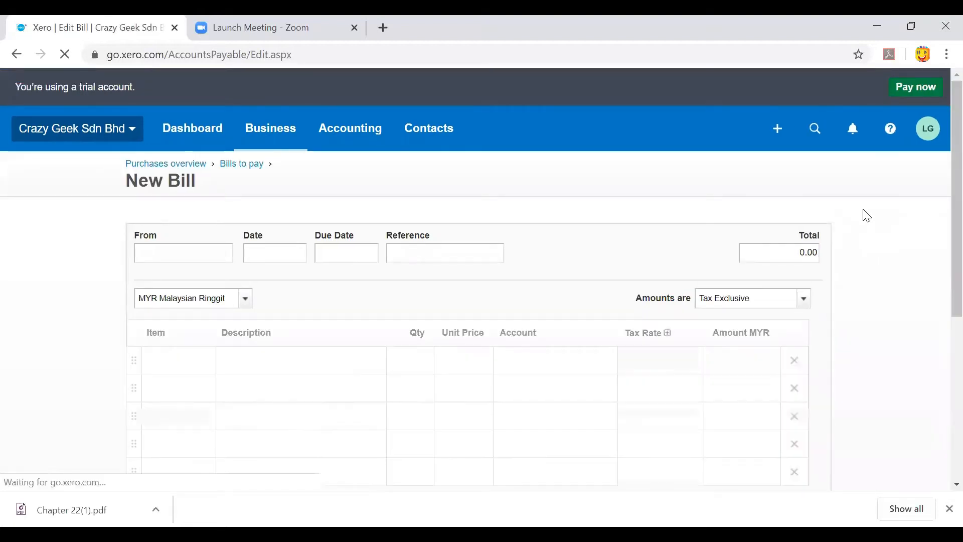
left_click(183, 253)
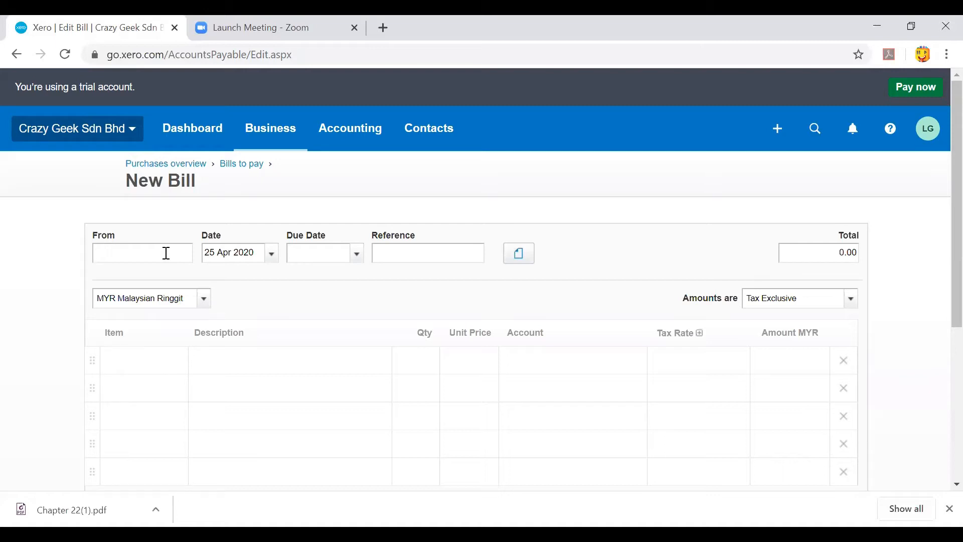
Name the supplier Ahmad Book Store (correcting a mistyped entry) and set due date 25 Apr 2020
type("Kedia")
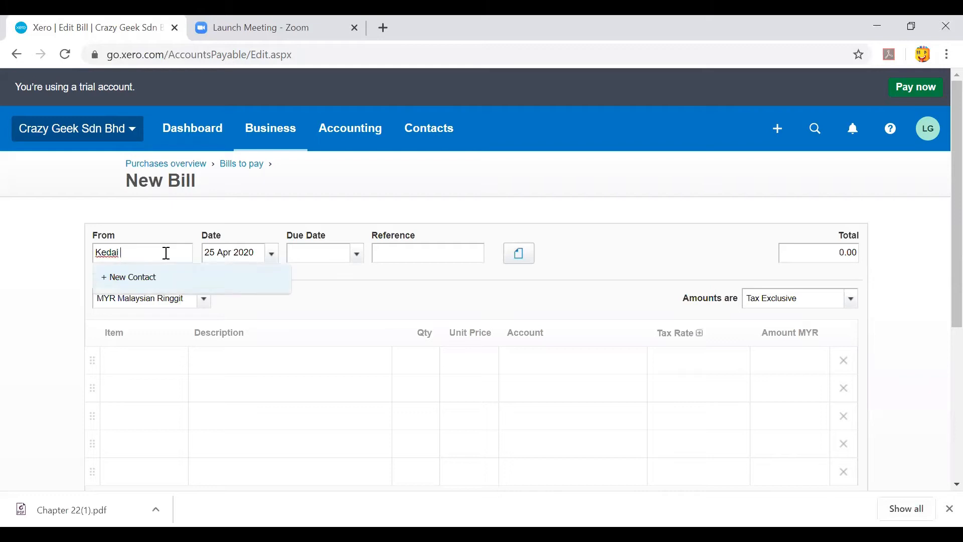
key("Backspace")
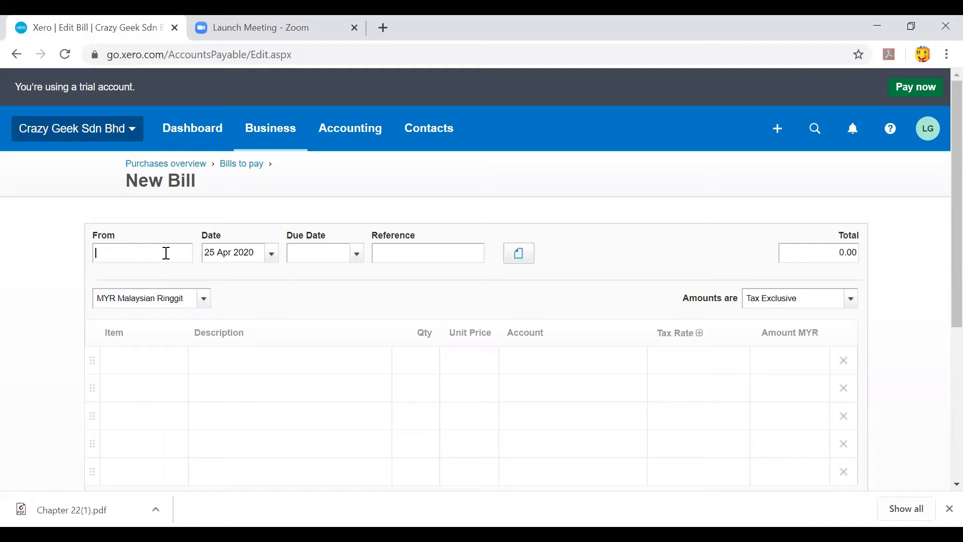
type("Ahmad Book")
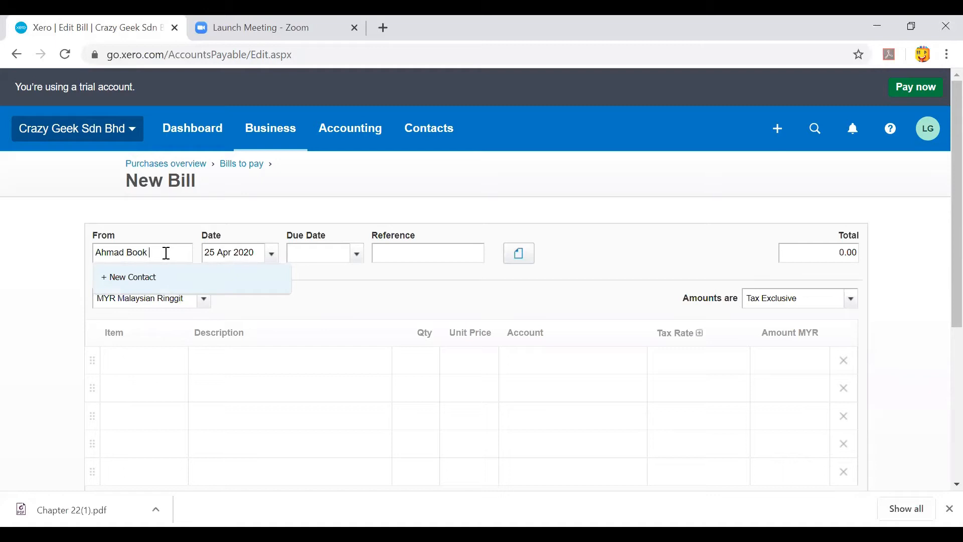
type("Store")
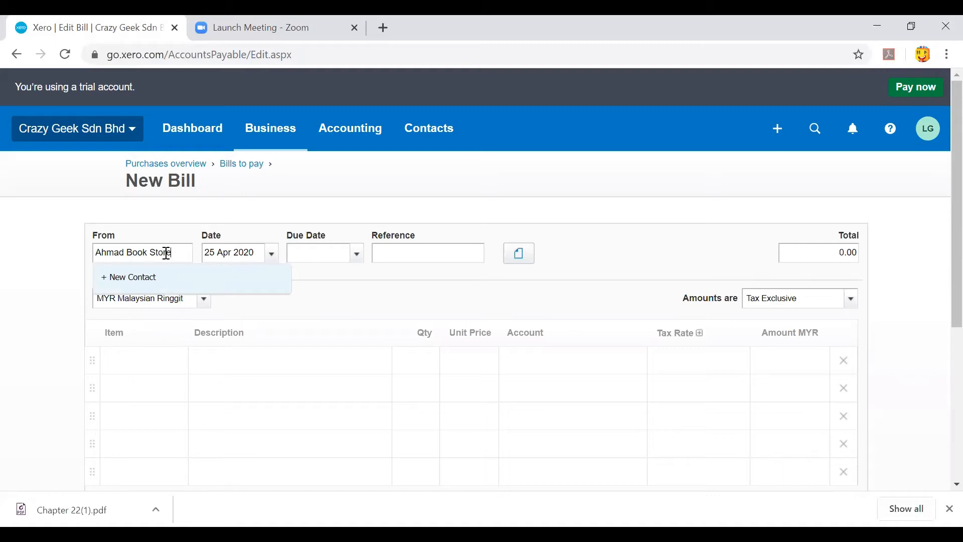
left_click(236, 253)
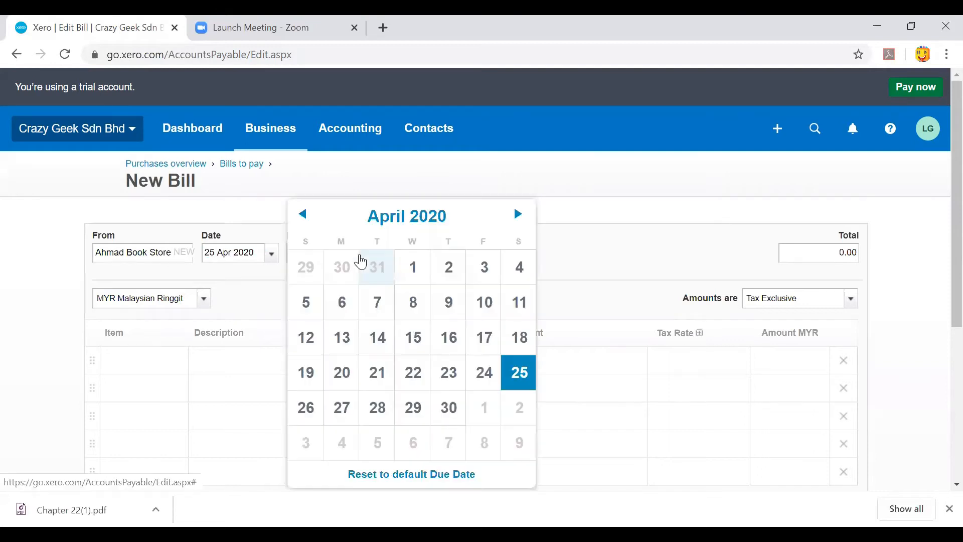
left_click(518, 372)
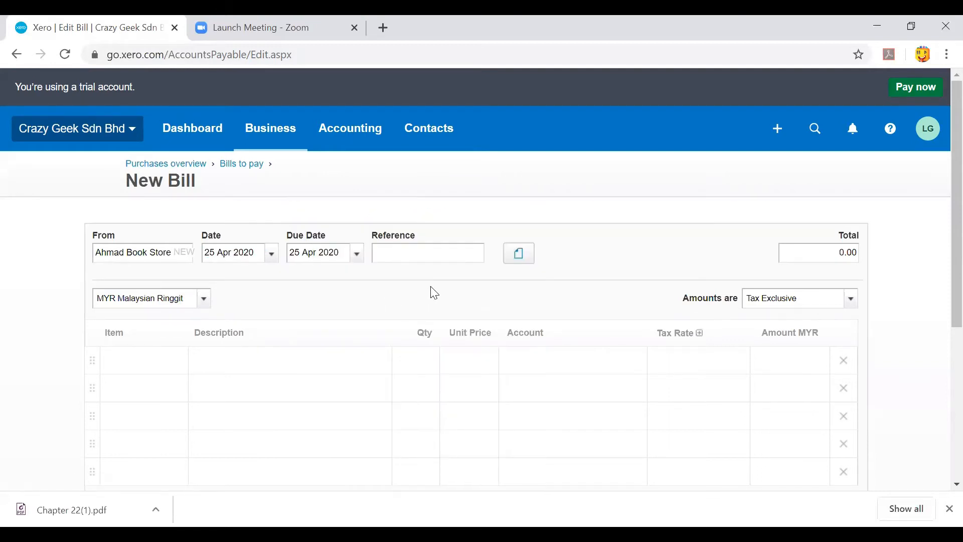
Charge the first line to 461 - Printing & Stationery, quantity 1.00 at unit price 500
scroll("down", 3)
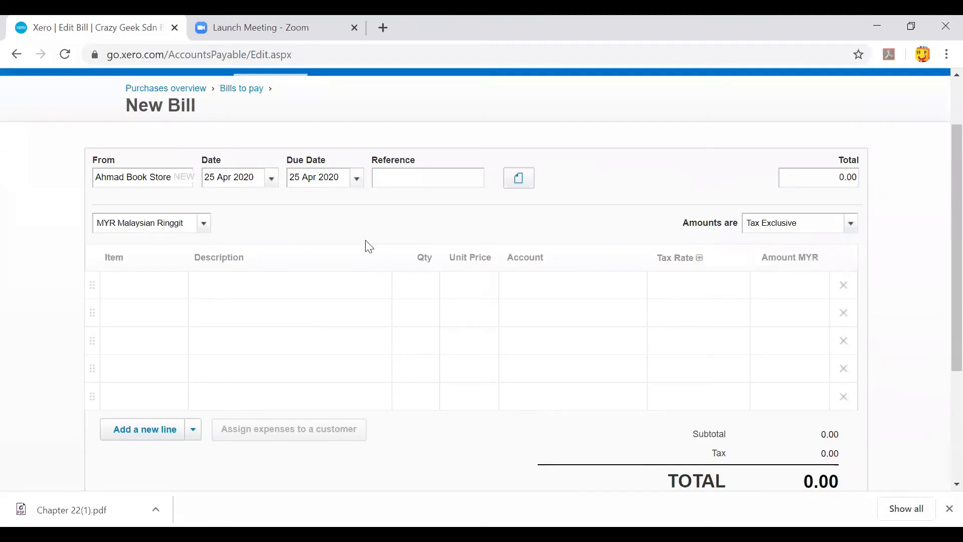
mouse_move(172, 289)
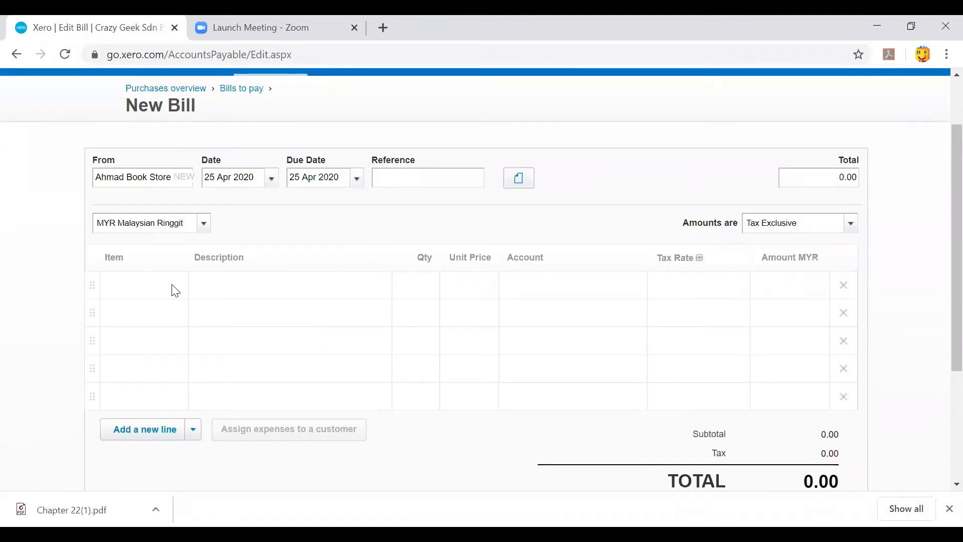
mouse_move(490, 294)
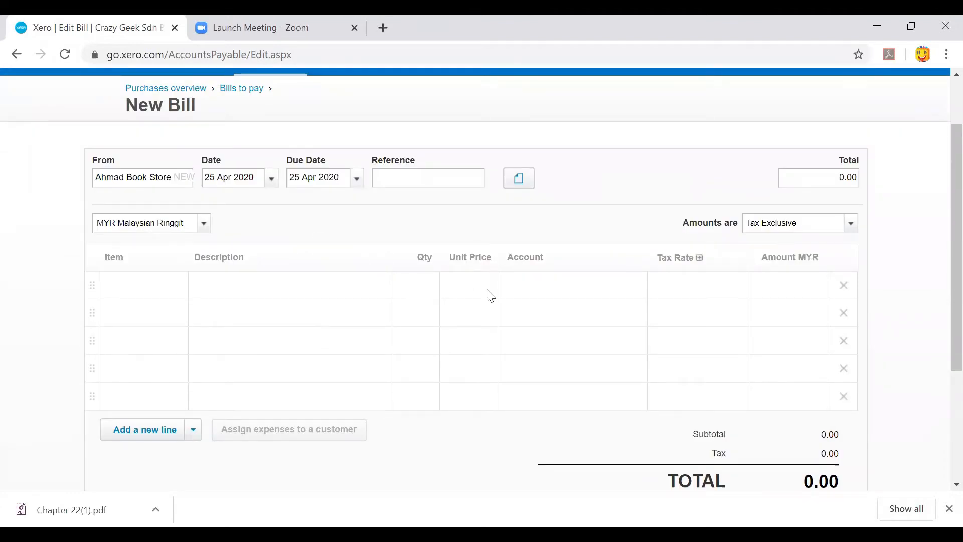
left_click(572, 284)
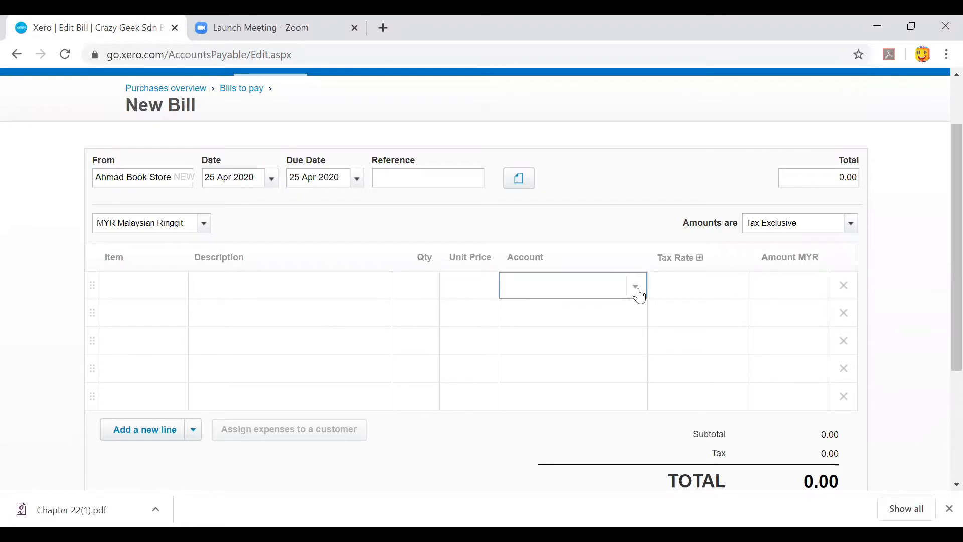
left_click(635, 287)
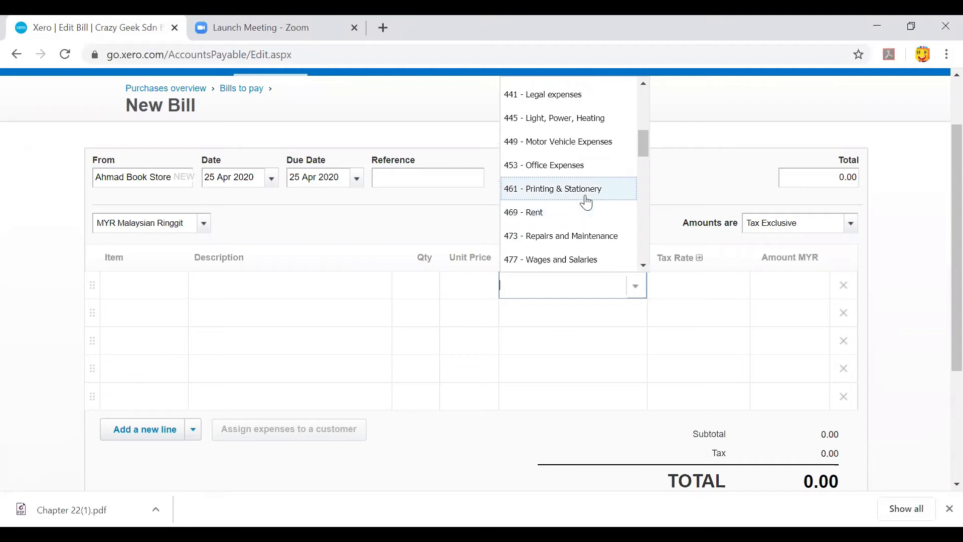
left_click(559, 189)
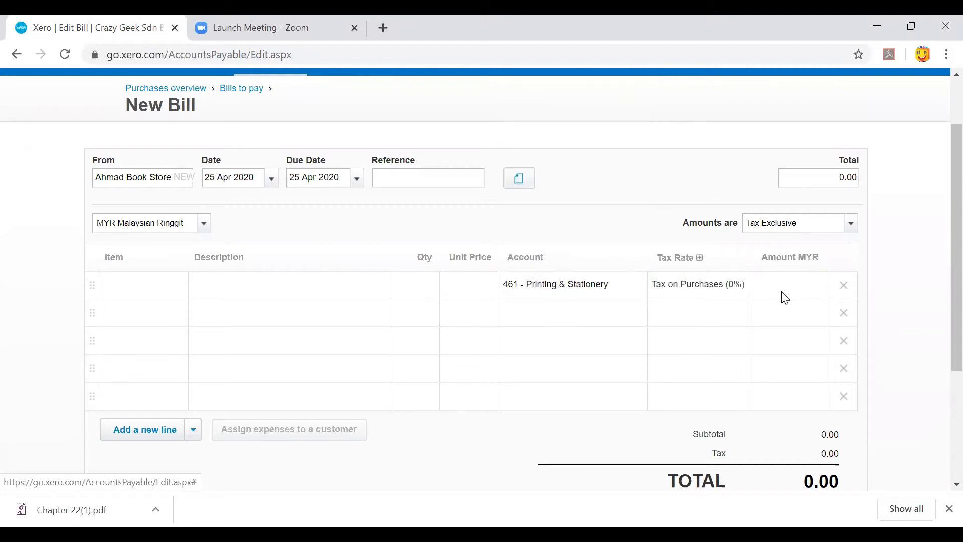
left_click(415, 285)
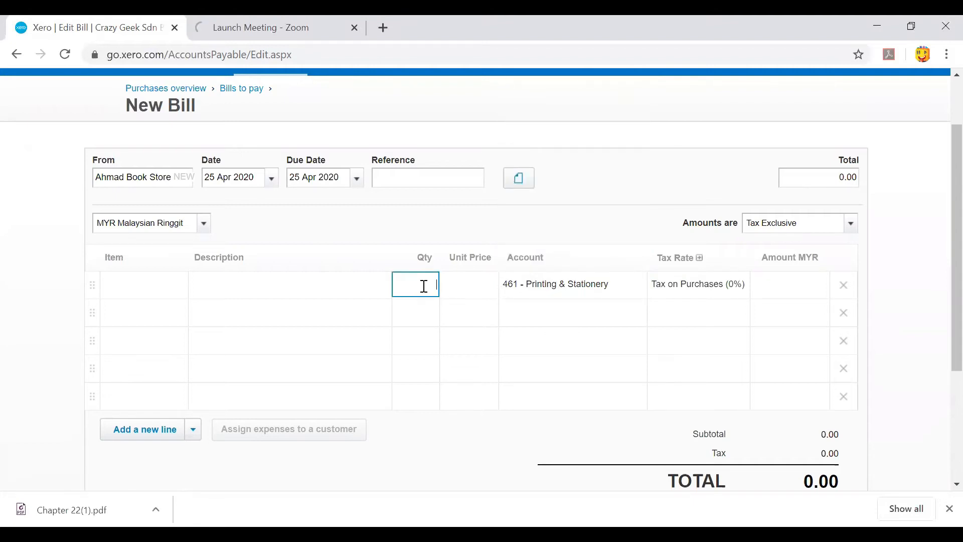
type("1.00")
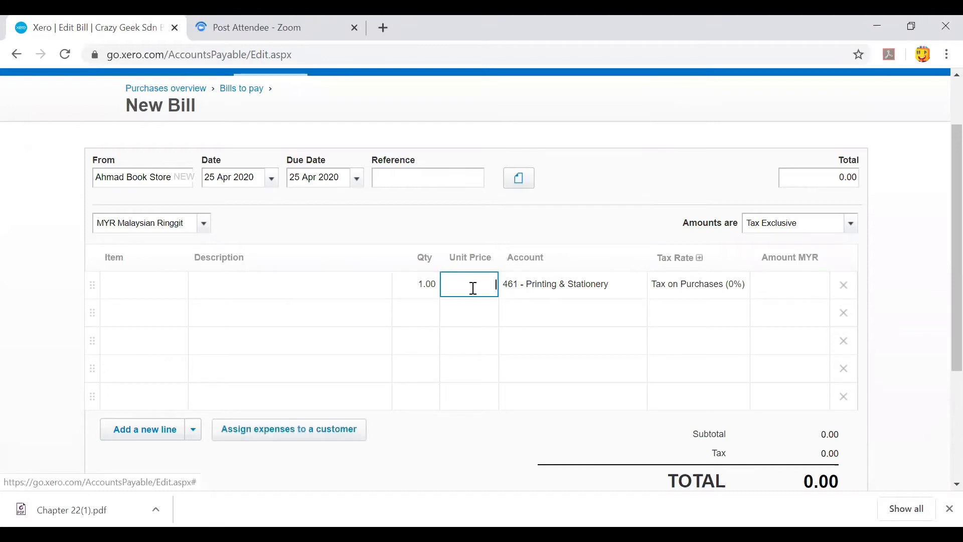
type("500.00")
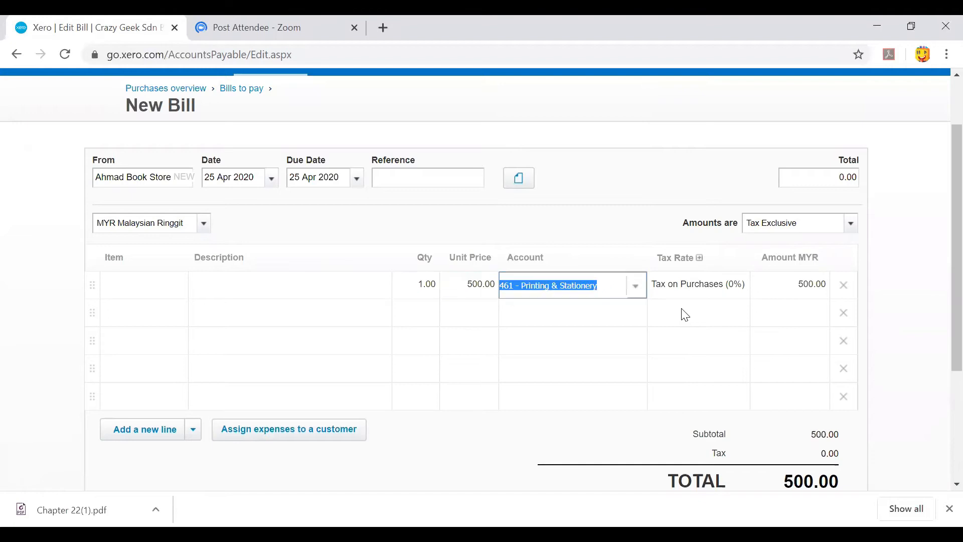
mouse_move(941, 271)
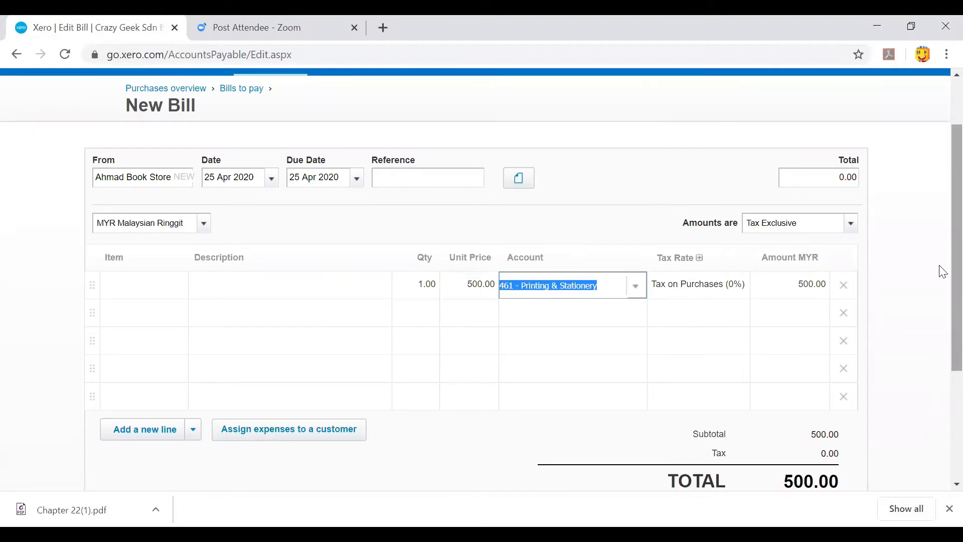
scroll("down", 3)
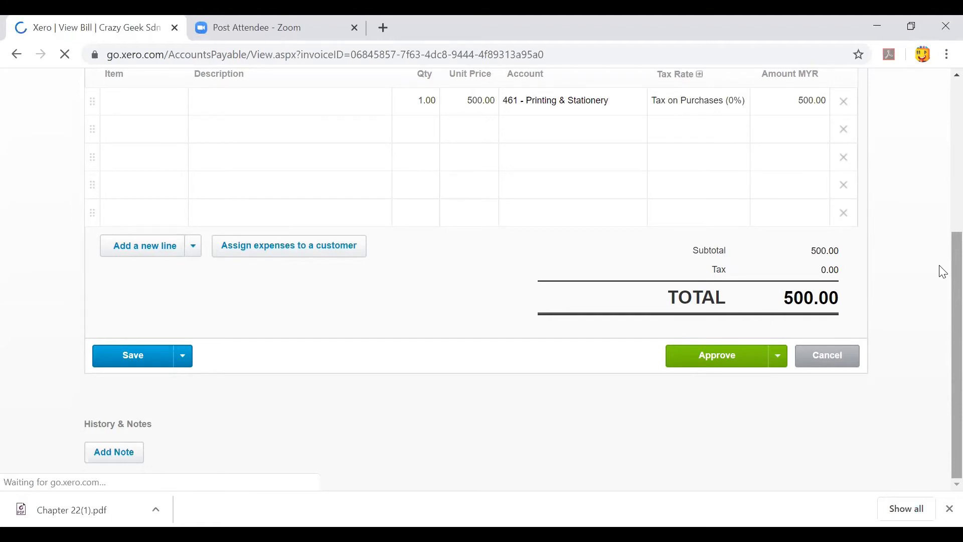
Approve the 500.00 Ahmad Book Store bill so it awaits payment
left_click(716, 355)
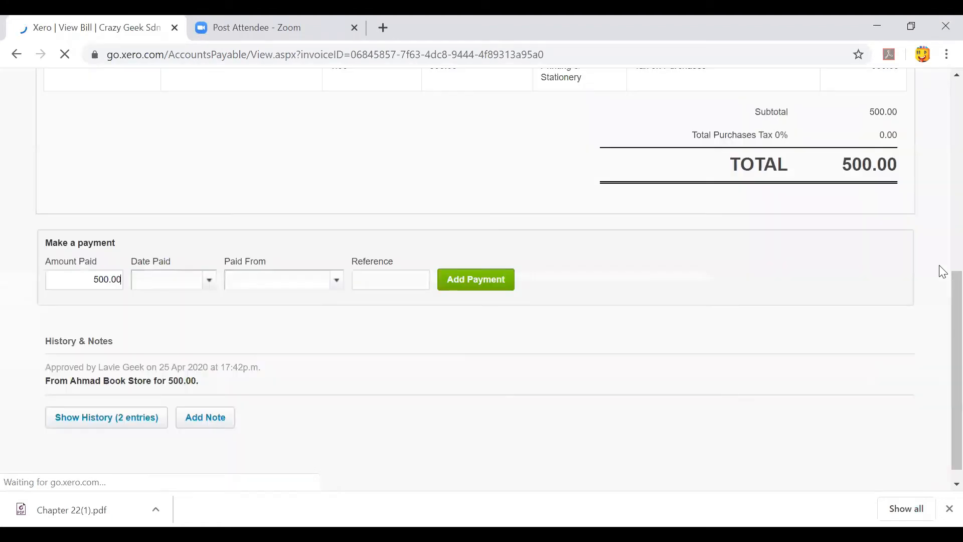
mouse_move(842, 335)
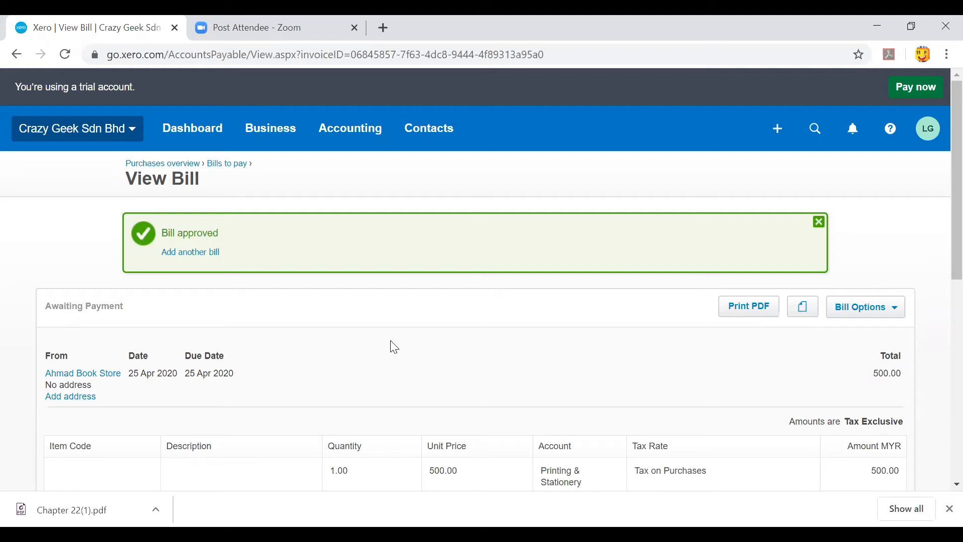
mouse_move(358, 116)
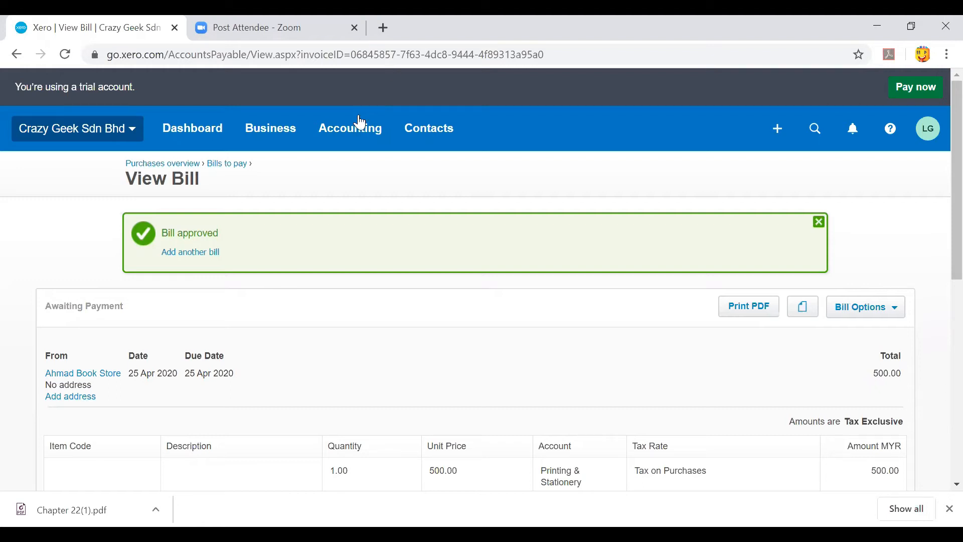
Open invoice INV-0001 from the Business menu and reach its Receive a payment section
left_click(271, 128)
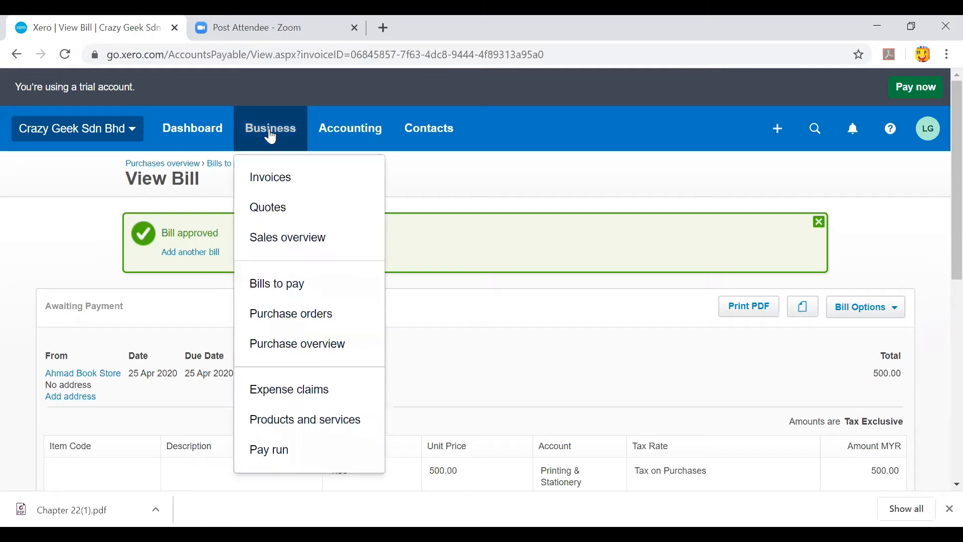
mouse_move(270, 177)
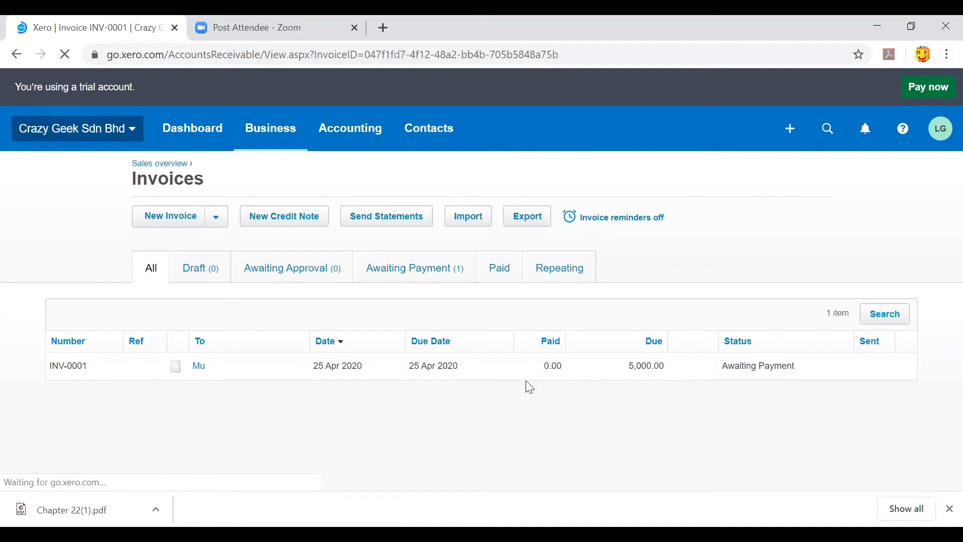
left_click(68, 365)
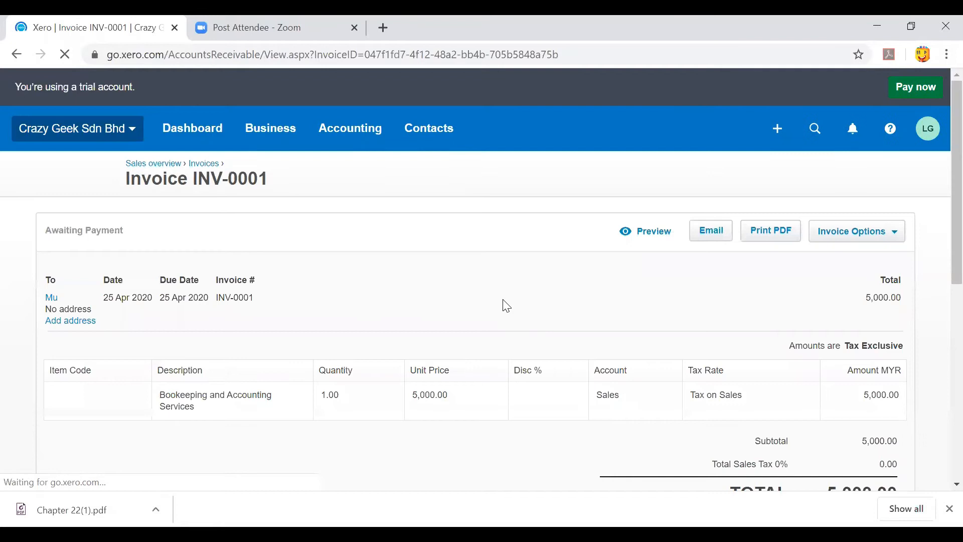
scroll("down", 3)
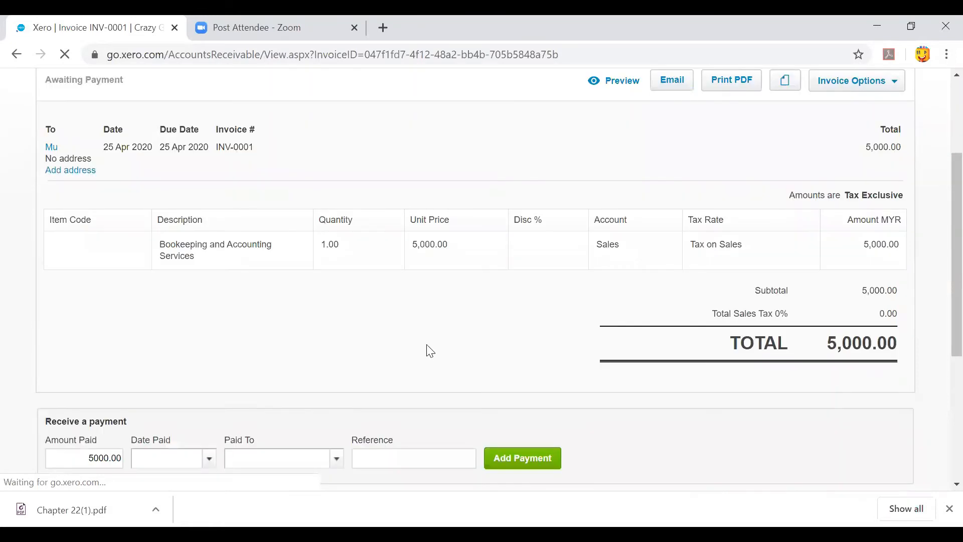
scroll("down", 3)
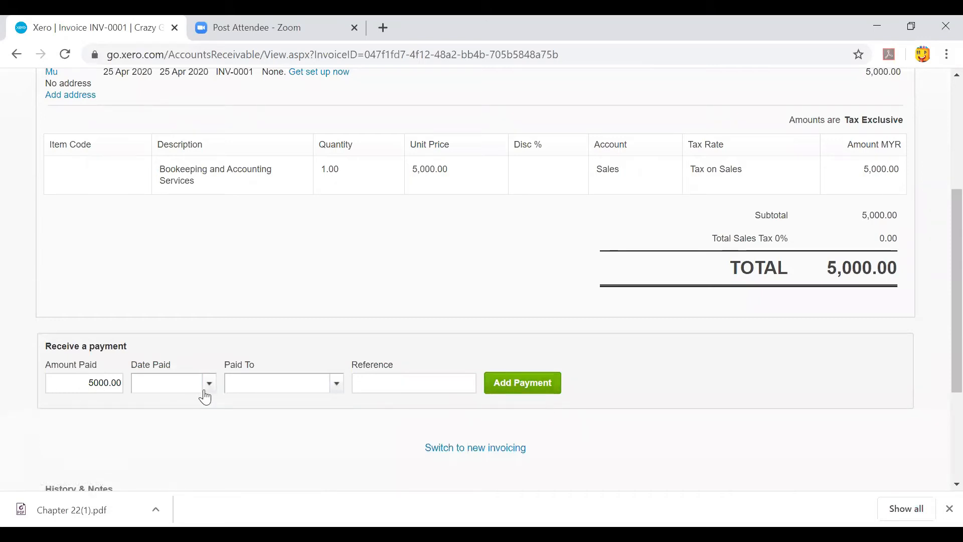
Record the 5,000.00 received on 25 Apr 2020 into Maybank - 2234
left_click(169, 383)
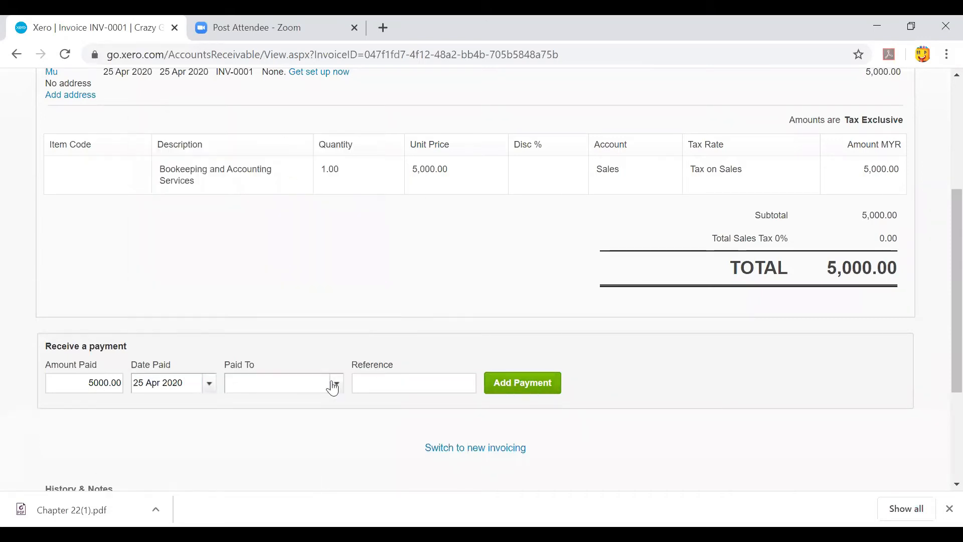
left_click(335, 385)
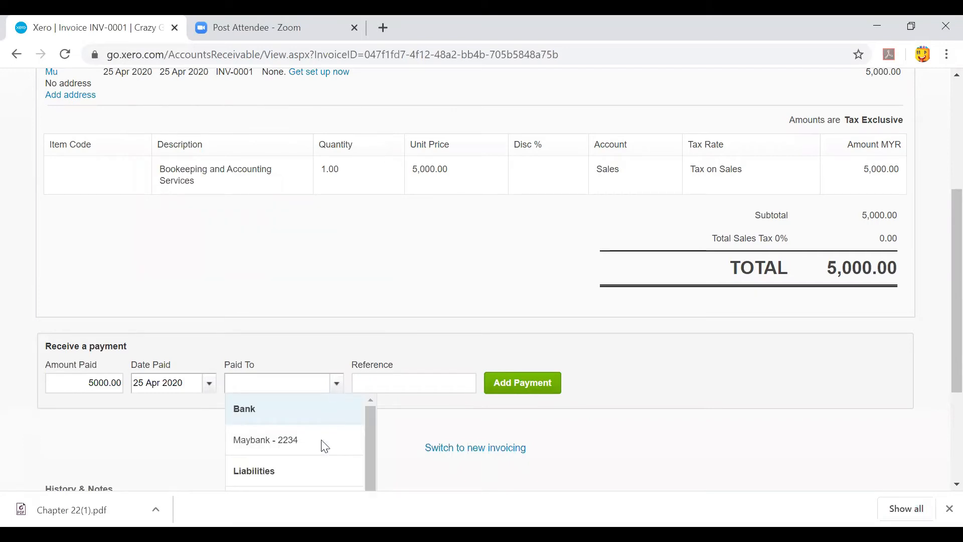
left_click(265, 440)
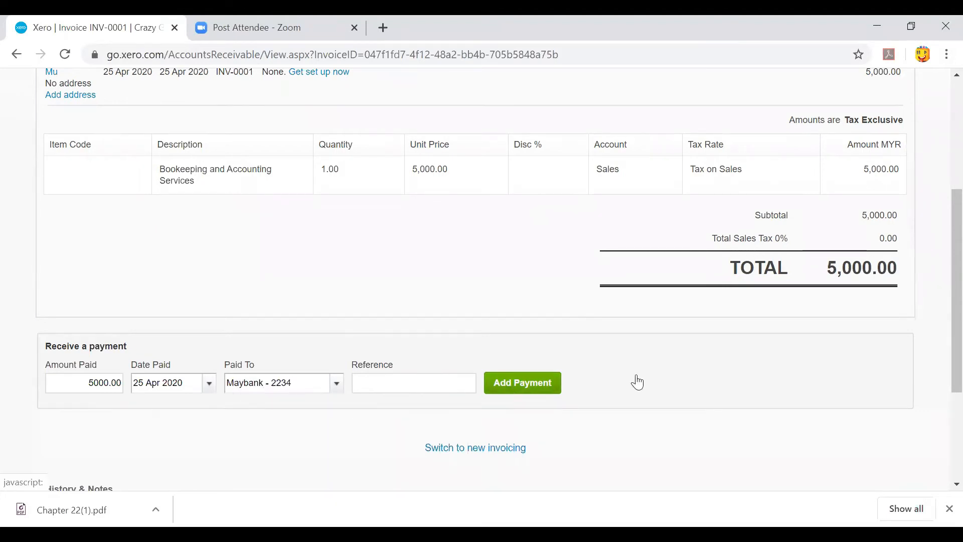
left_click(522, 382)
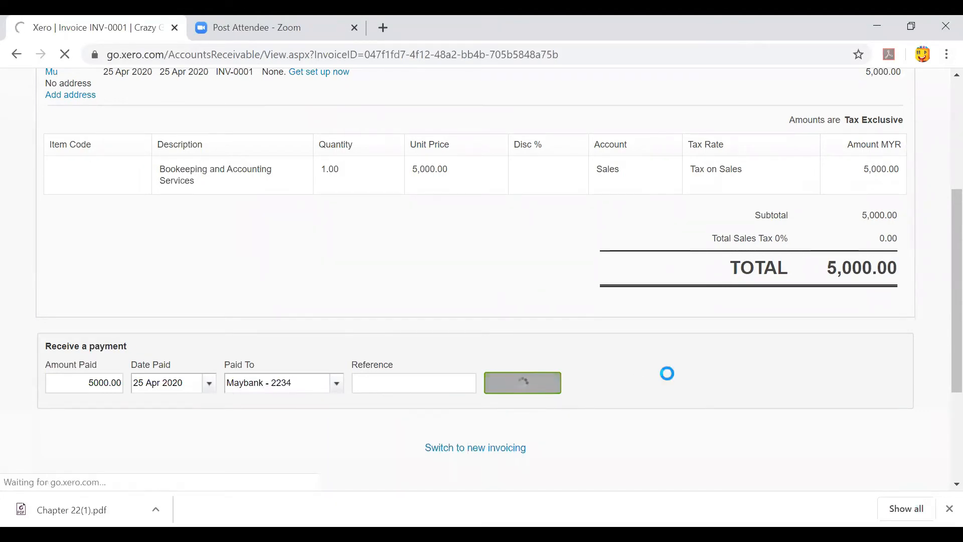
left_click(521, 383)
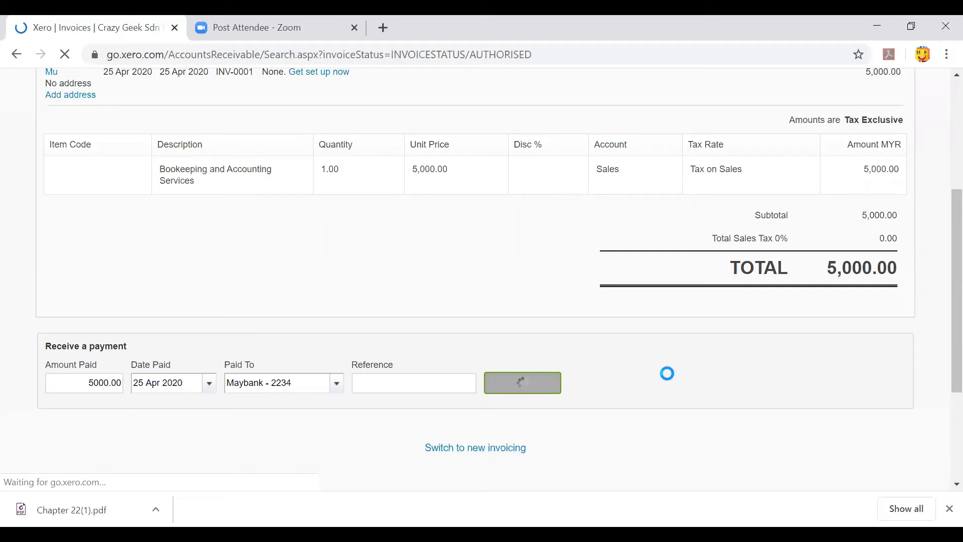
left_click(522, 382)
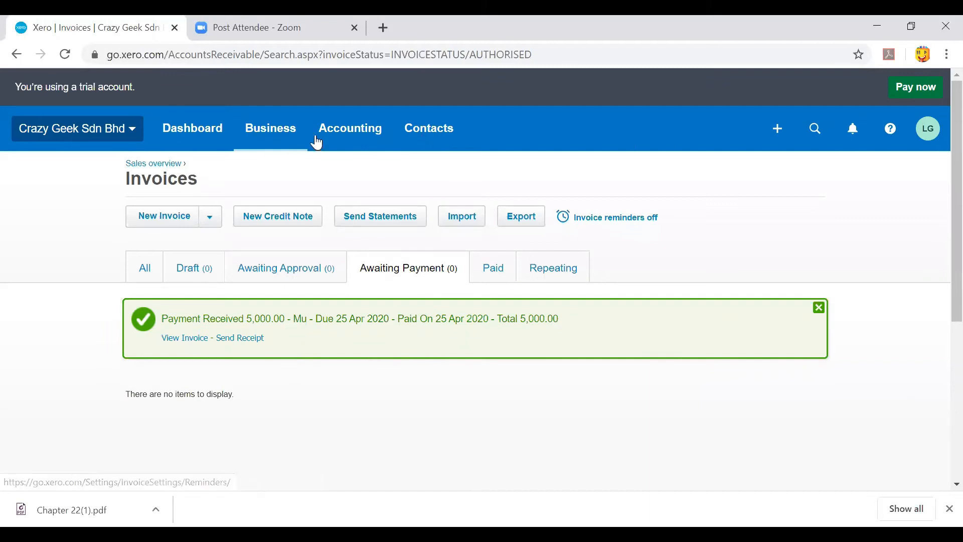
Go to Bills to pay and open the Ahmad Book Store bill
left_click(270, 129)
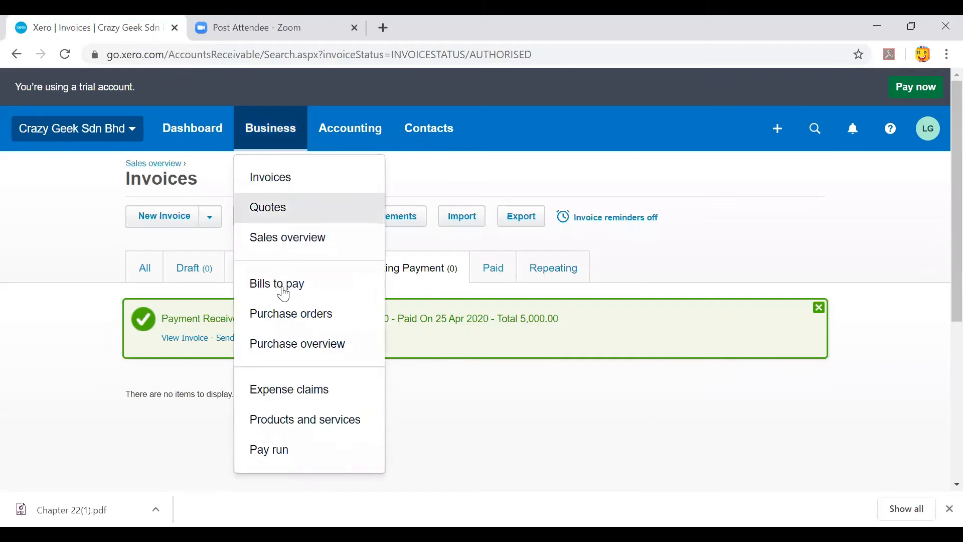
left_click(276, 283)
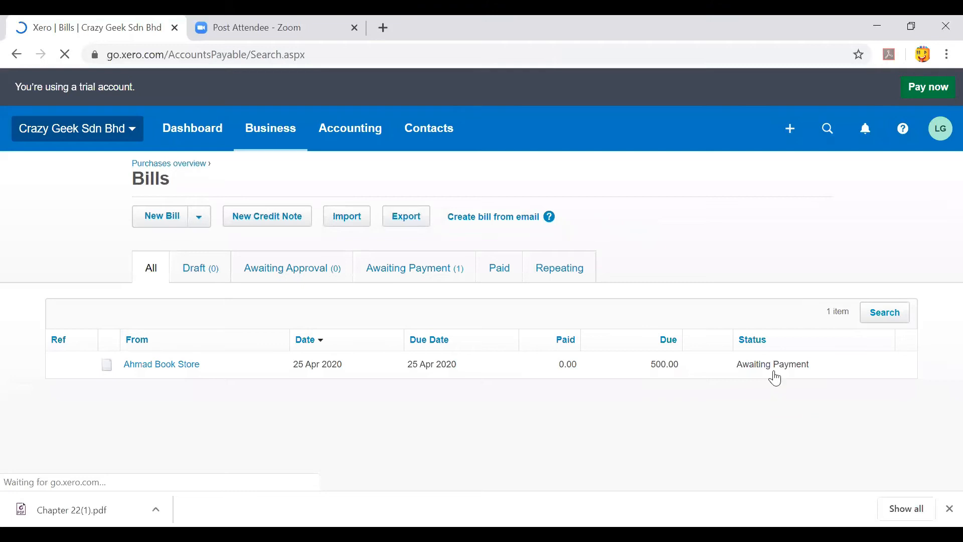
left_click(492, 217)
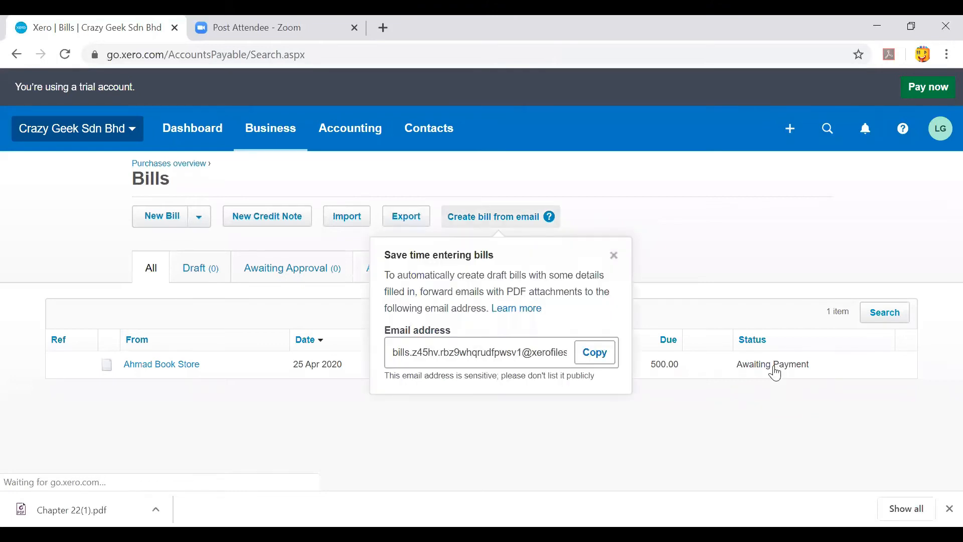
left_click(161, 364)
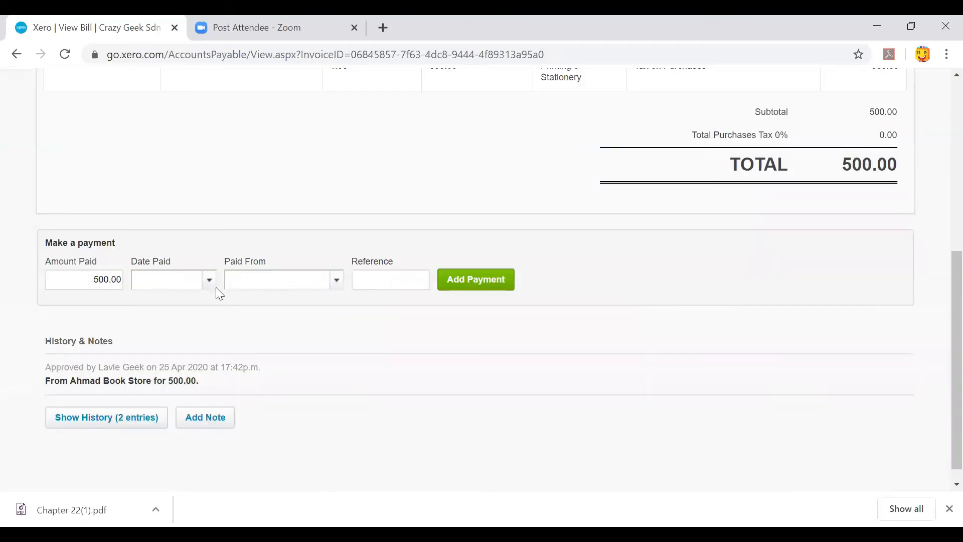
Record the 500.00 payment on 25 Apr 2020 from Maybank - 2234
left_click(172, 280)
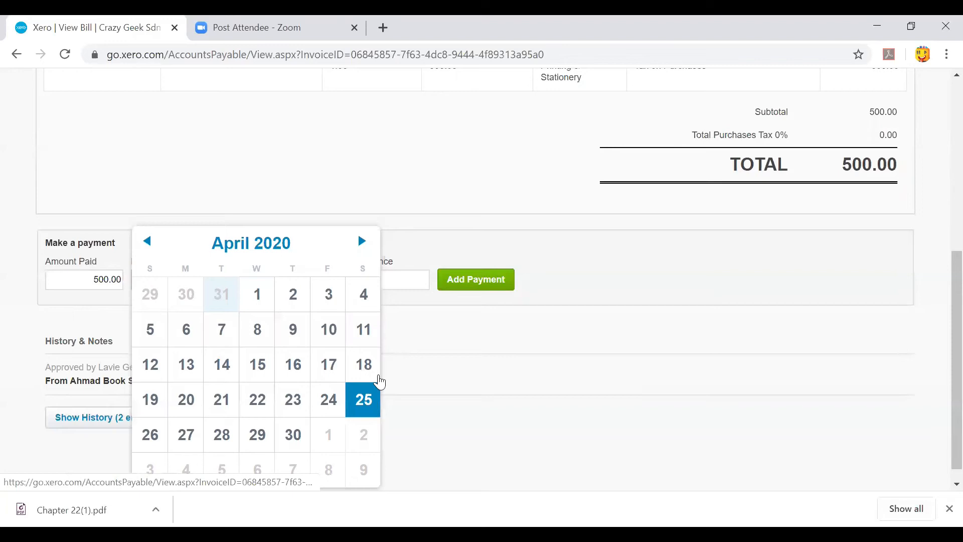
mouse_move(330, 291)
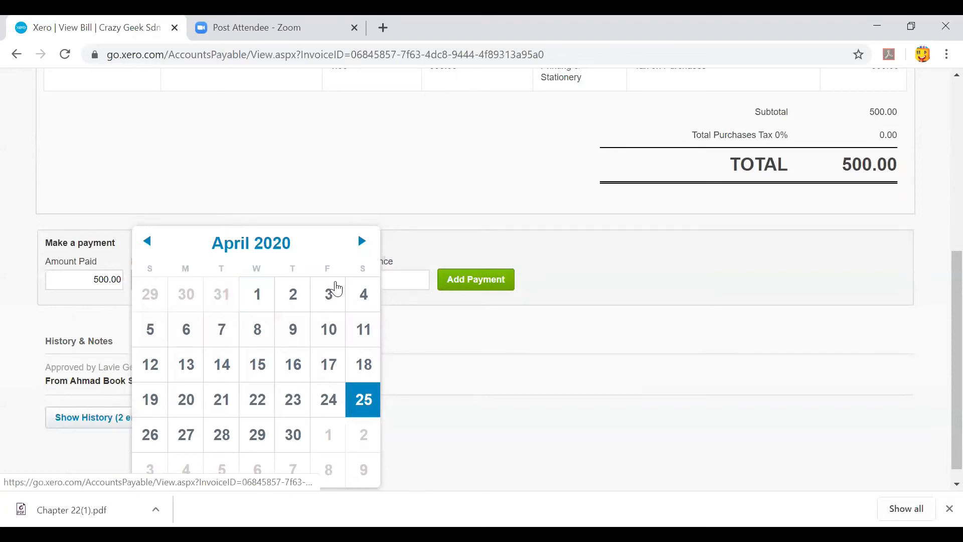
left_click(337, 279)
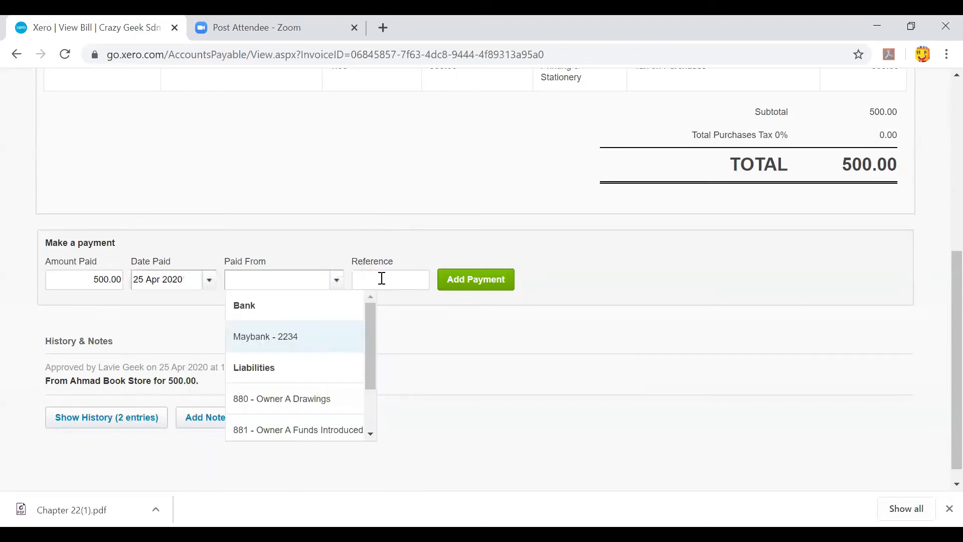
left_click(265, 336)
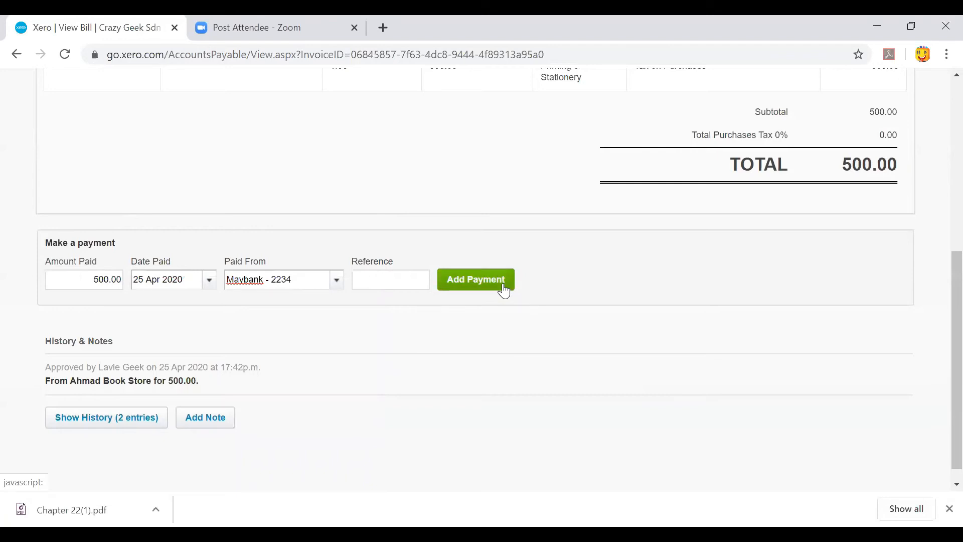
left_click(476, 279)
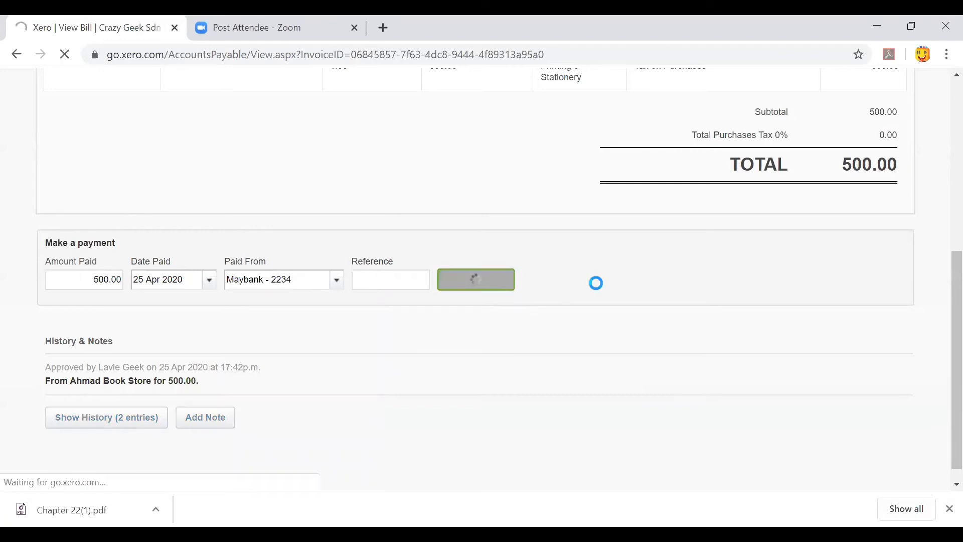
left_click(476, 279)
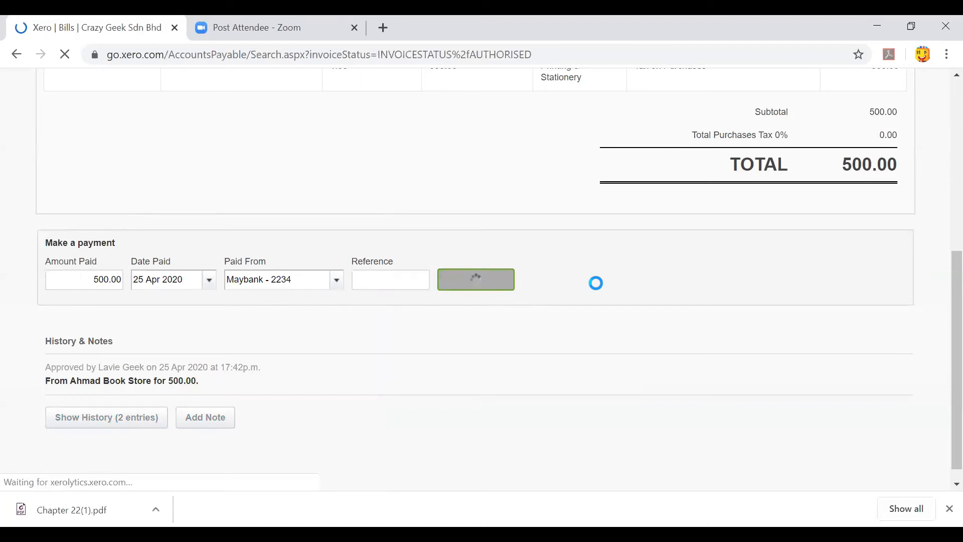
left_click(476, 279)
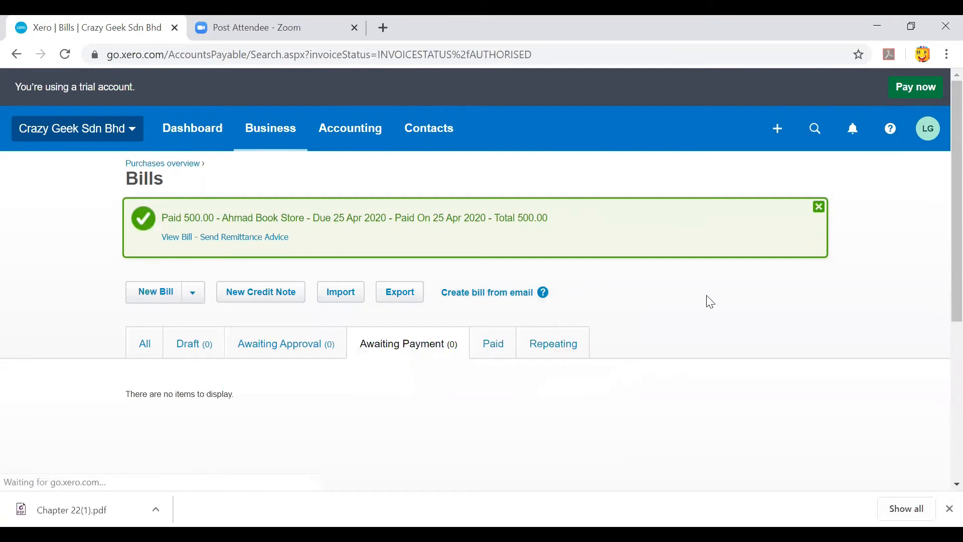
Begin a Spend Money transaction with Maybank - 2234 as the paying account and continue to the form
left_click(776, 128)
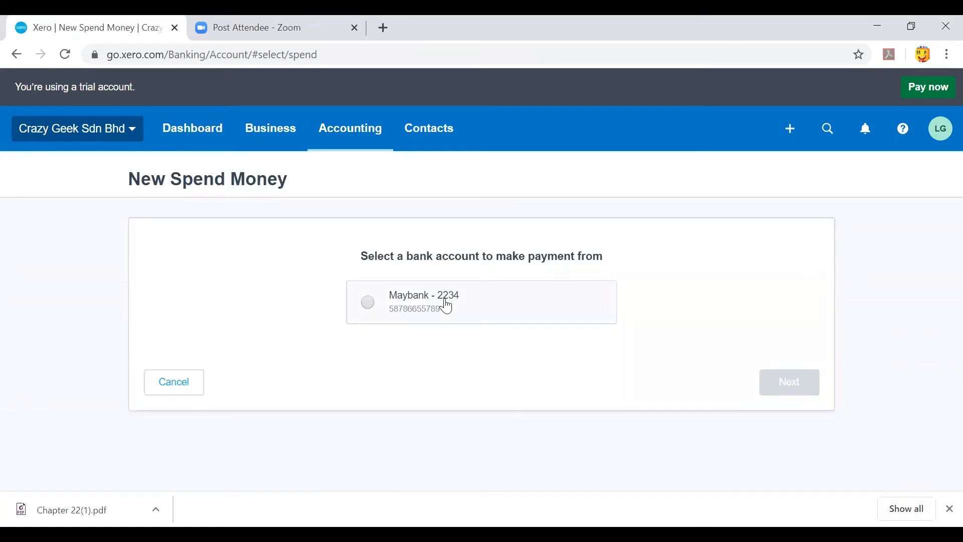
left_click(367, 302)
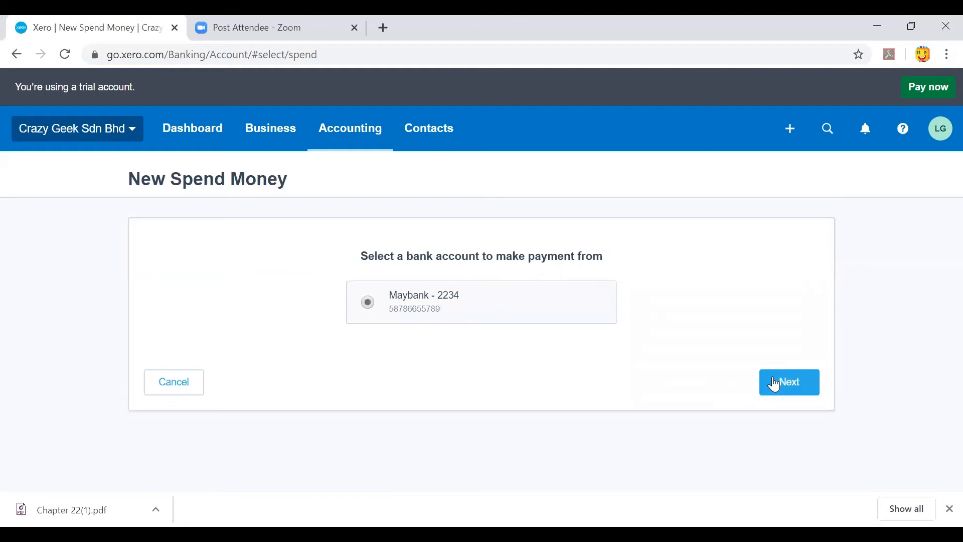
mouse_move(776, 372)
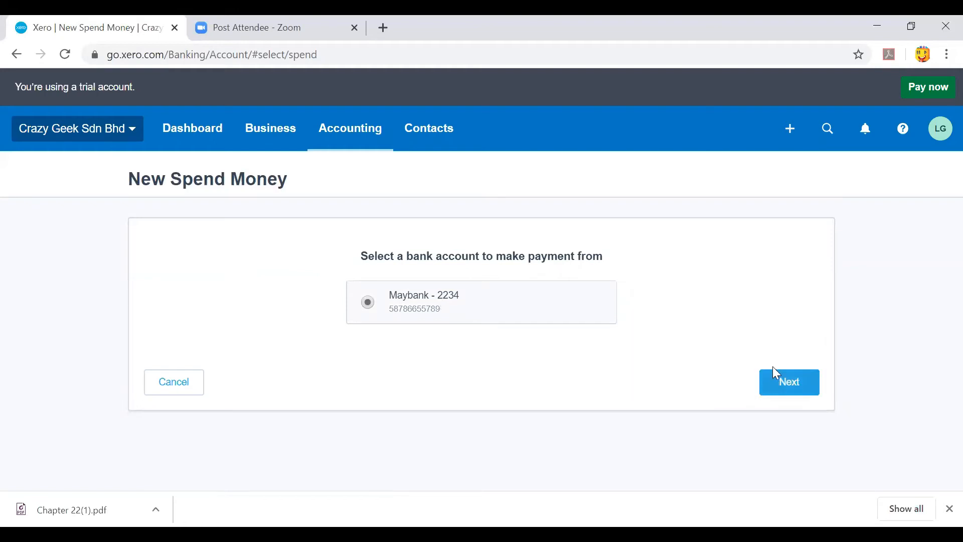
left_click(788, 381)
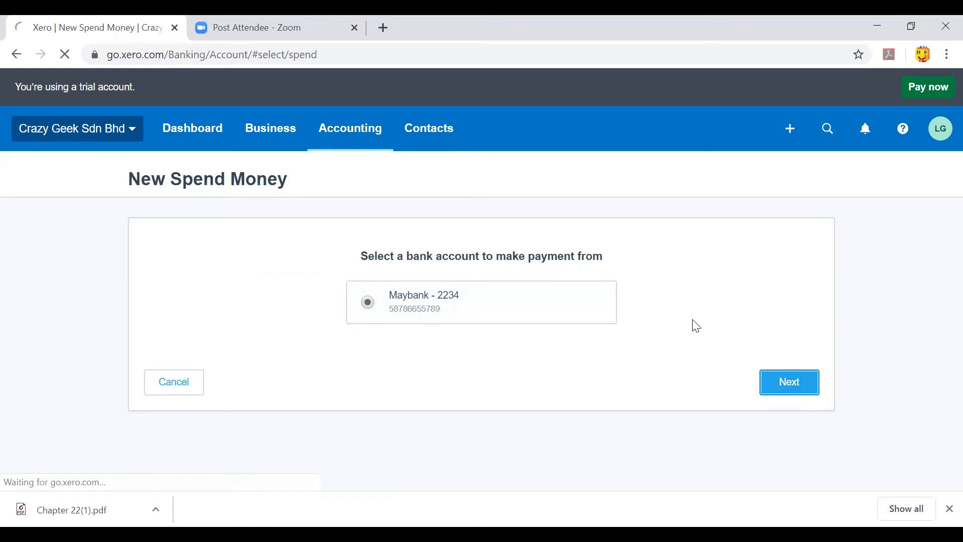
left_click(788, 381)
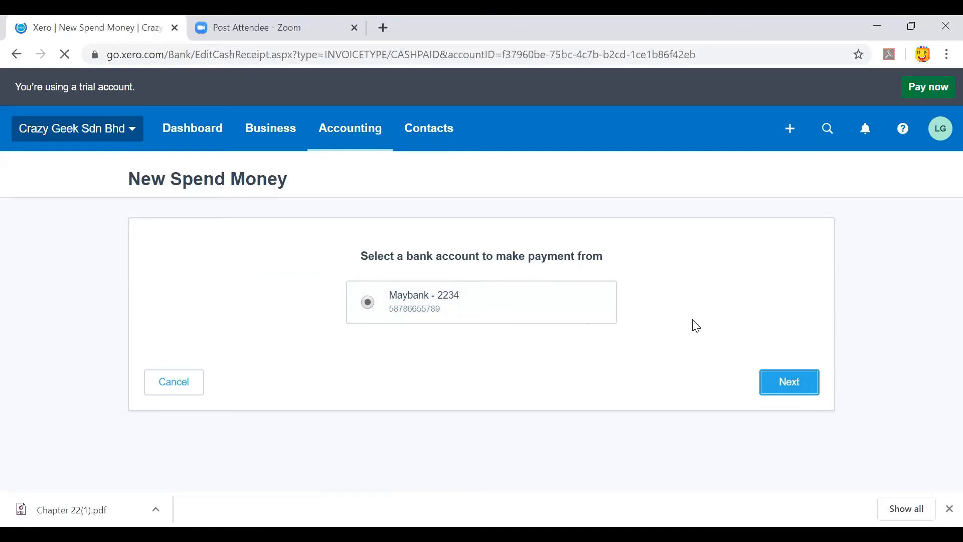
left_click(788, 382)
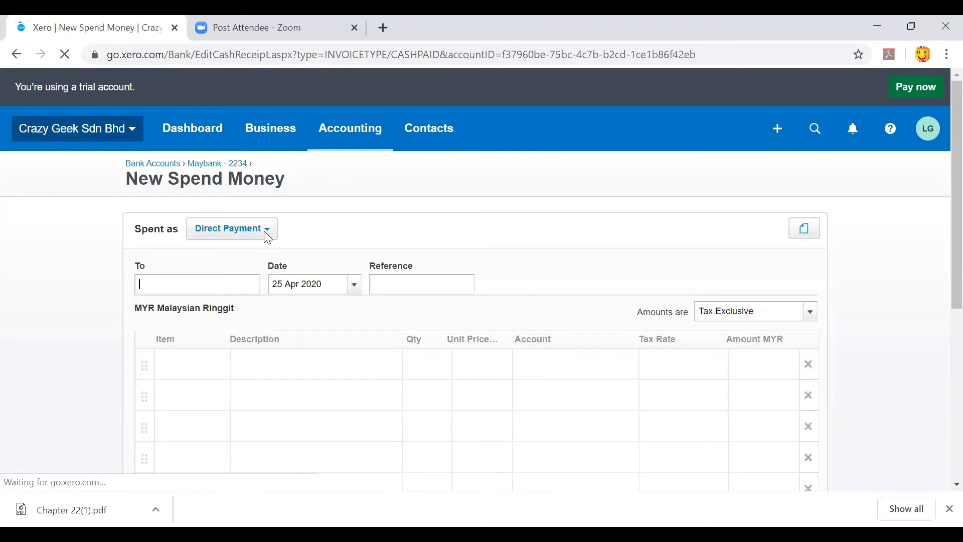
Keep the spend as a direct payment and add Miss Anu as a new payee contact
left_click(230, 228)
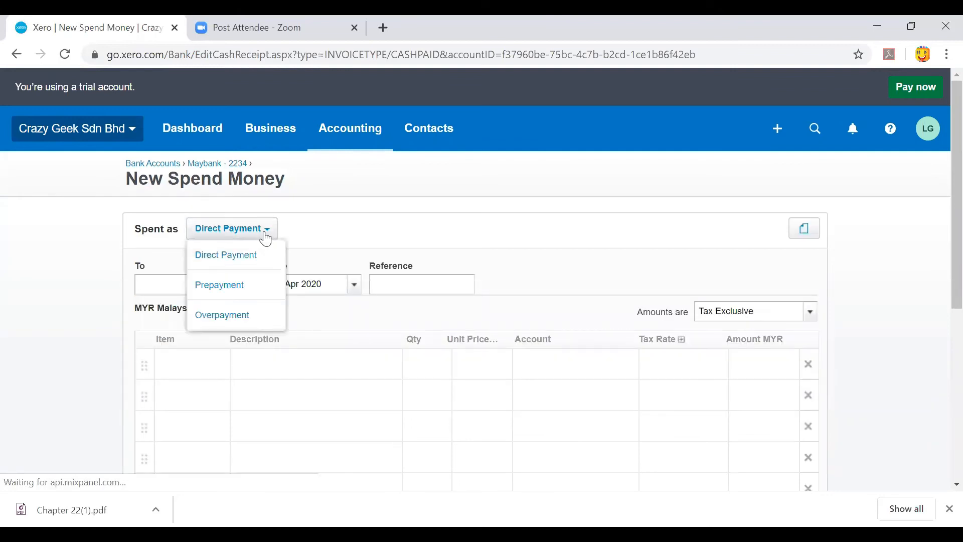
left_click(180, 285)
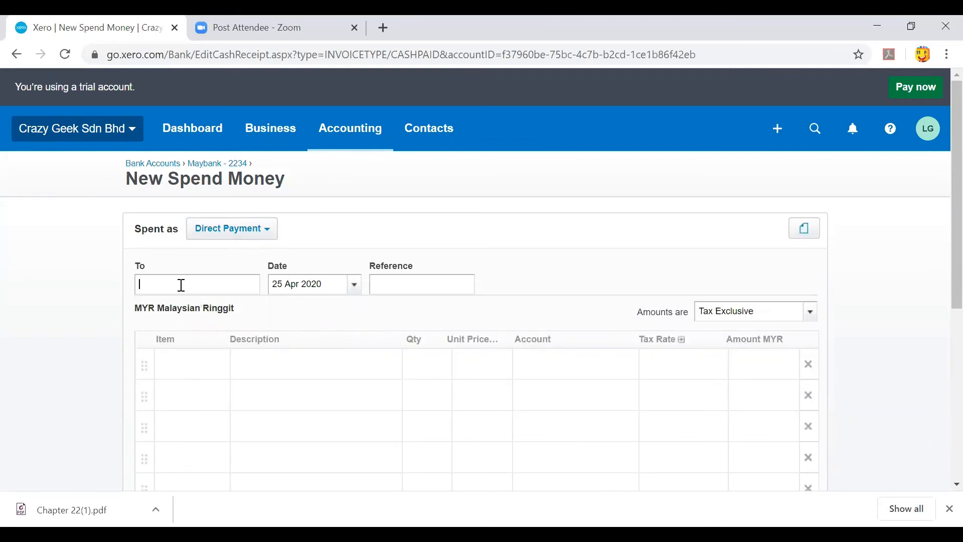
mouse_move(245, 268)
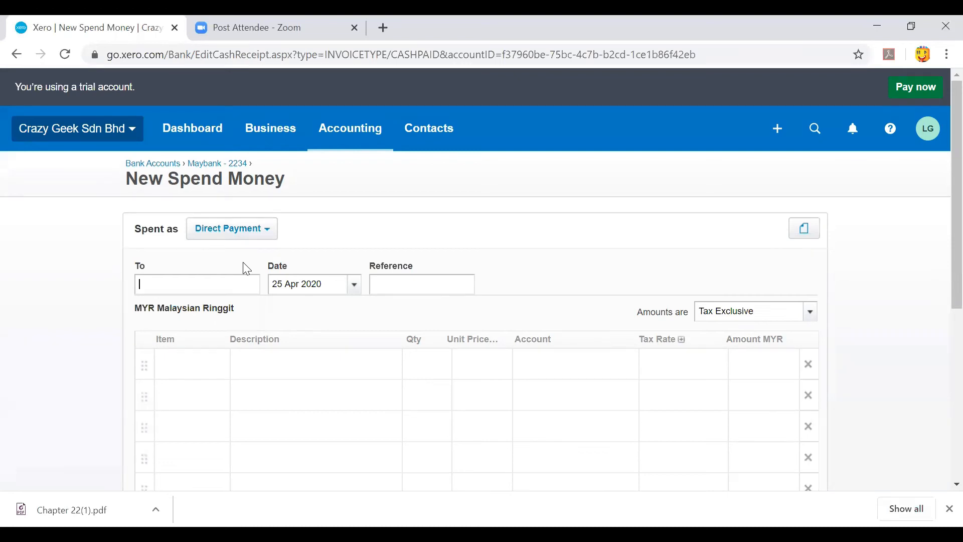
type("Miss")
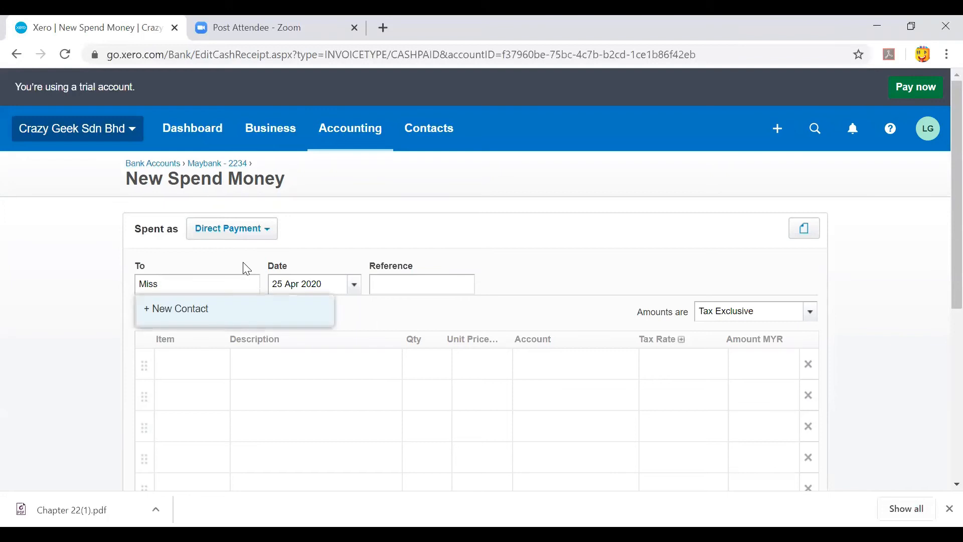
type("Anu")
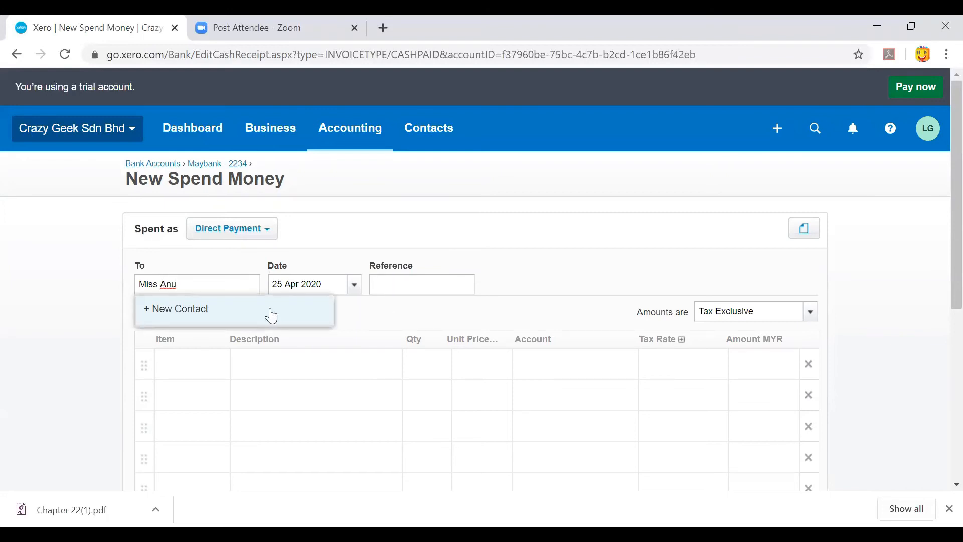
left_click(176, 309)
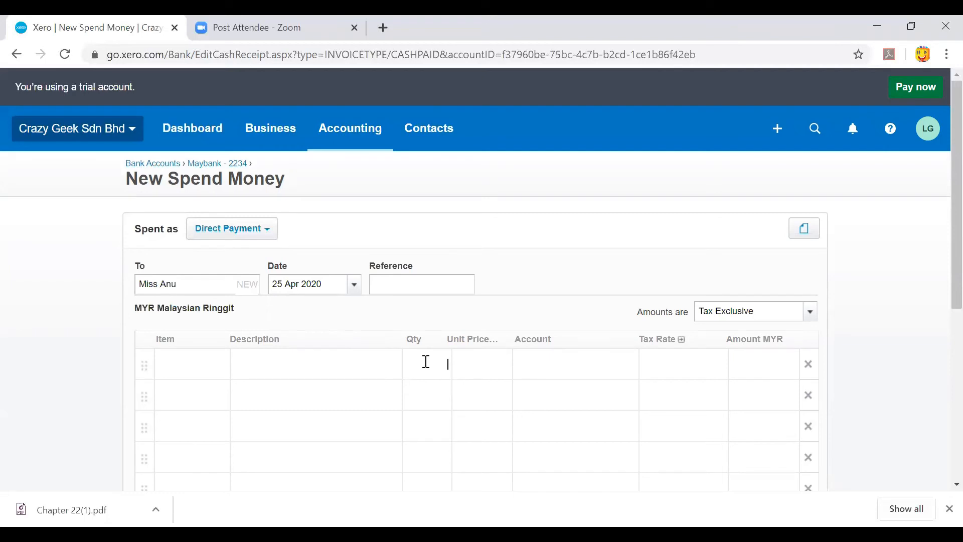
Enter quantity 1.00 at unit price 2000 coded to 477 - Wages and Salaries, then Save & add another
type("1.00")
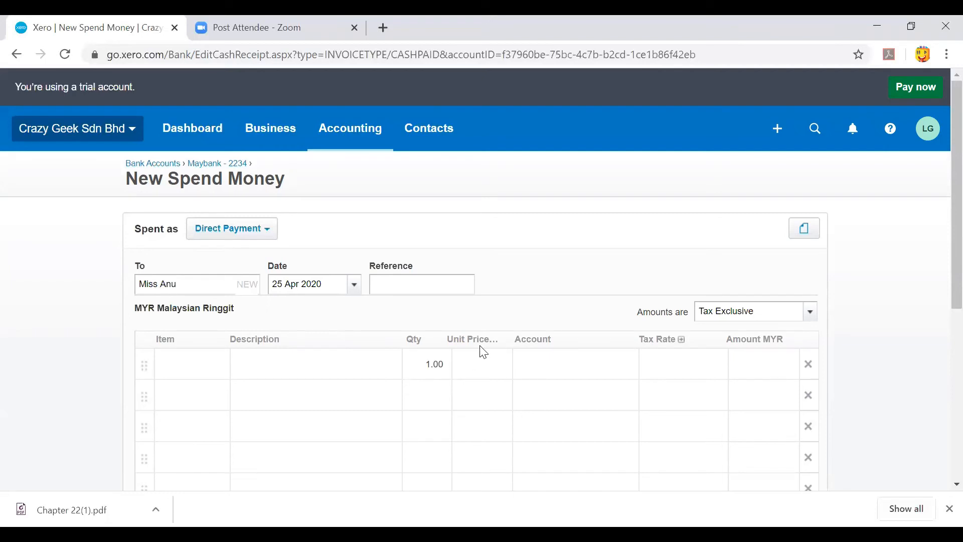
type("2000")
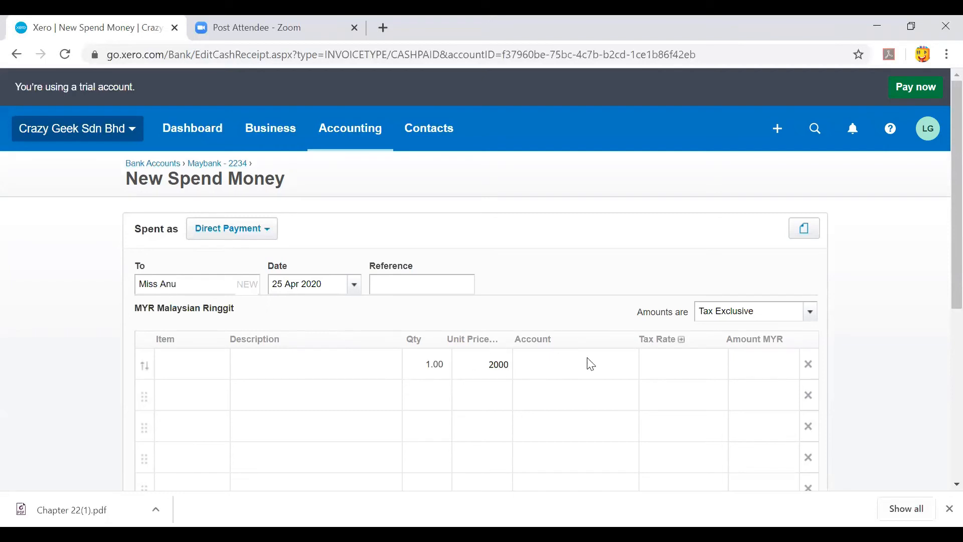
left_click(575, 364)
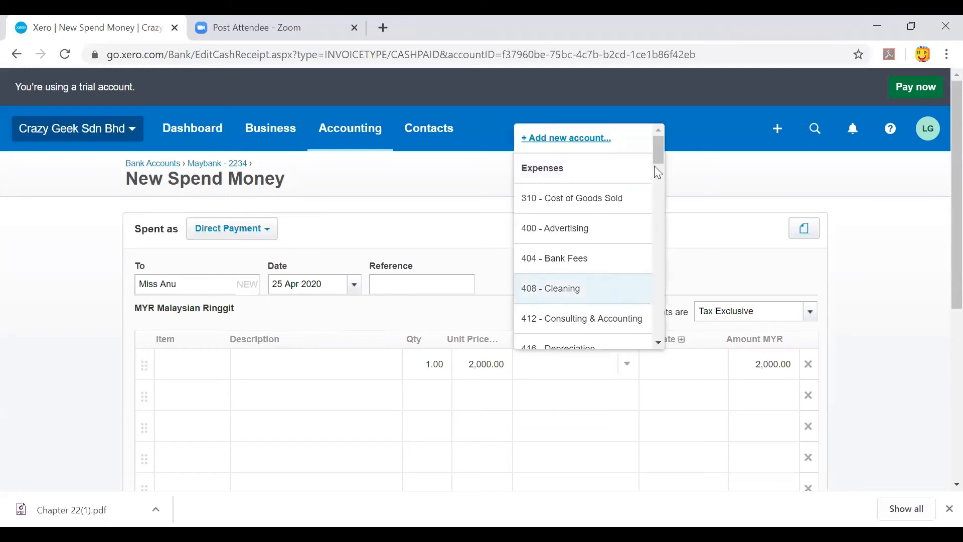
scroll("down", 3)
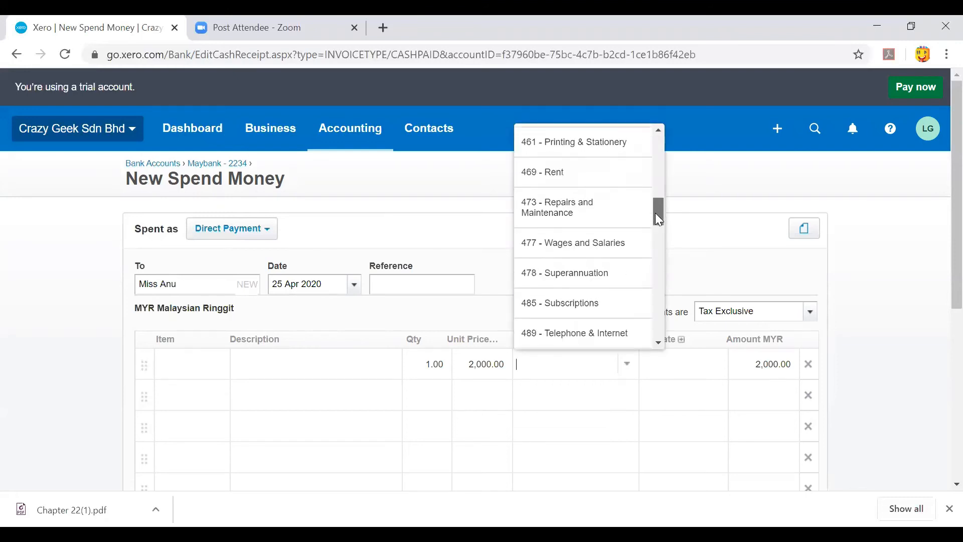
left_click(573, 242)
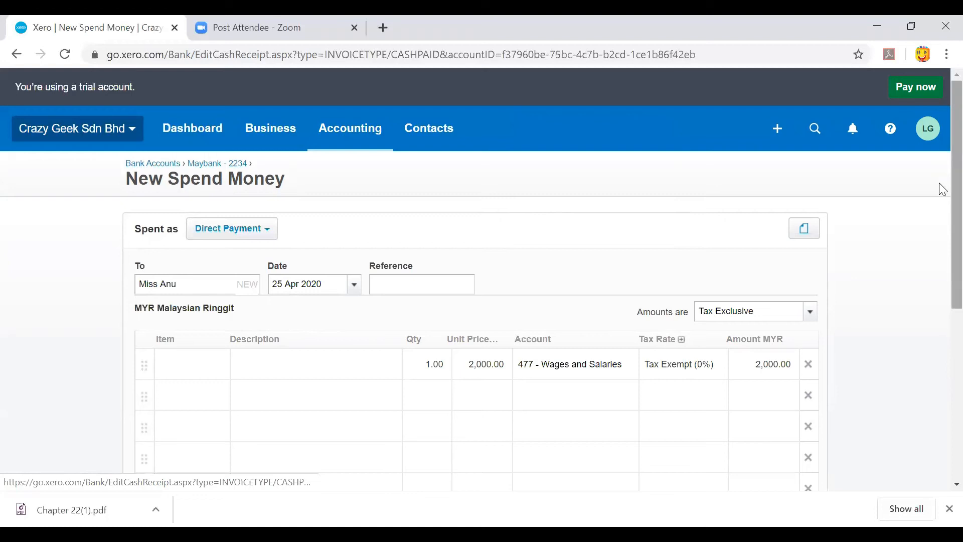
scroll("down", 3)
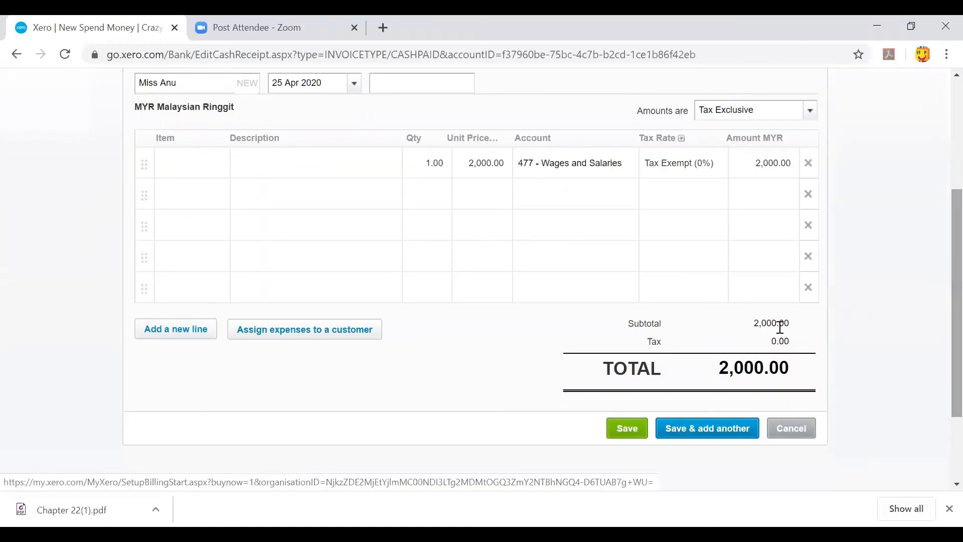
left_click(707, 427)
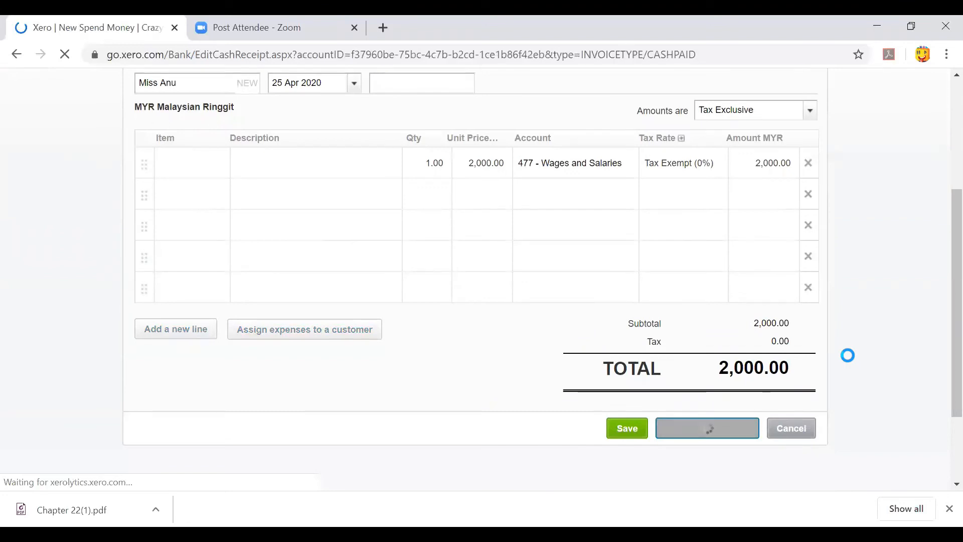
left_click(627, 427)
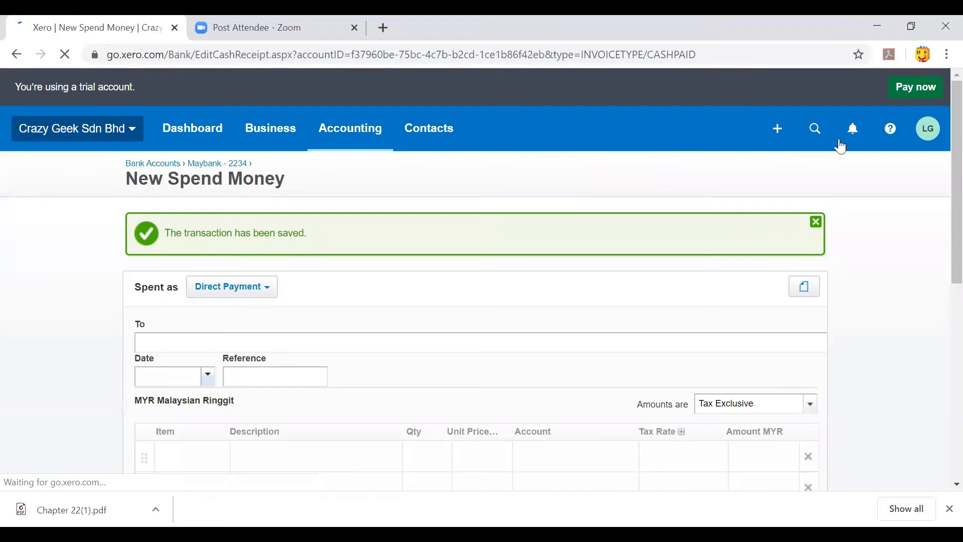
Start a new Receive money entry with Maybank - 2234 as the receiving account
left_click(777, 129)
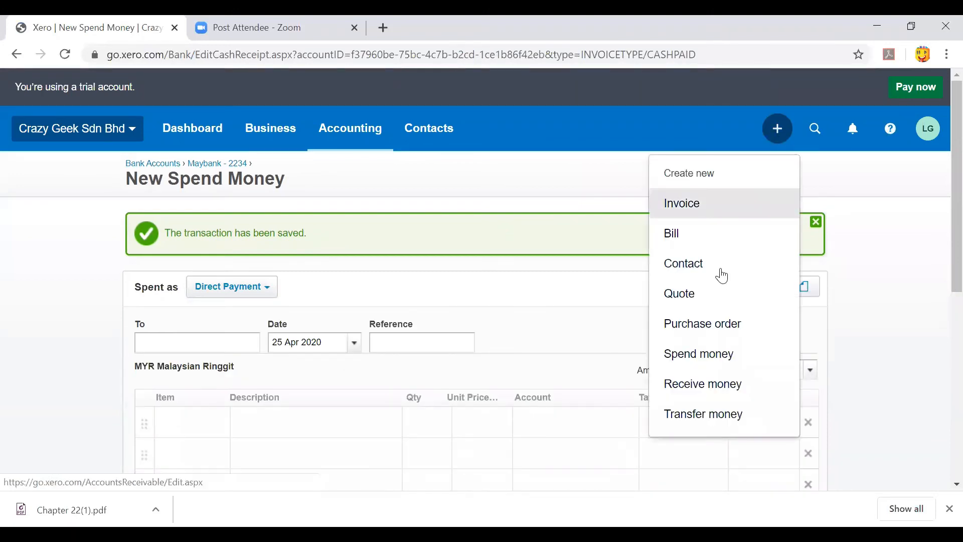
mouse_move(702, 387)
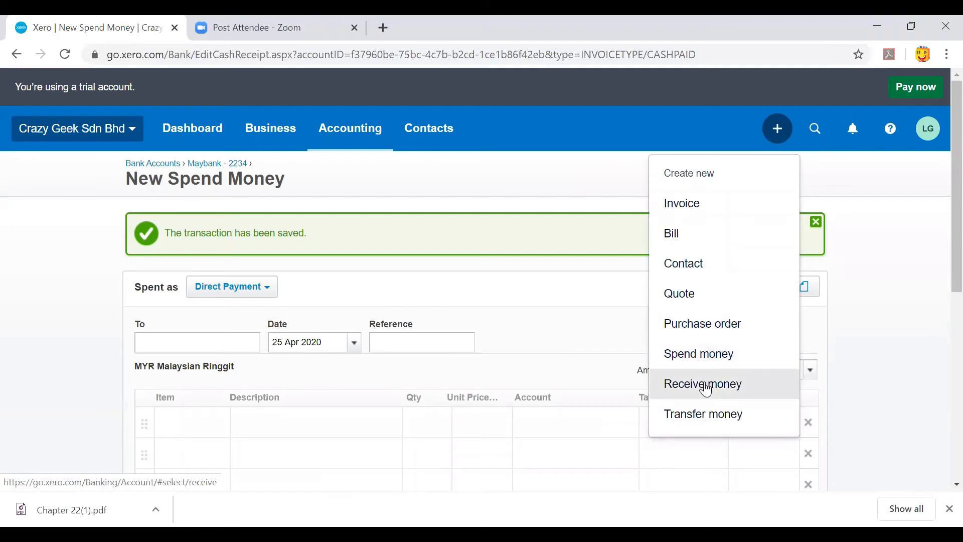
left_click(702, 383)
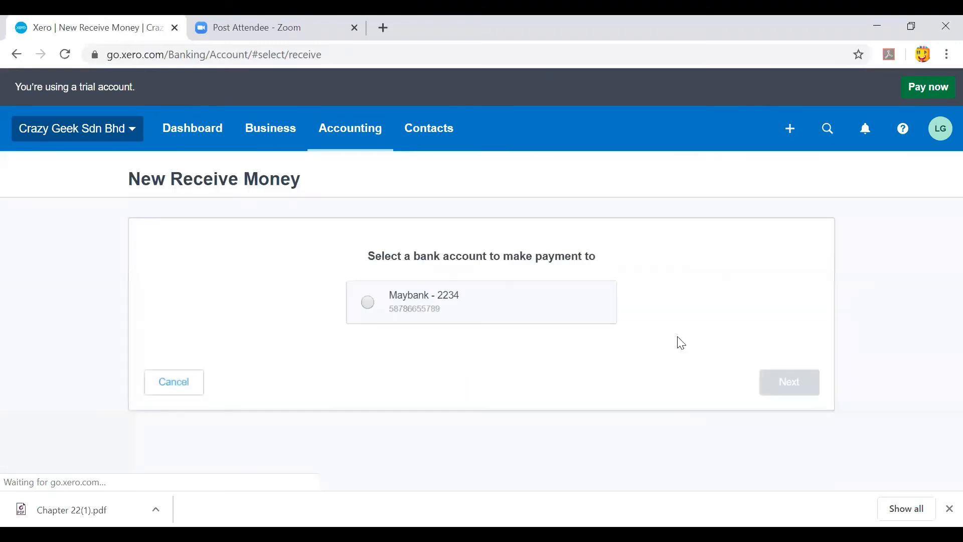
left_click(367, 302)
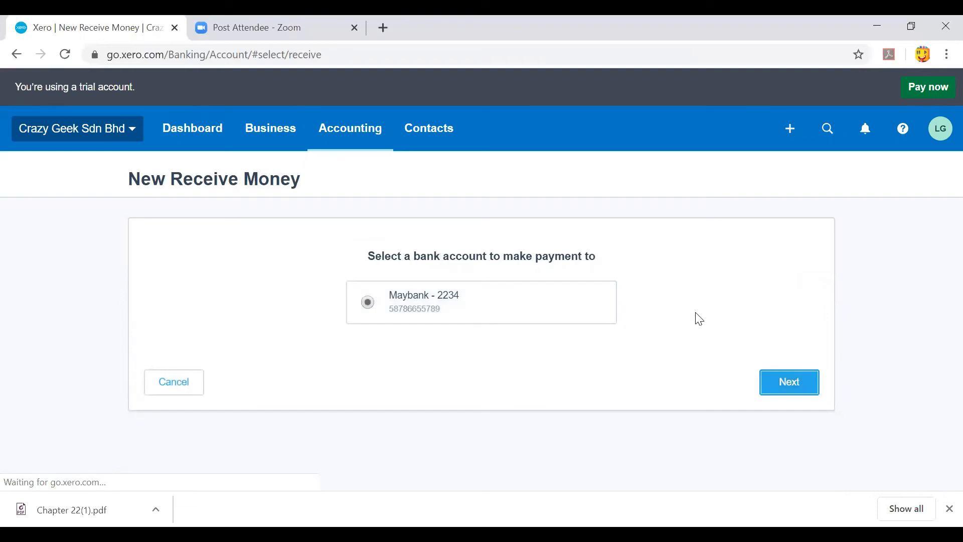
Continue to the form, set From to Maybank and enter quantity 1 at unit price 30
left_click(788, 381)
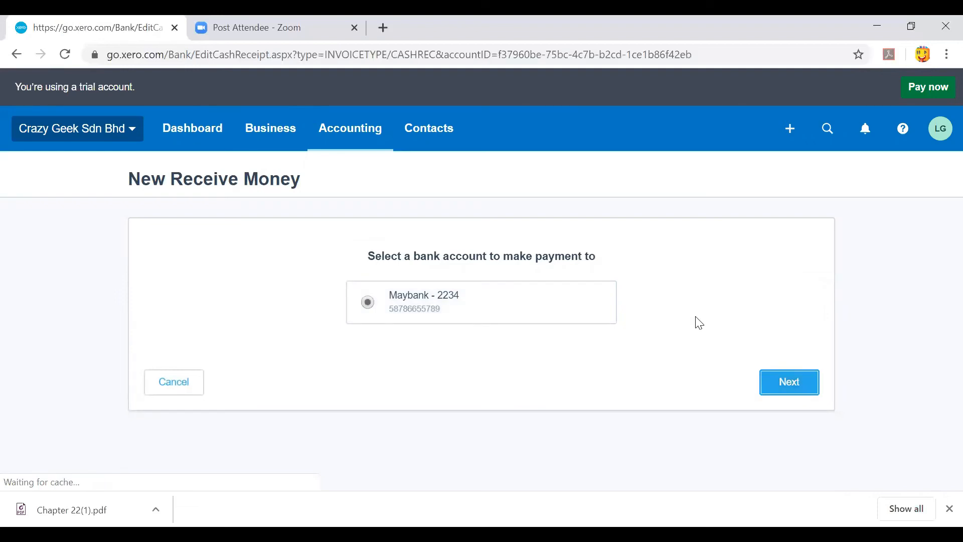
left_click(788, 381)
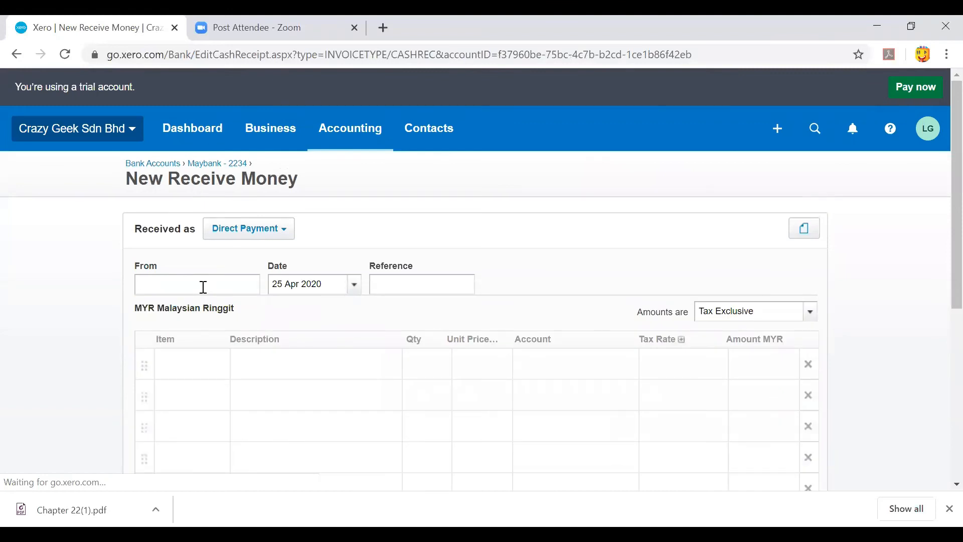
left_click(197, 284)
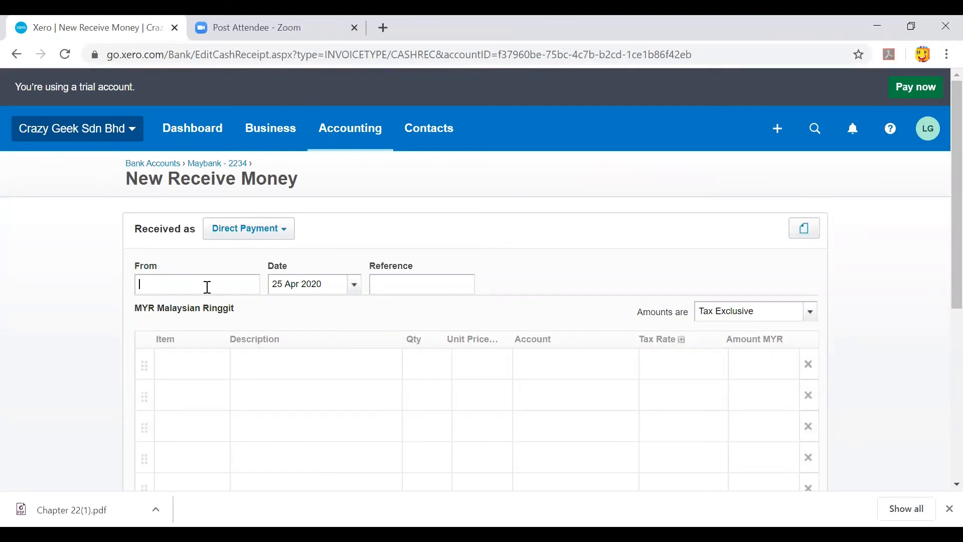
type("Maybank")
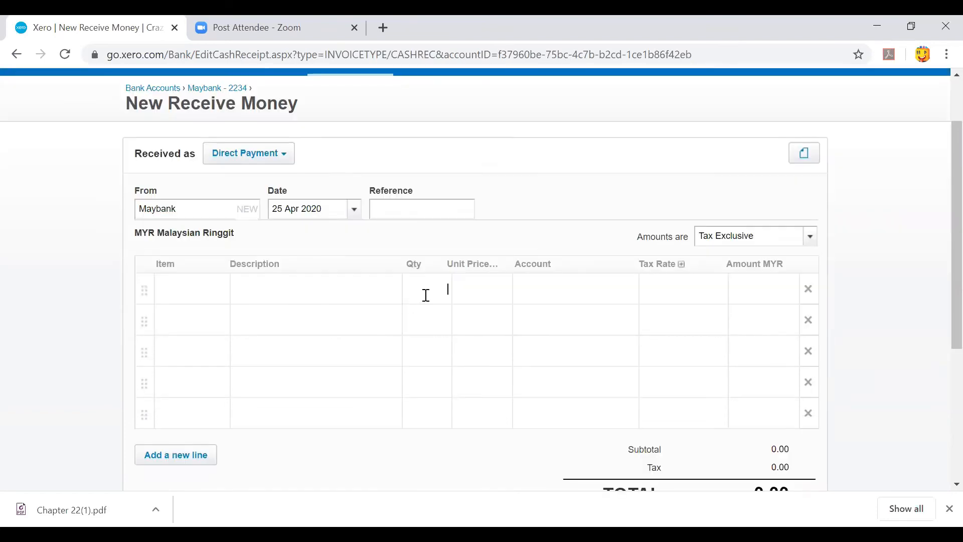
type("1.00")
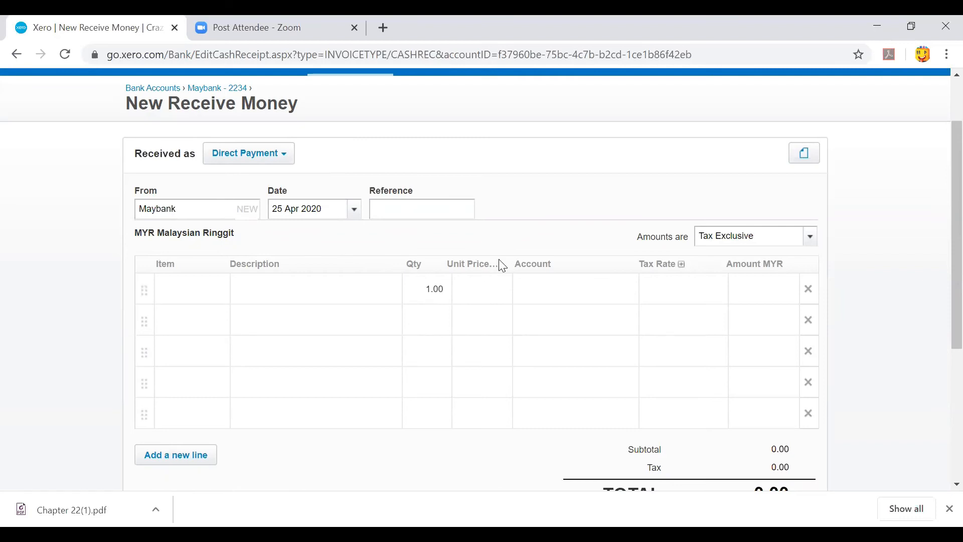
mouse_move(502, 259)
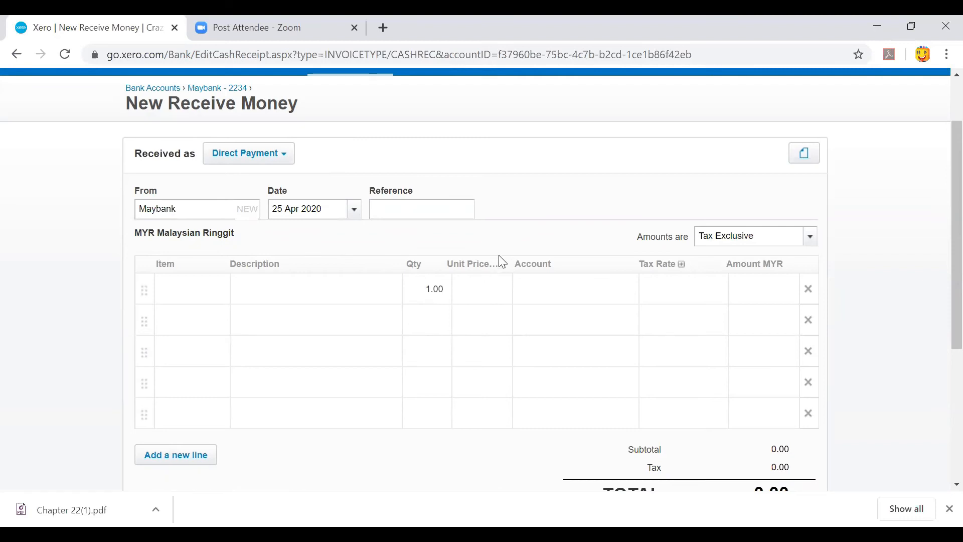
type("3")
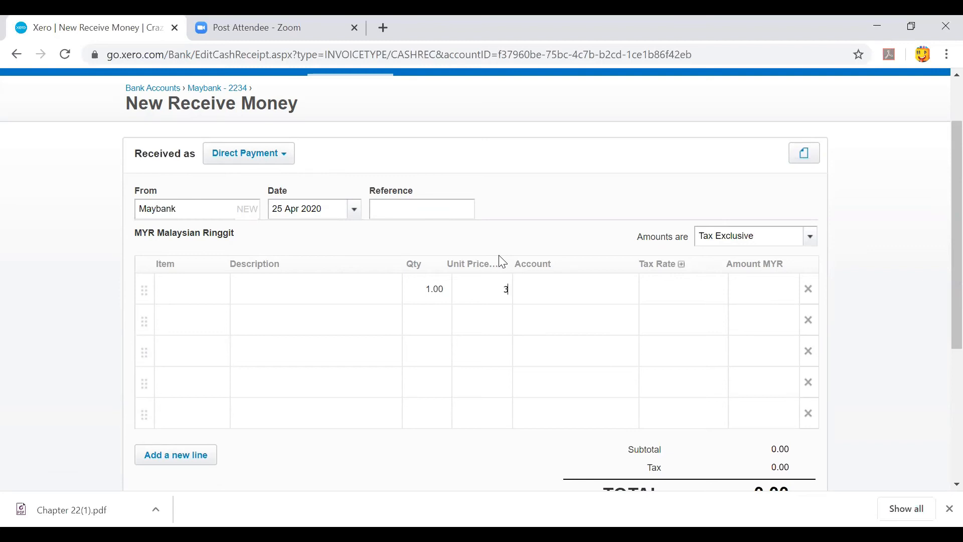
type("0")
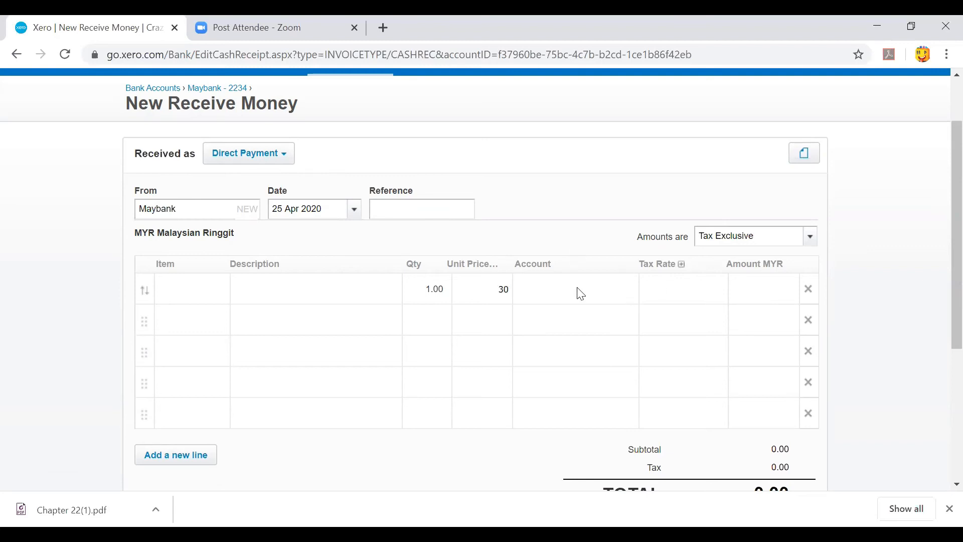
Code the receipt to 270 - Interest Income and save it
left_click(574, 289)
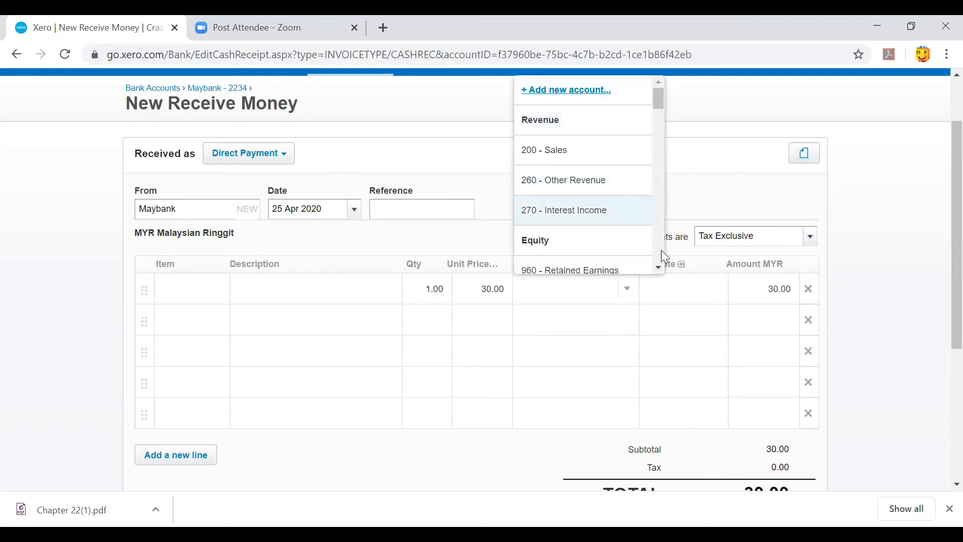
left_click(564, 210)
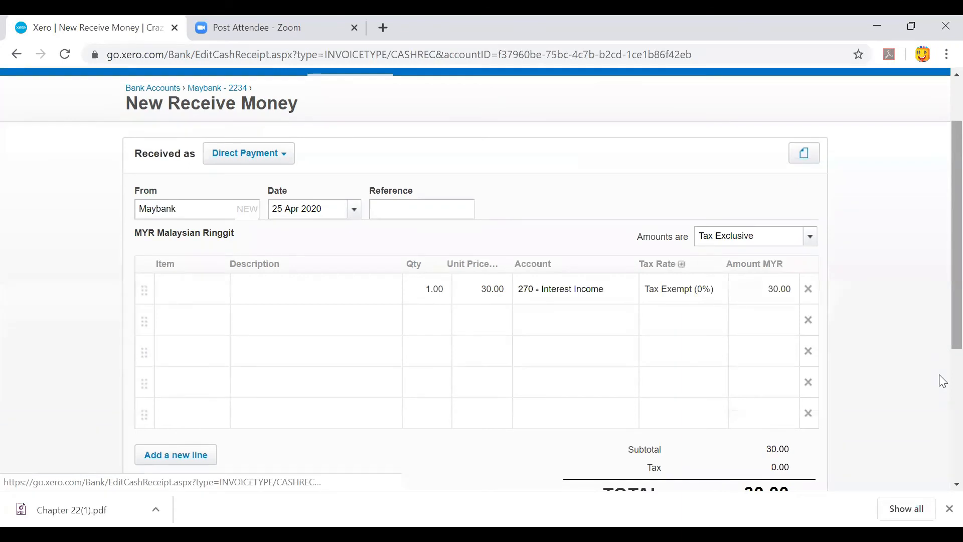
scroll("down", 3)
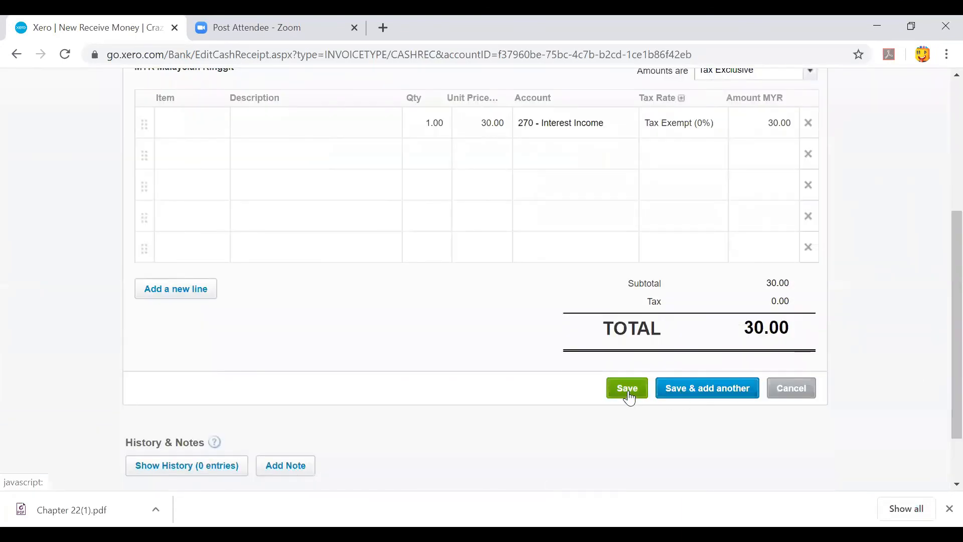
left_click(627, 387)
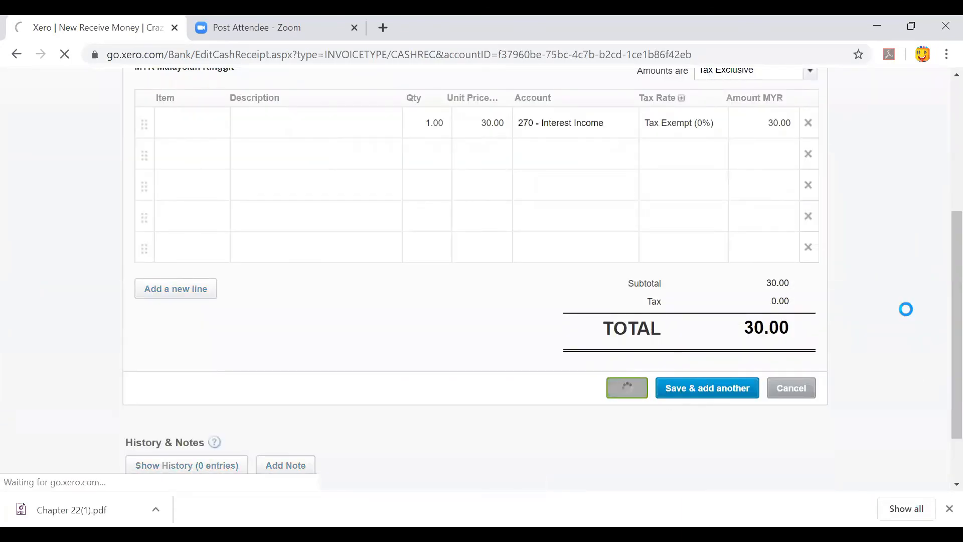
left_click(627, 387)
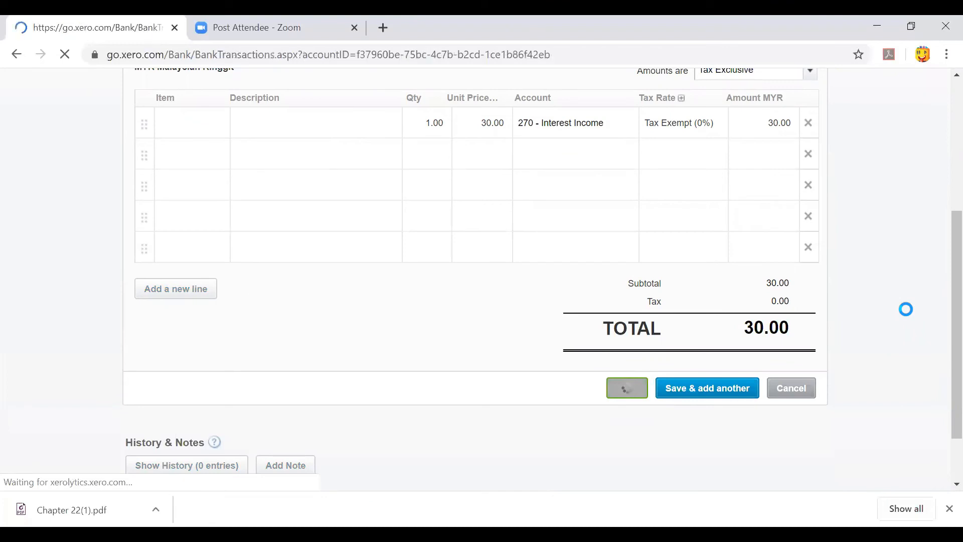
From the Reports page, open the General Ledger report under Accounting
left_click(627, 387)
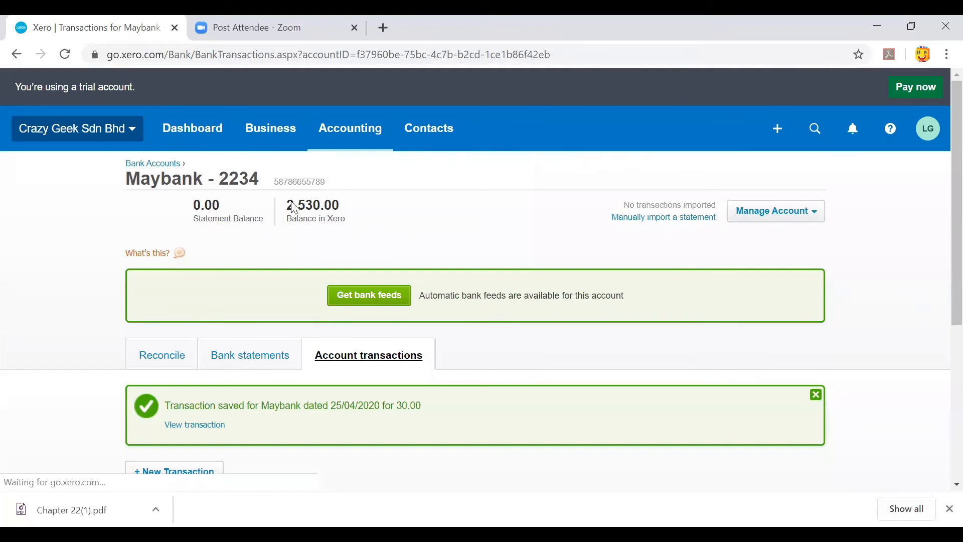
left_click(349, 128)
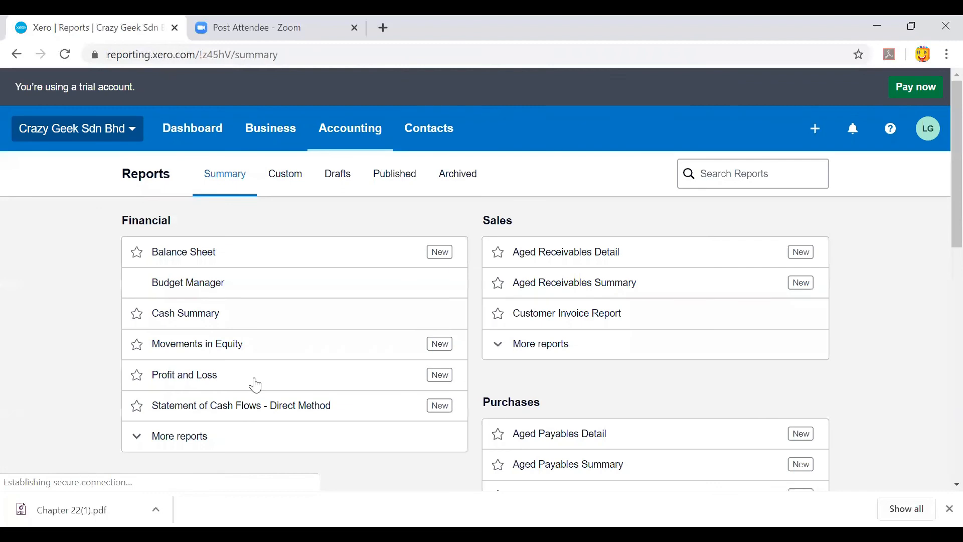
scroll("down", 3)
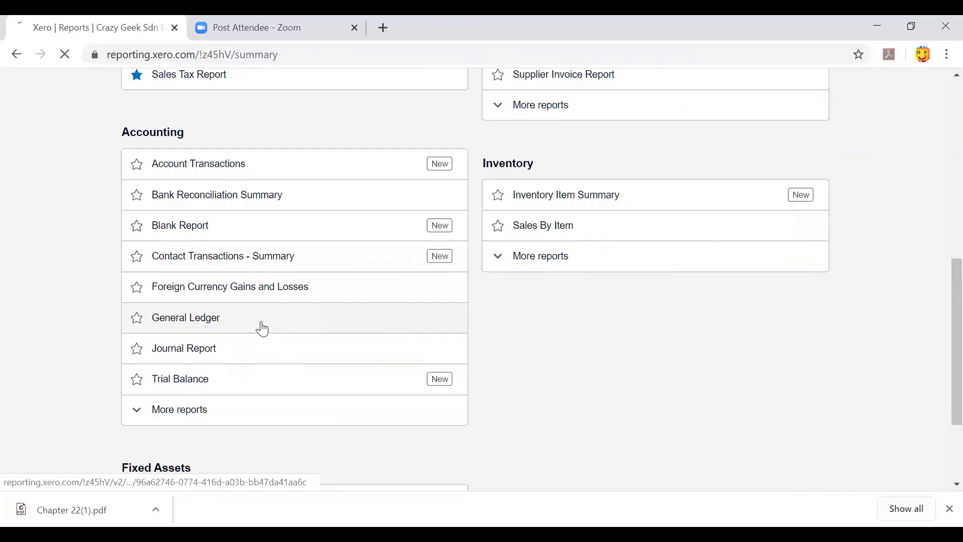
left_click(184, 317)
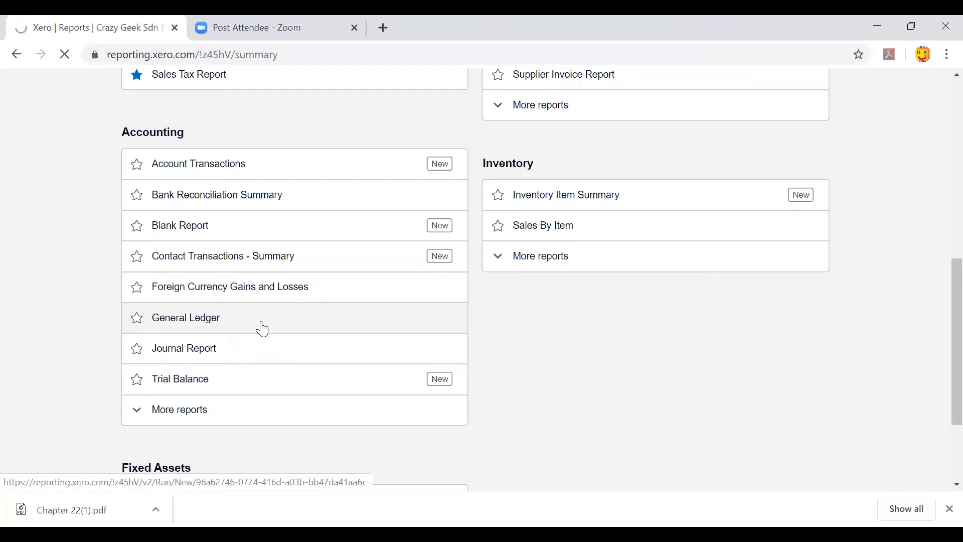
left_click(185, 317)
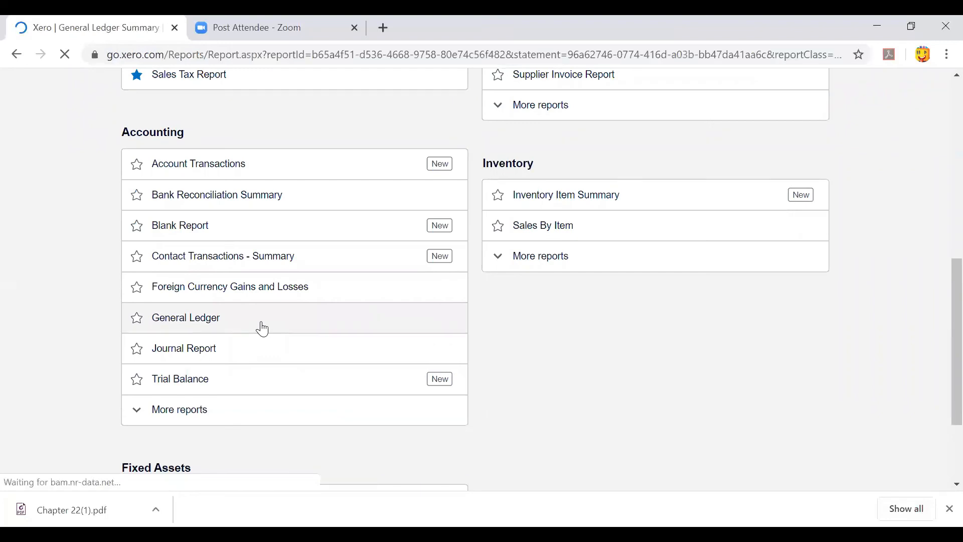
Scroll the General Ledger Summary to confirm April 2020 debits and credits both total 13,030.00
left_click(186, 317)
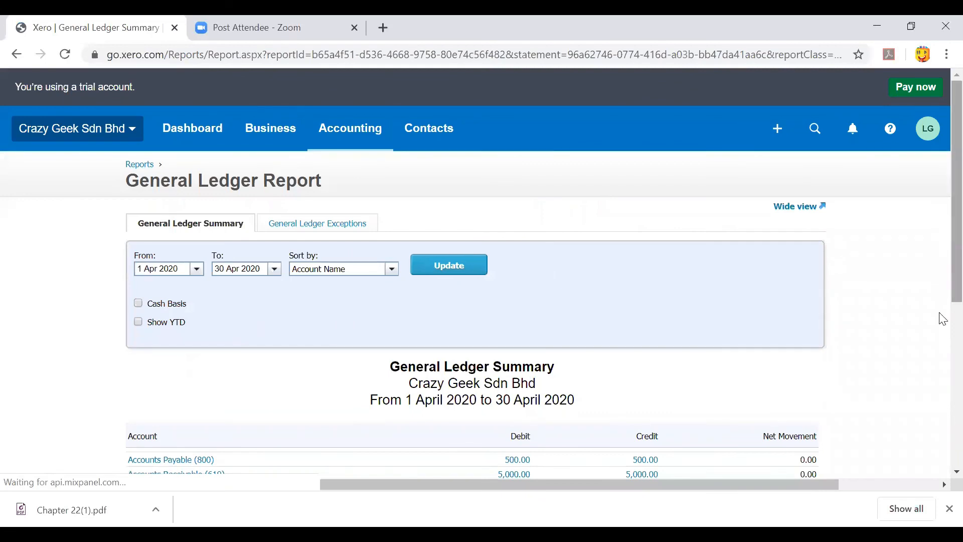
scroll("down", 3)
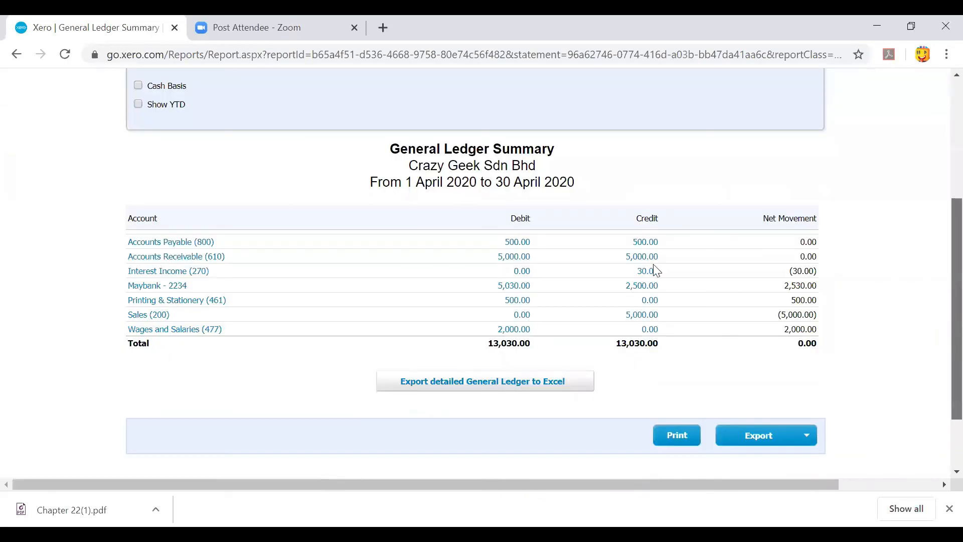
mouse_move(672, 219)
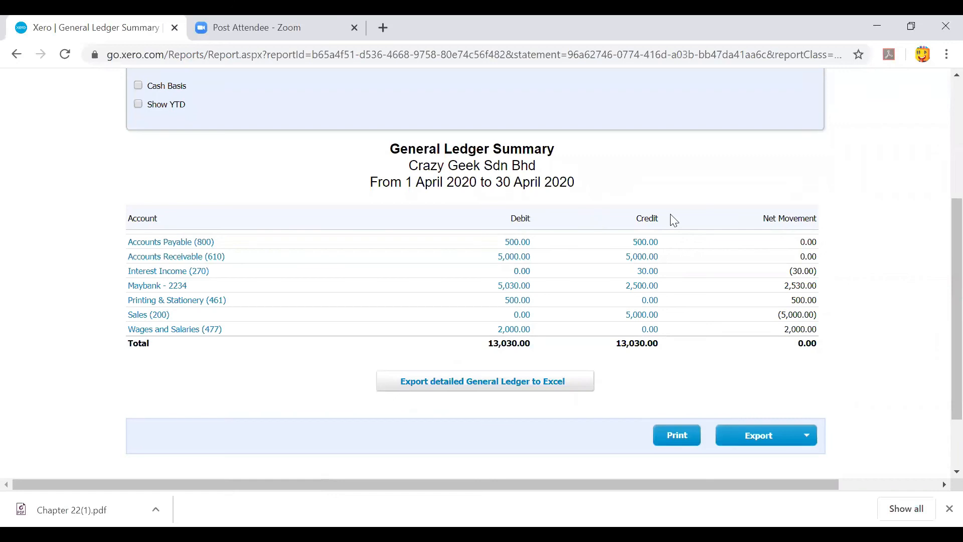
mouse_move(765, 235)
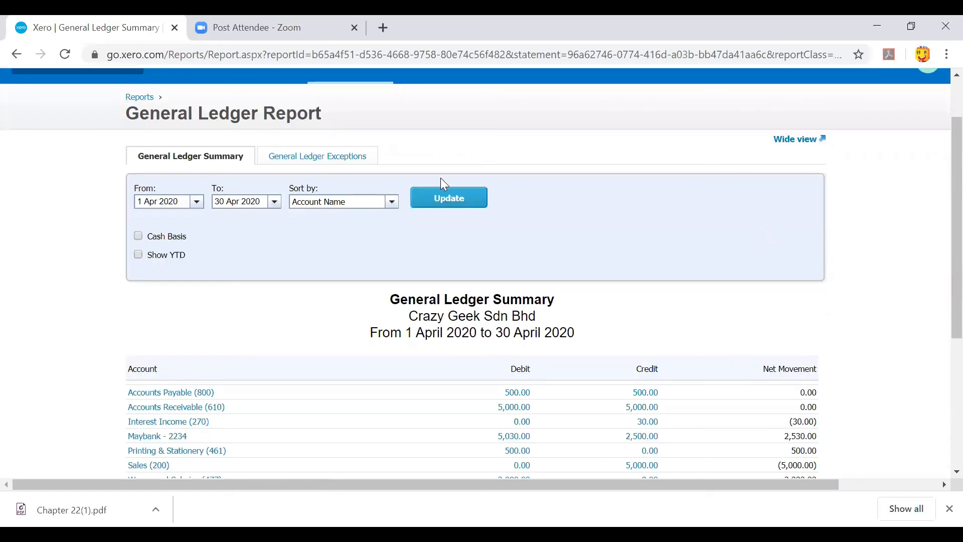
scroll("down", 3)
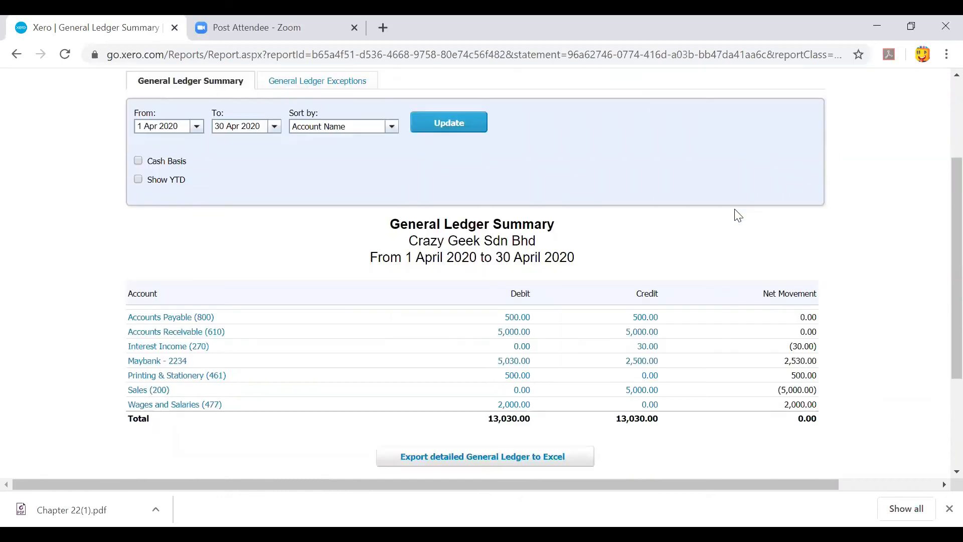
scroll("down", 3)
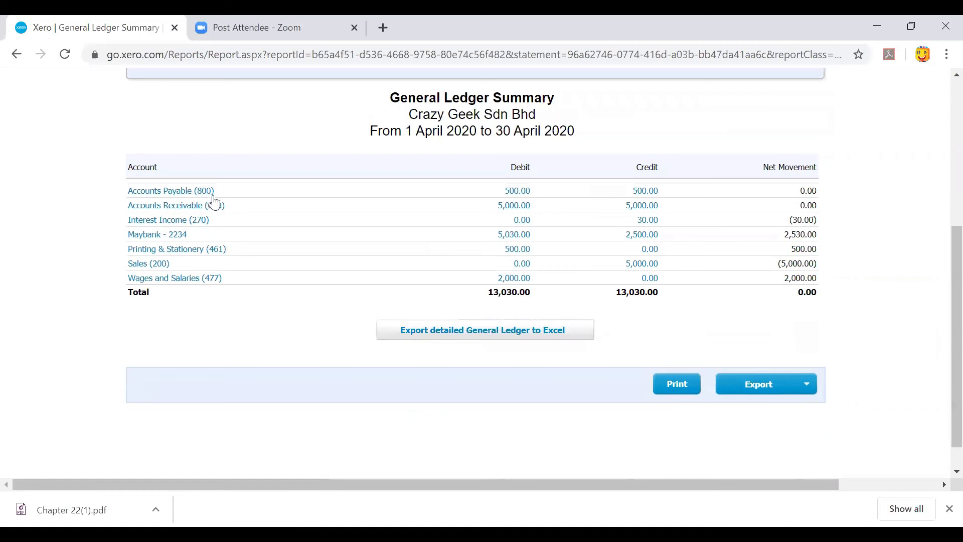
mouse_move(172, 197)
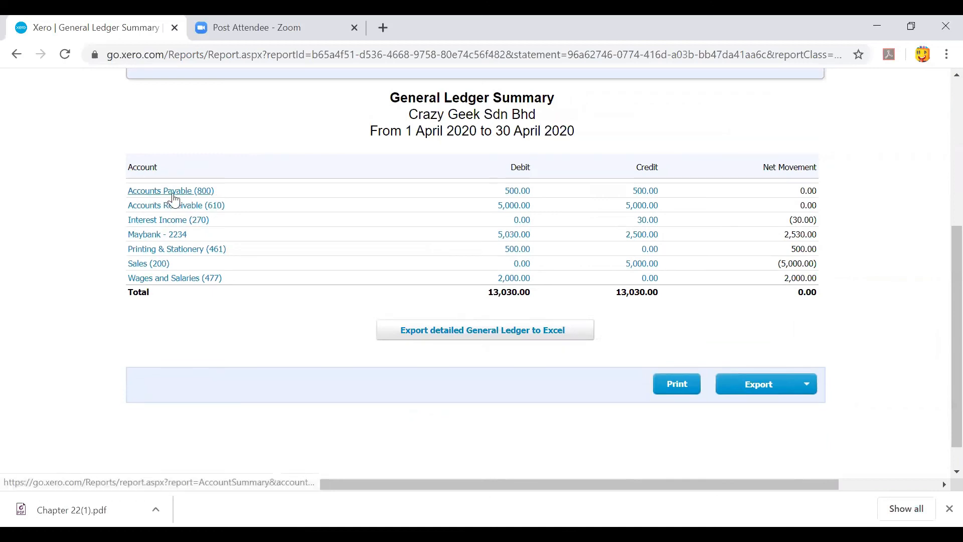
mouse_move(172, 195)
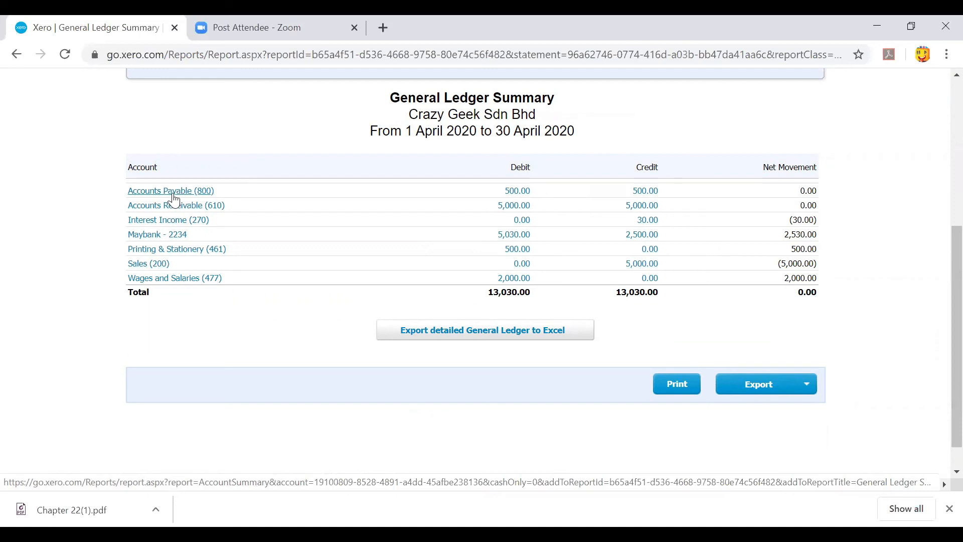
mouse_move(167, 252)
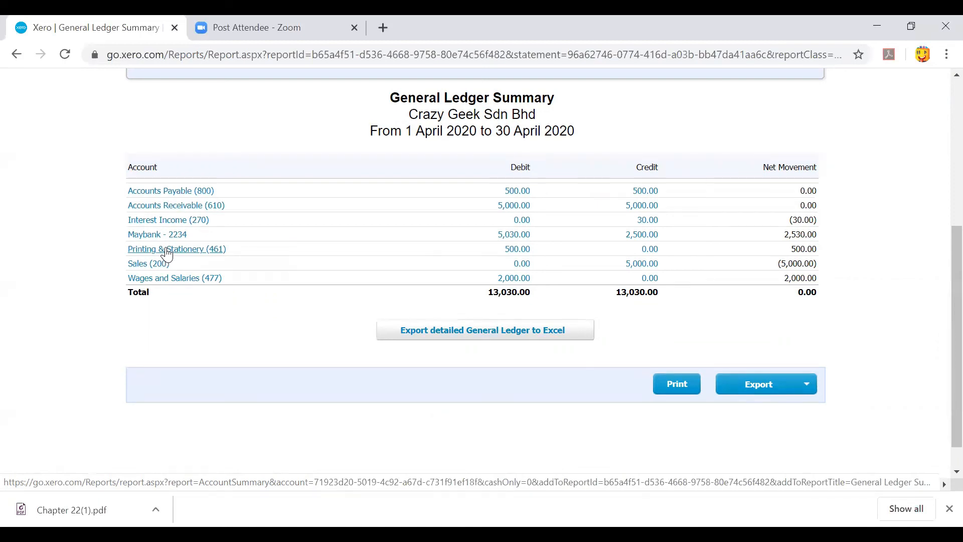
mouse_move(652, 198)
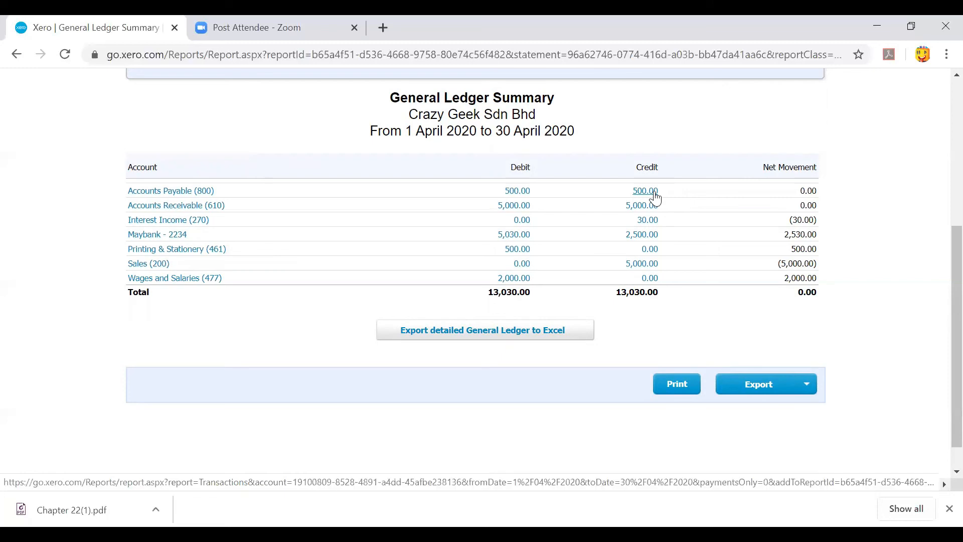
mouse_move(519, 193)
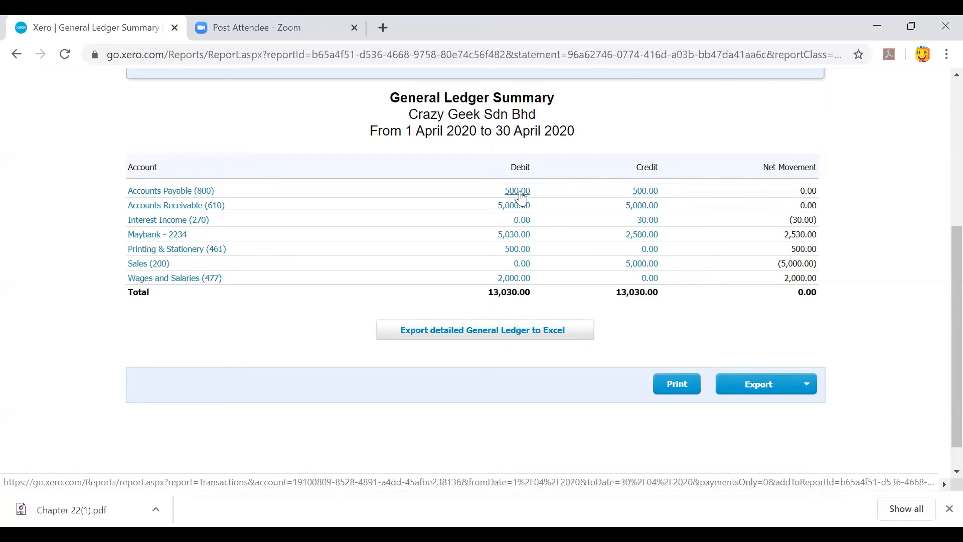
mouse_move(601, 221)
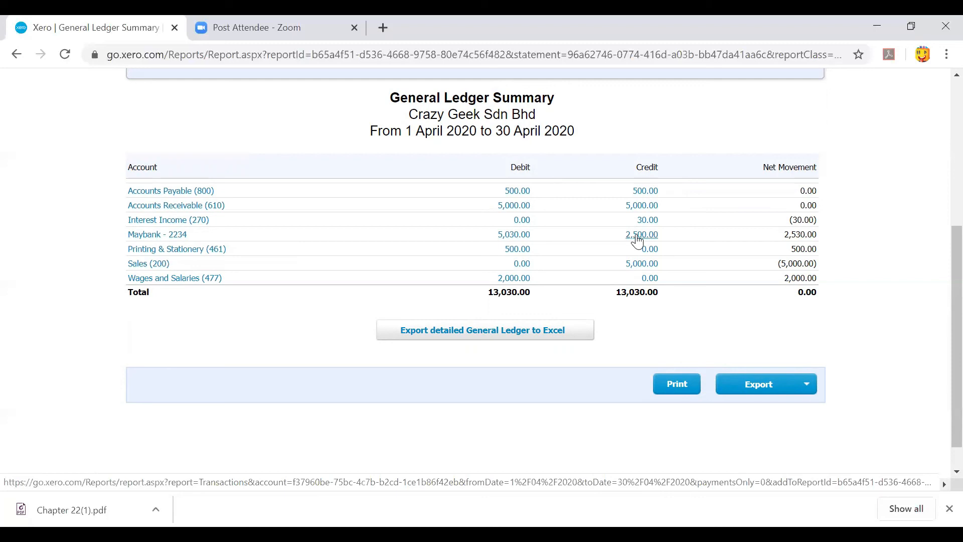
mouse_move(536, 211)
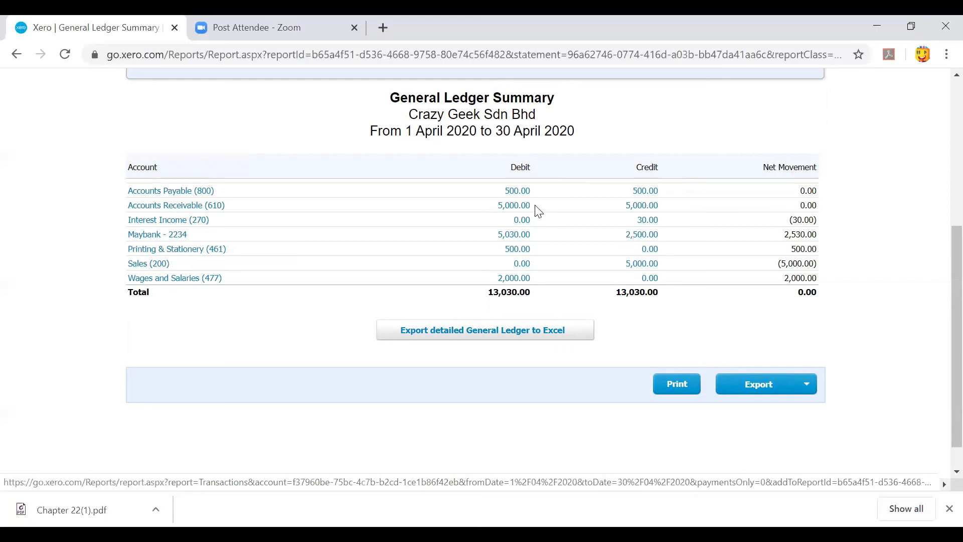
mouse_move(524, 210)
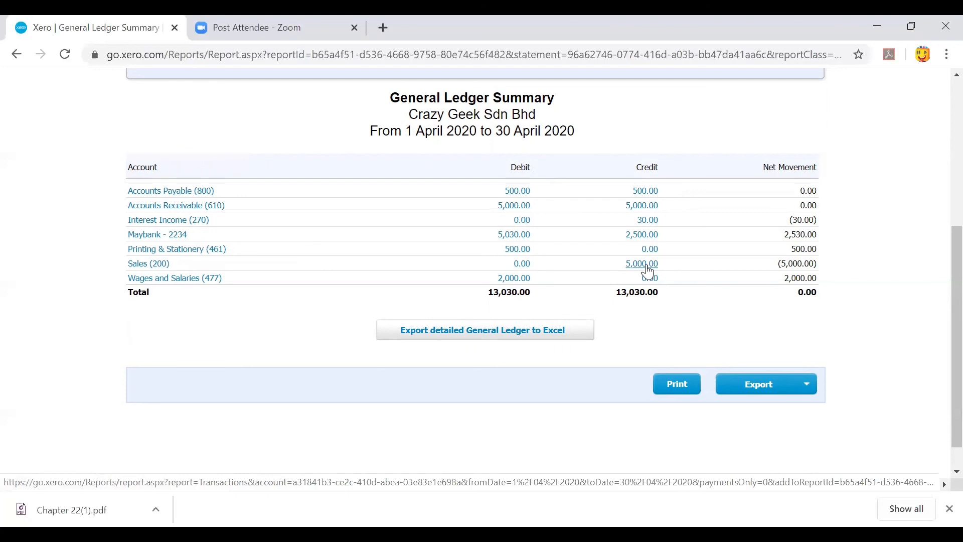
mouse_move(640, 210)
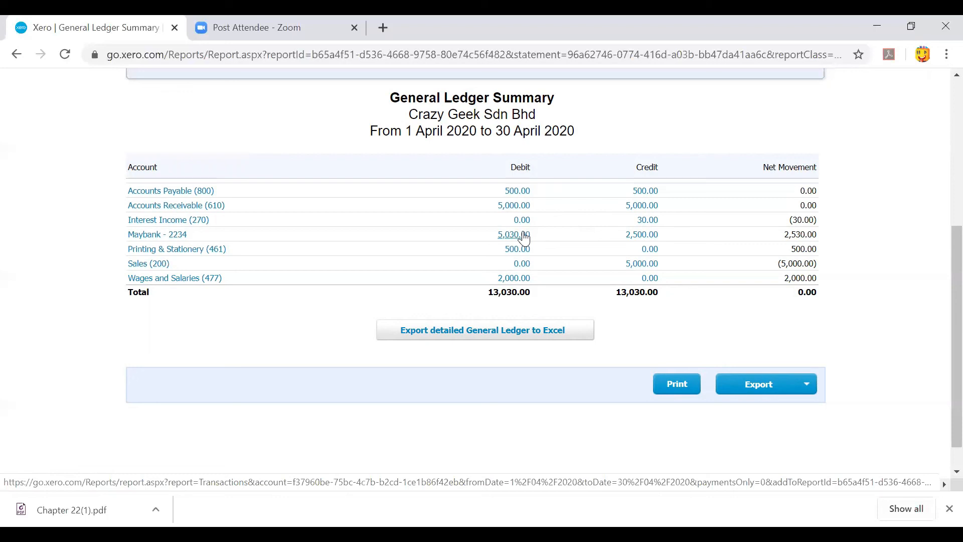
mouse_move(499, 241)
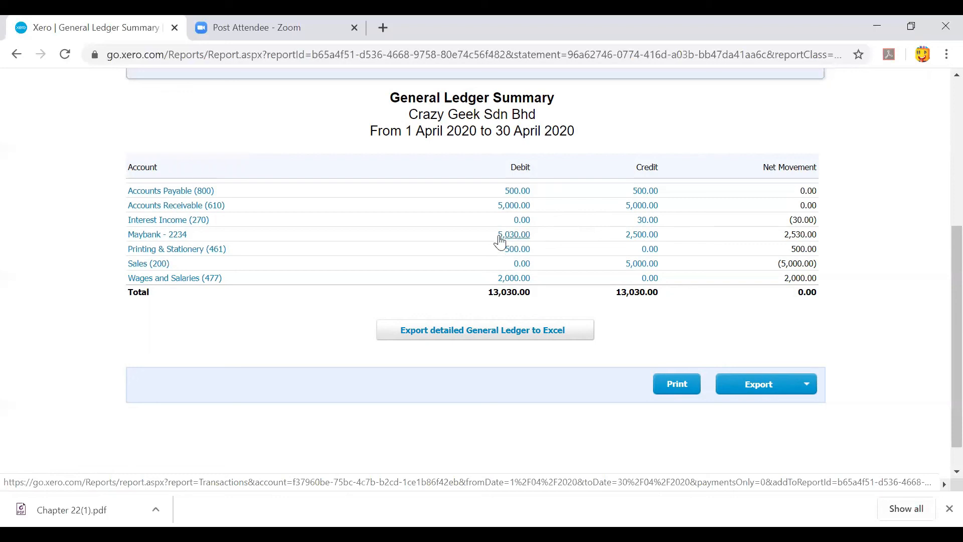
mouse_move(513, 247)
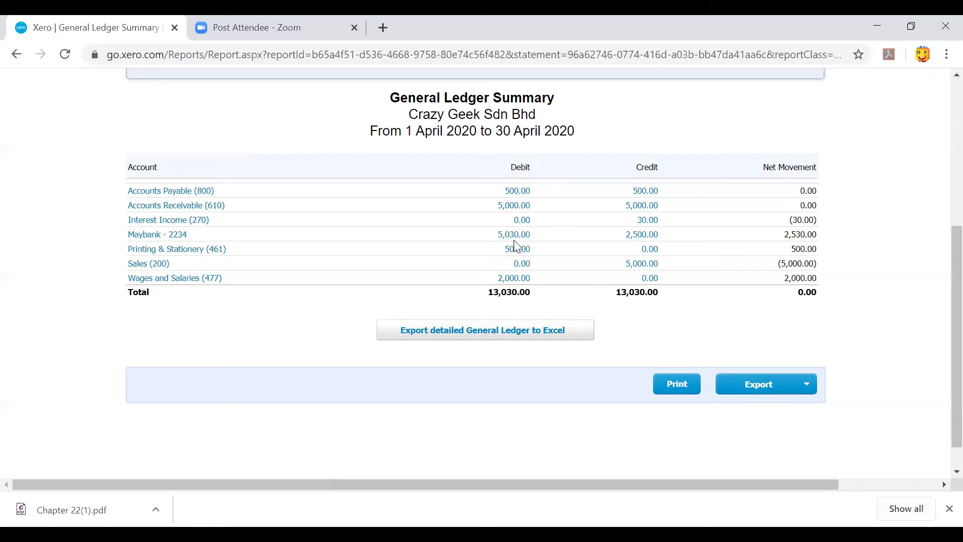
mouse_move(644, 223)
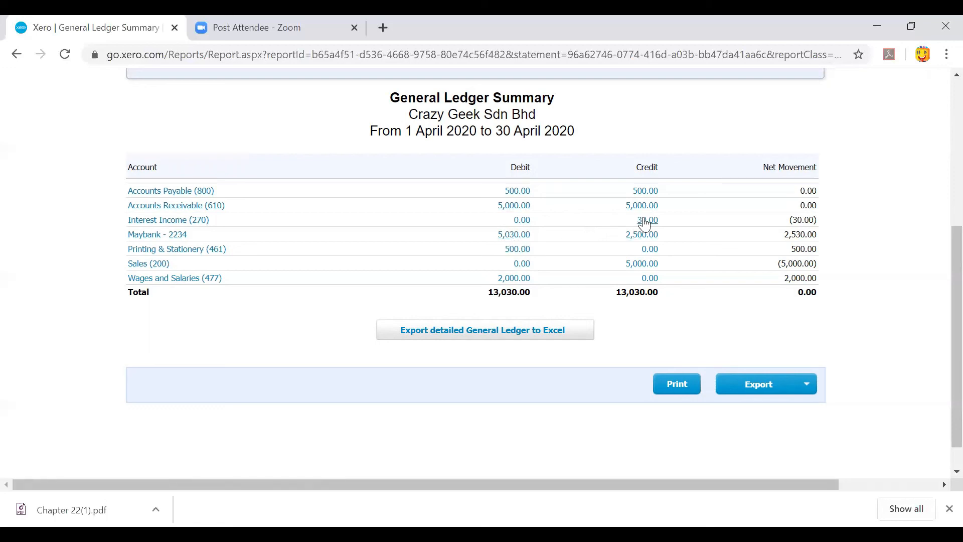
mouse_move(643, 219)
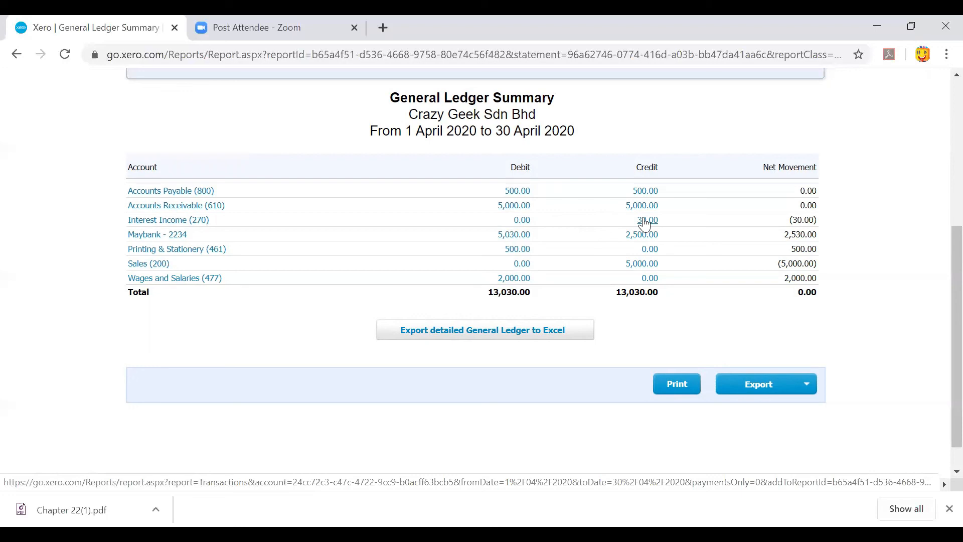
mouse_move(559, 279)
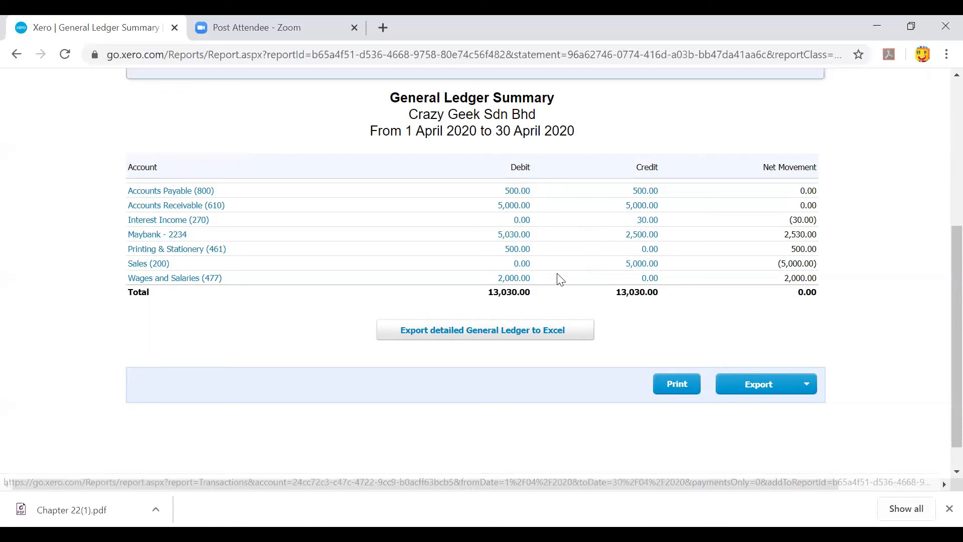
mouse_move(519, 281)
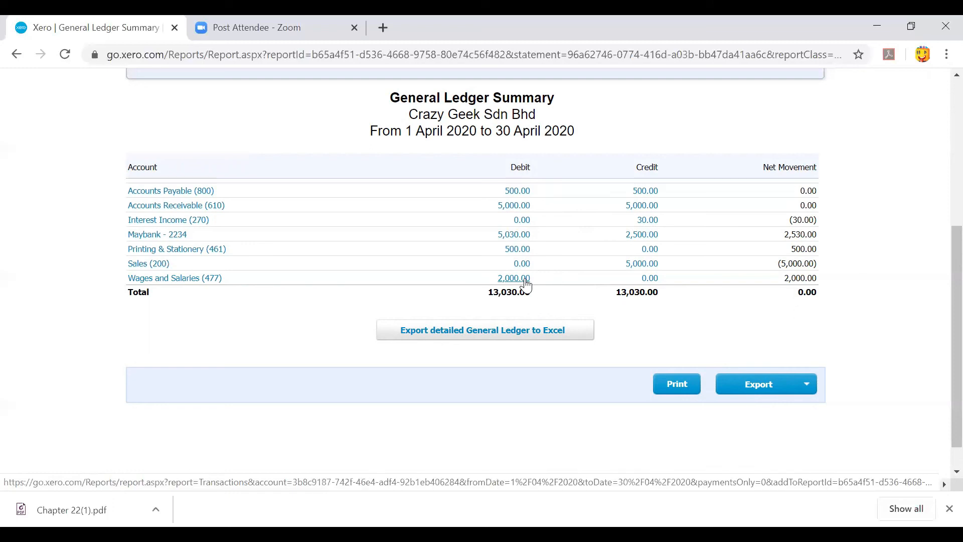
mouse_move(631, 238)
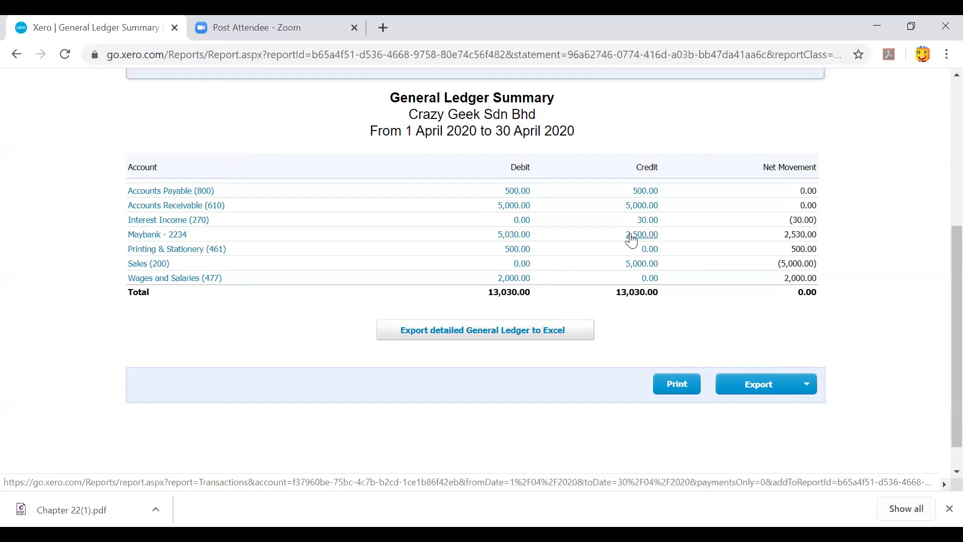
mouse_move(880, 274)
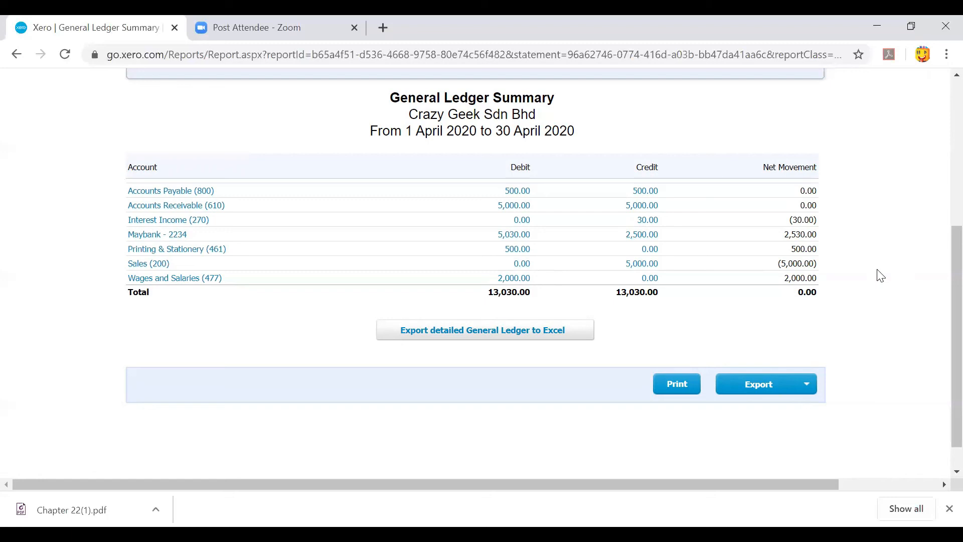
scroll("up", 3)
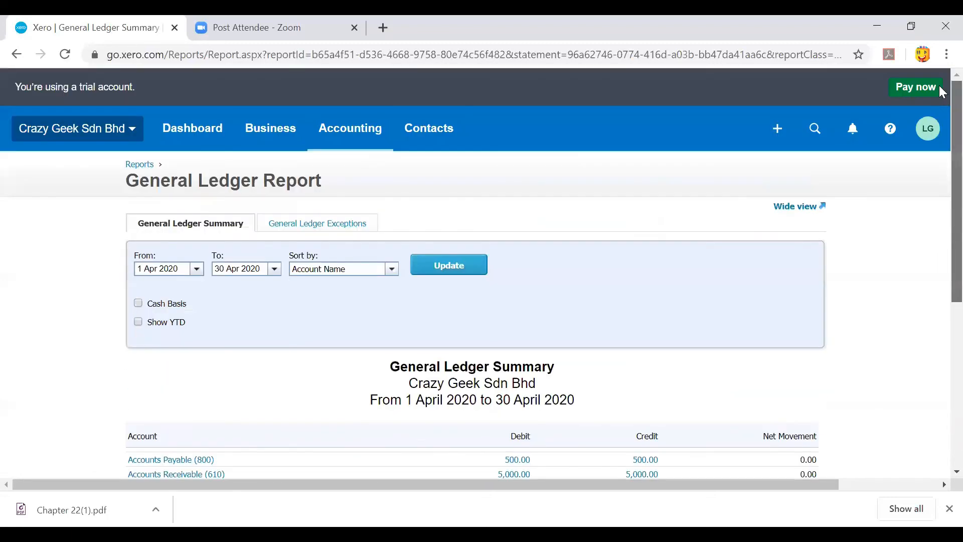